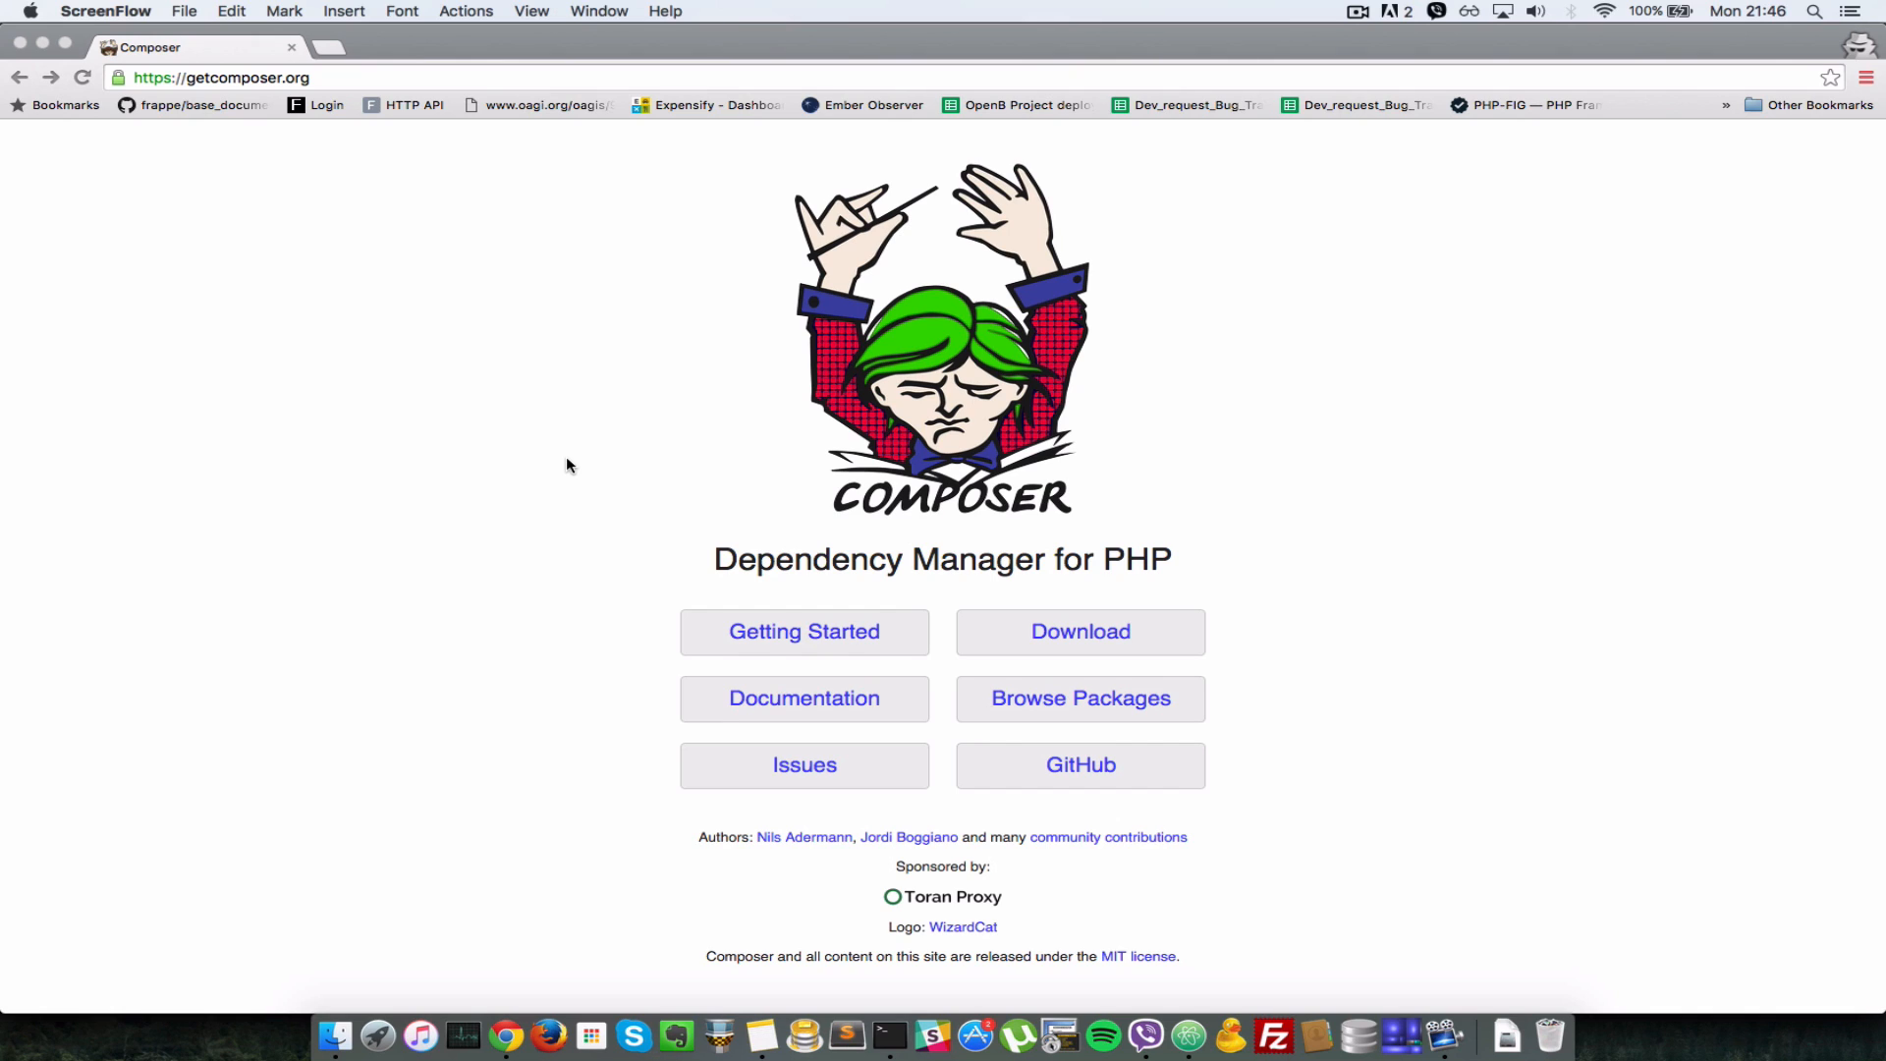
mouse_move(409, 476)
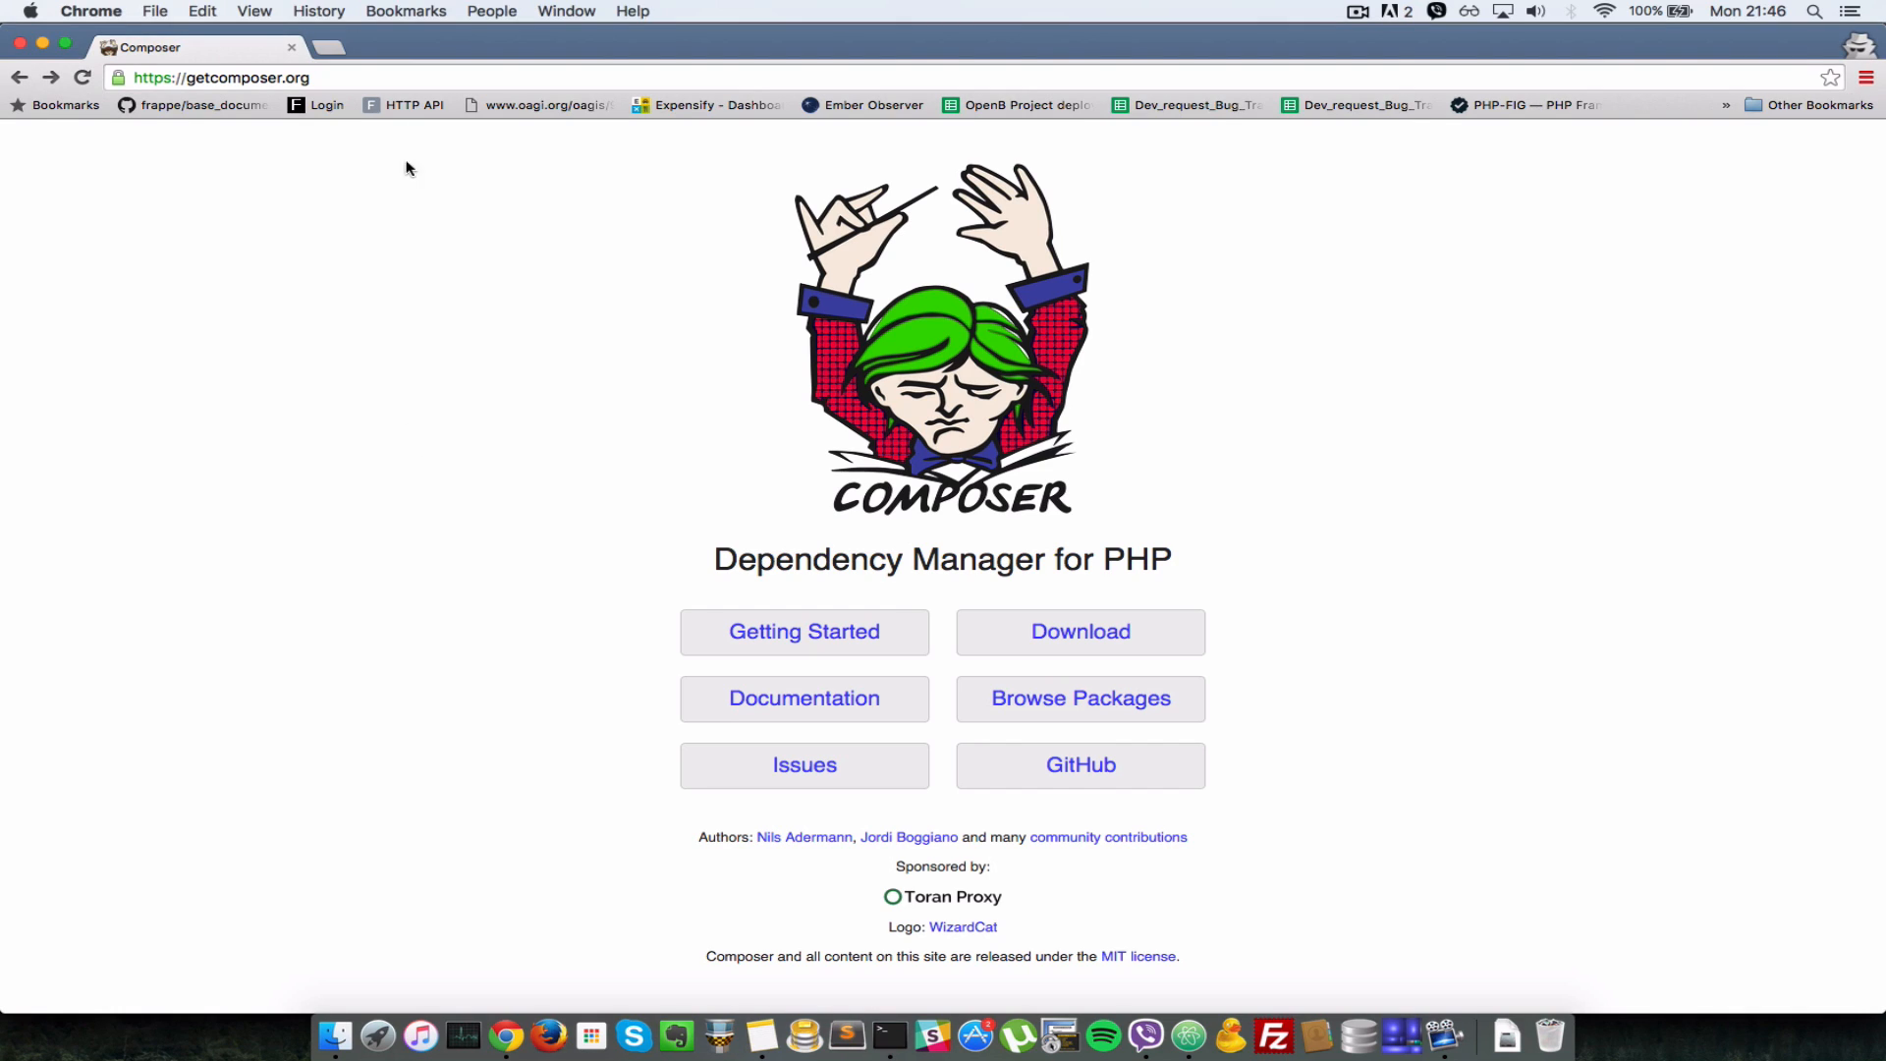
- Navigate from the getcomposer.org home page to the Composer download page
click(220, 77)
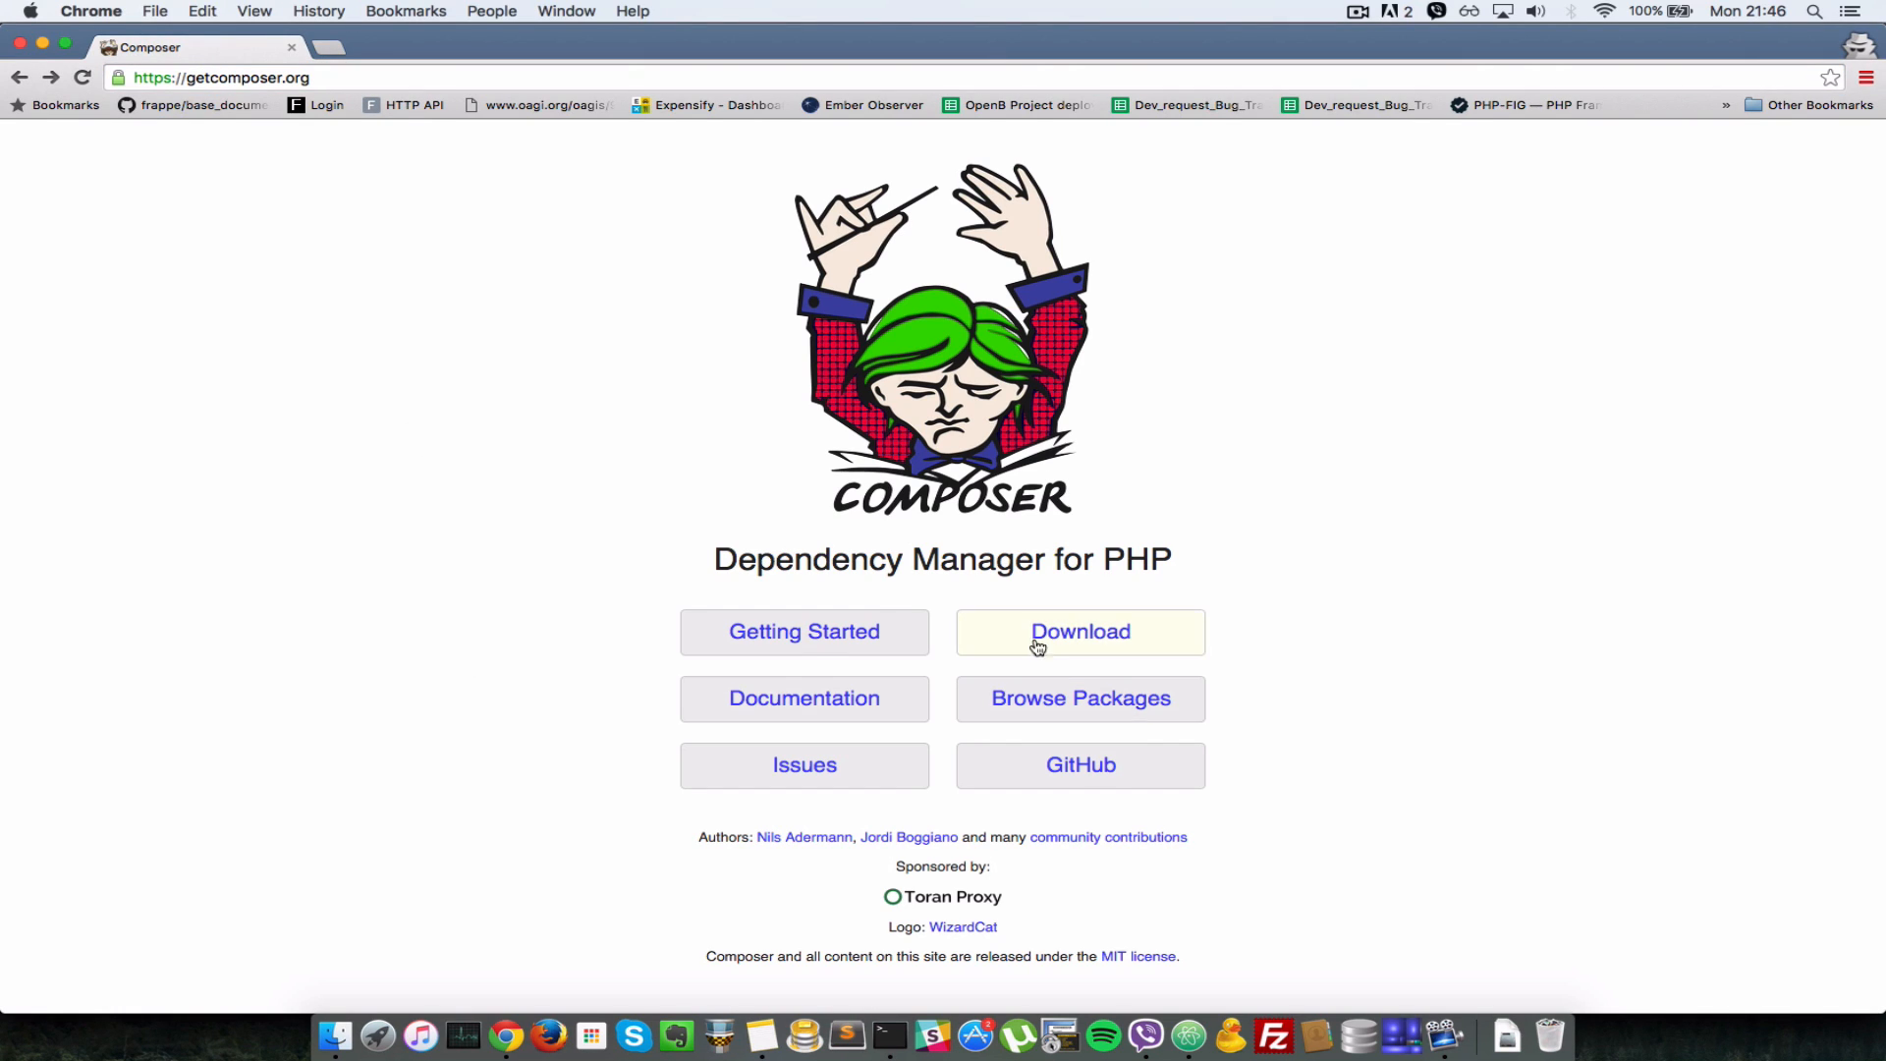
click(1079, 630)
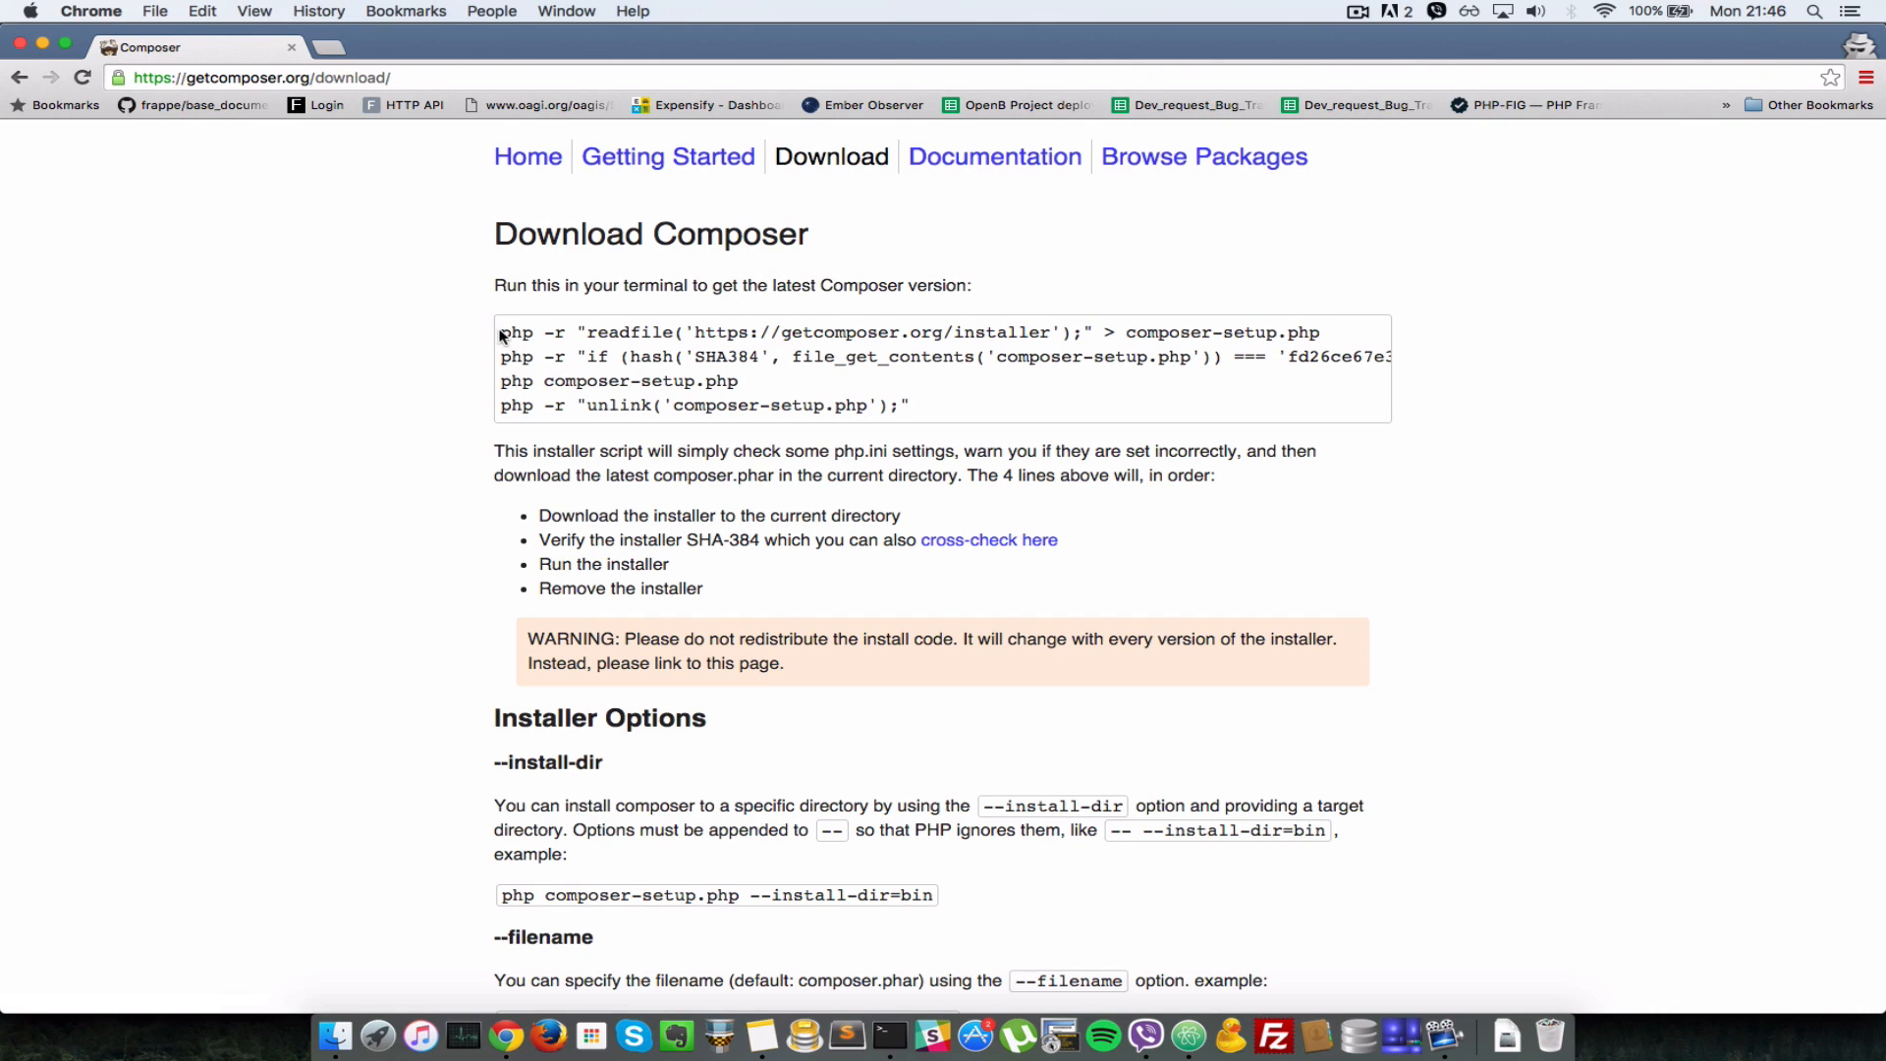
- Select the four php installer command lines as one block and copy them
drag(501, 332, 910, 404)
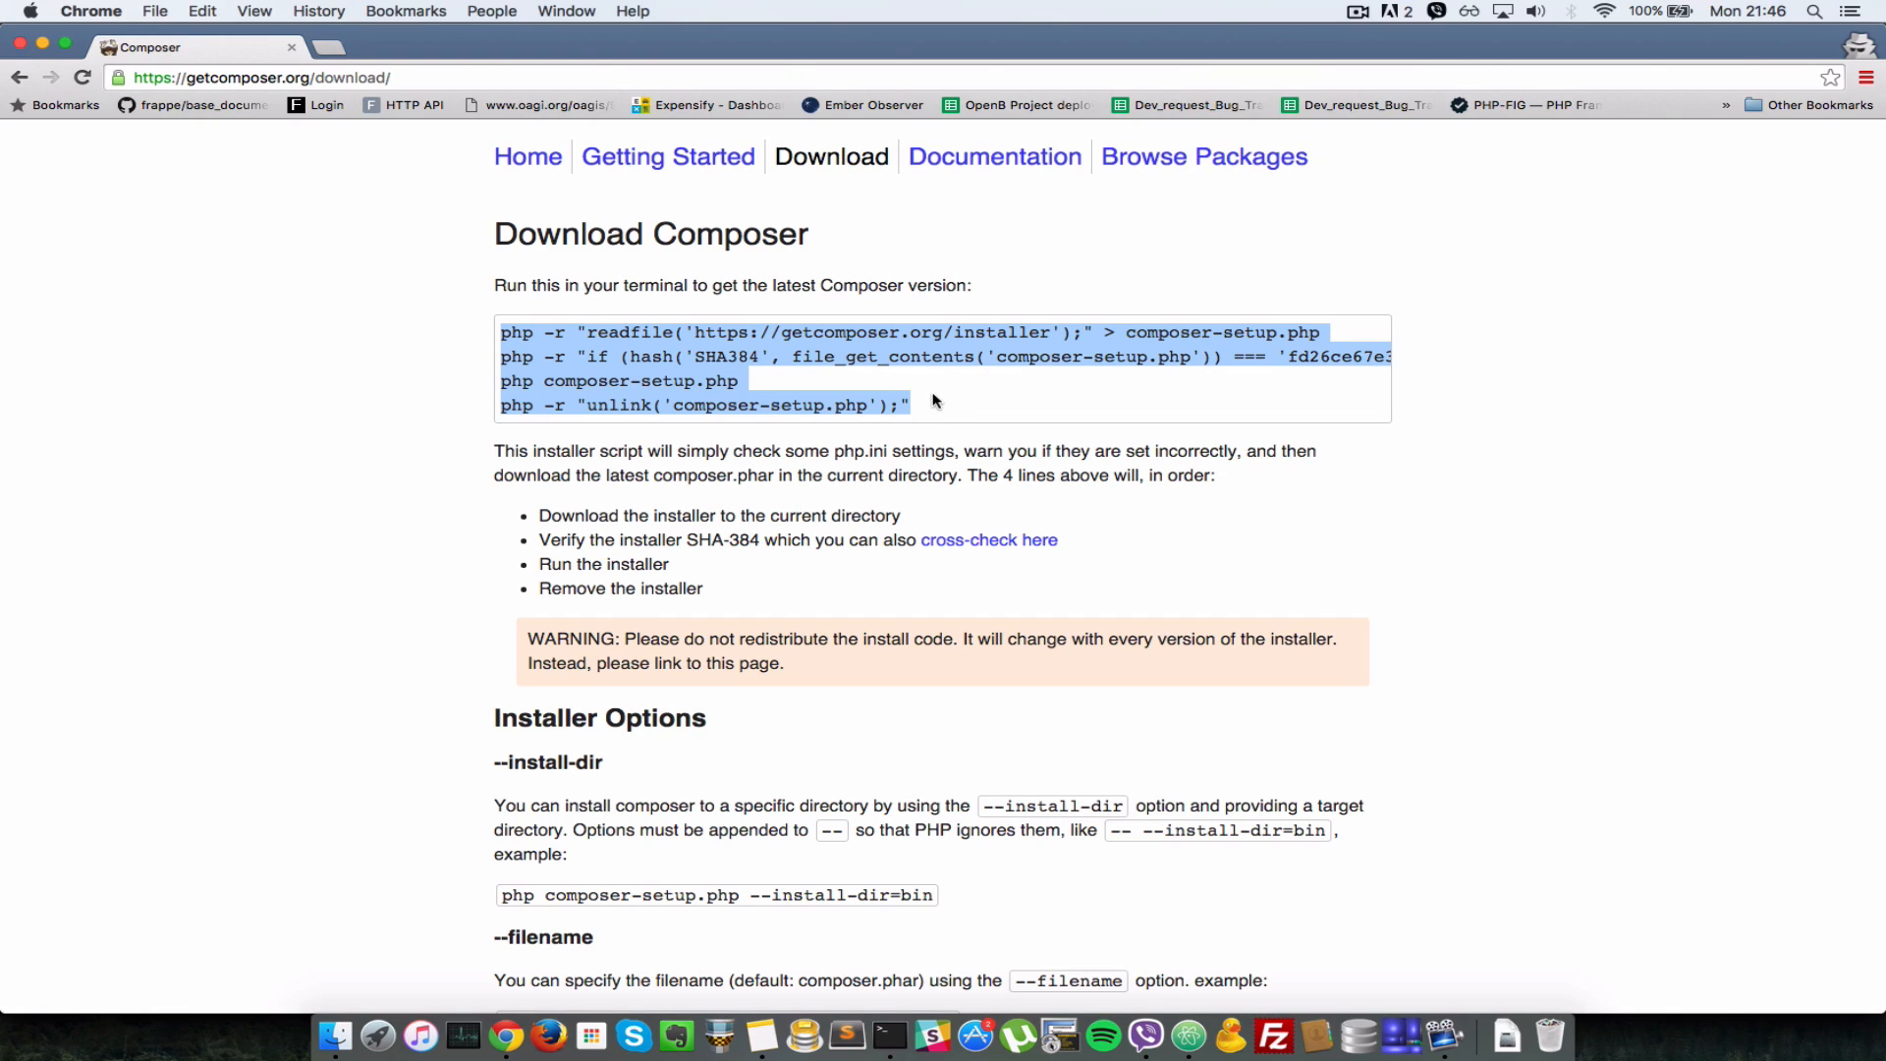
scroll(right, 3)
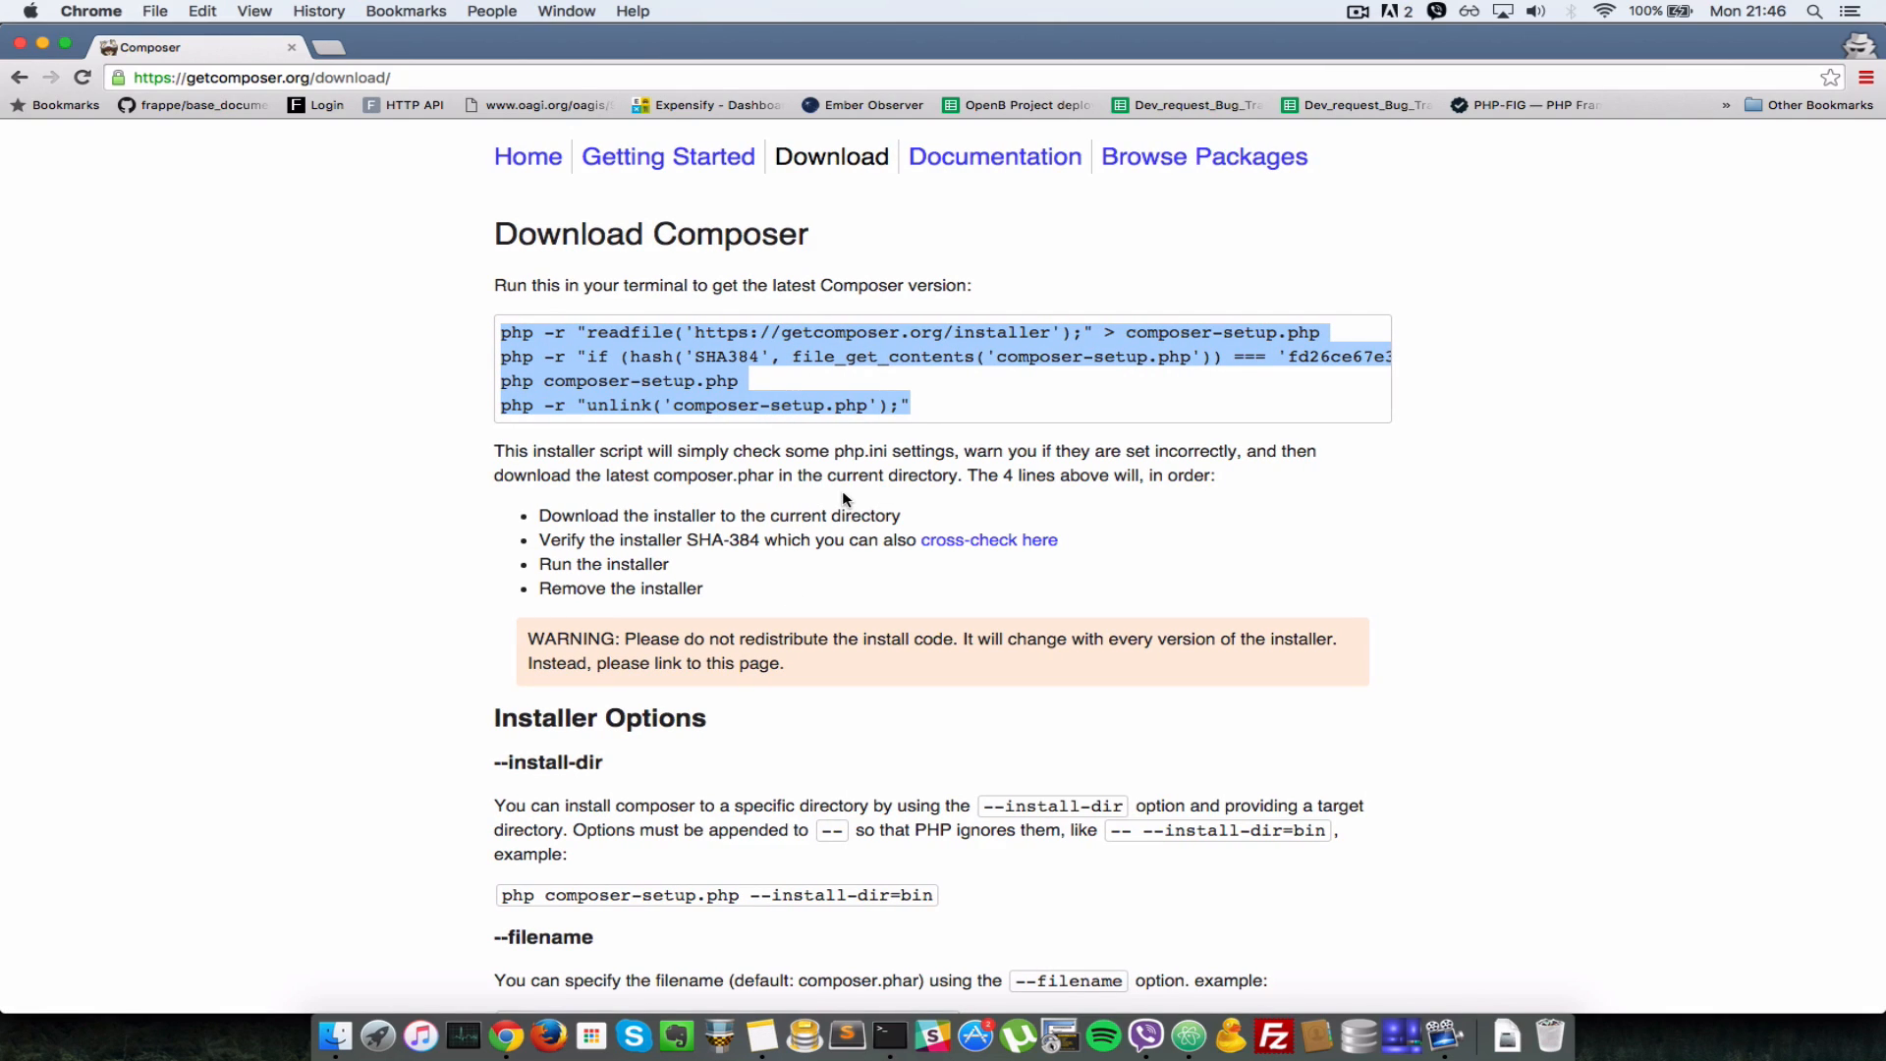
mouse_move(811, 383)
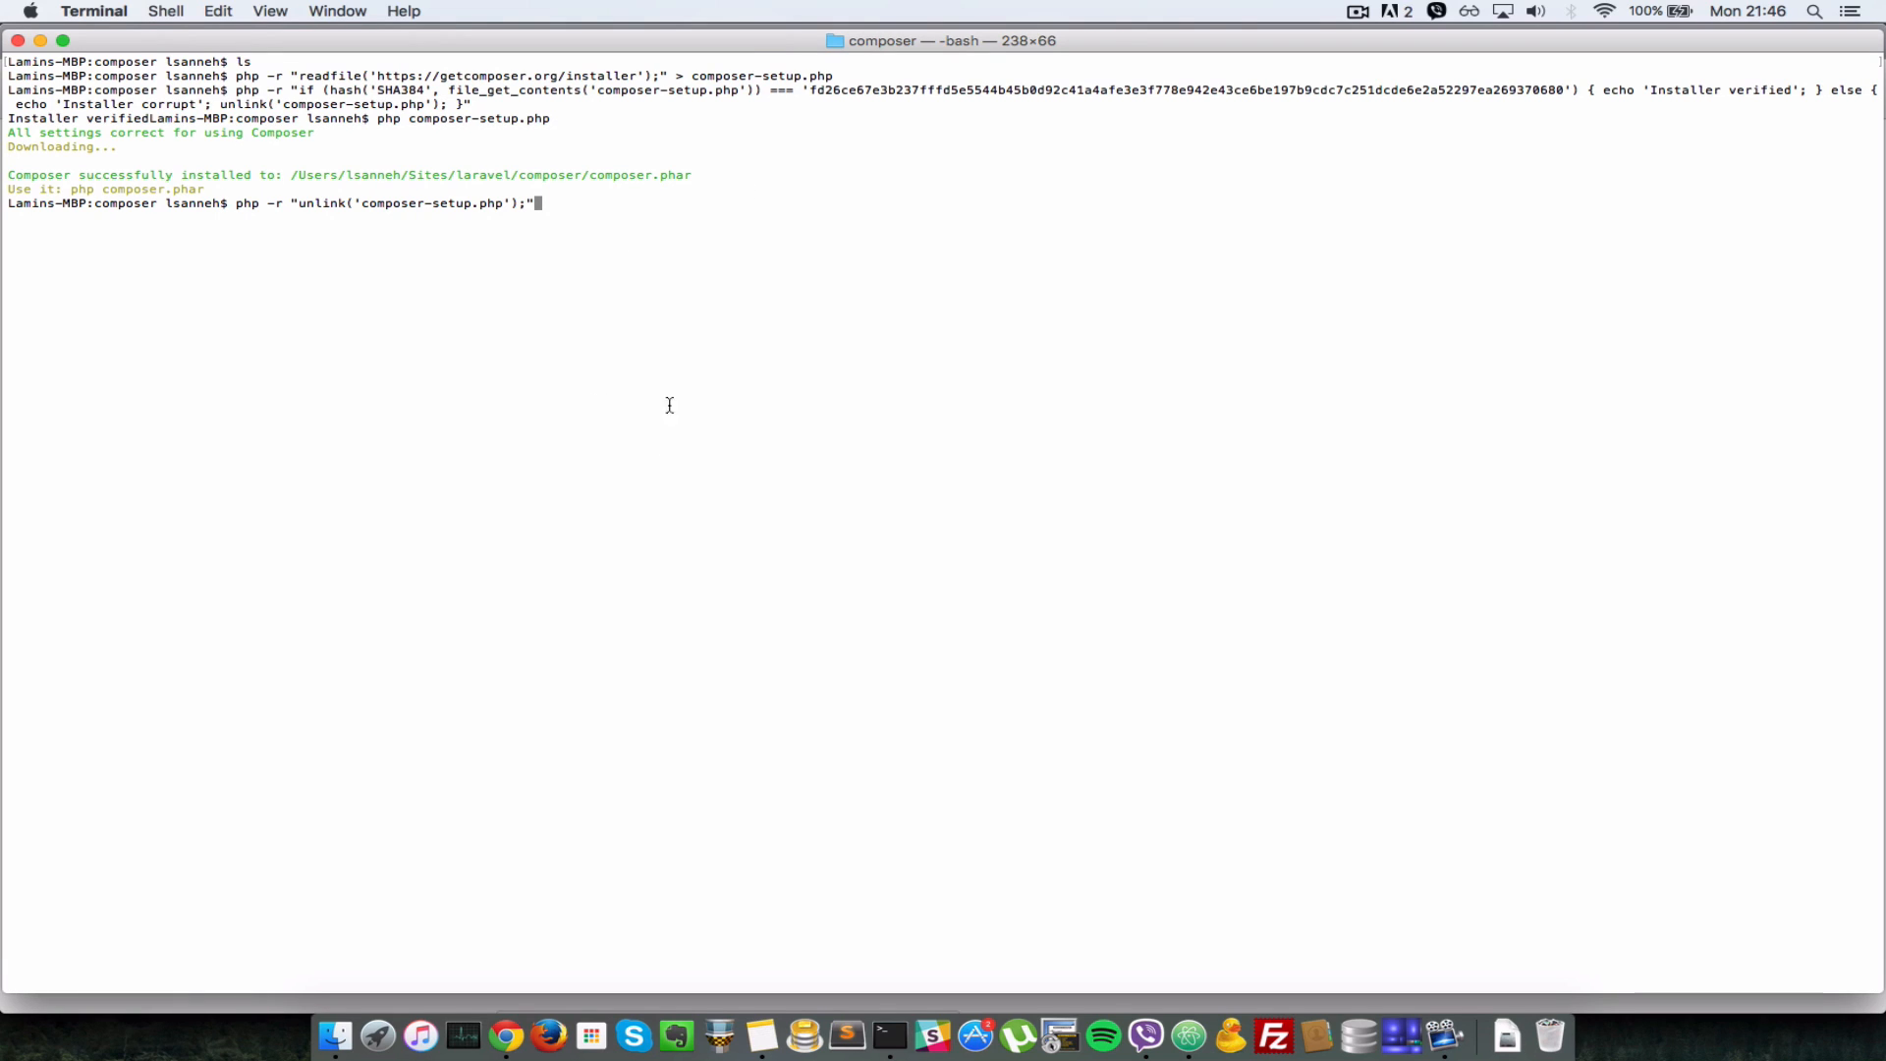
mouse_move(748, 519)
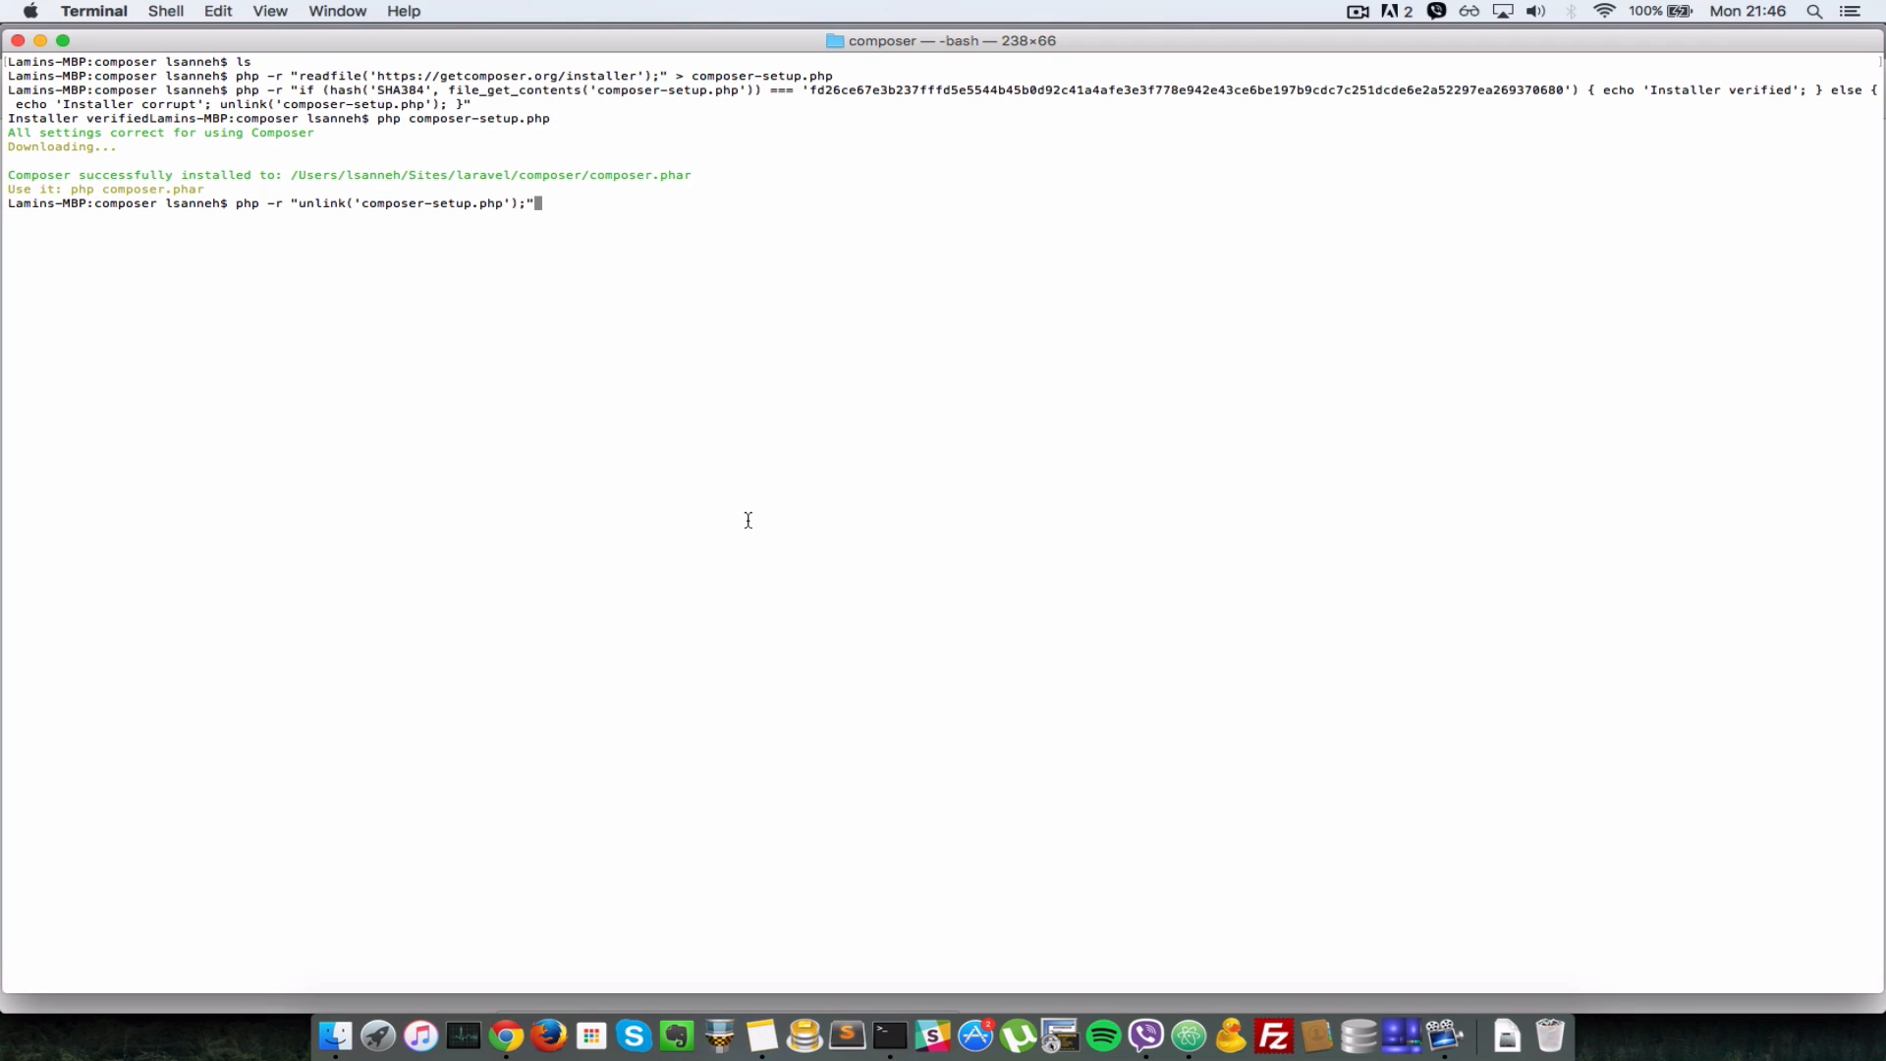
- Run the unlink command that deletes composer-setup.php, leaving only composer.phar
key(Return)
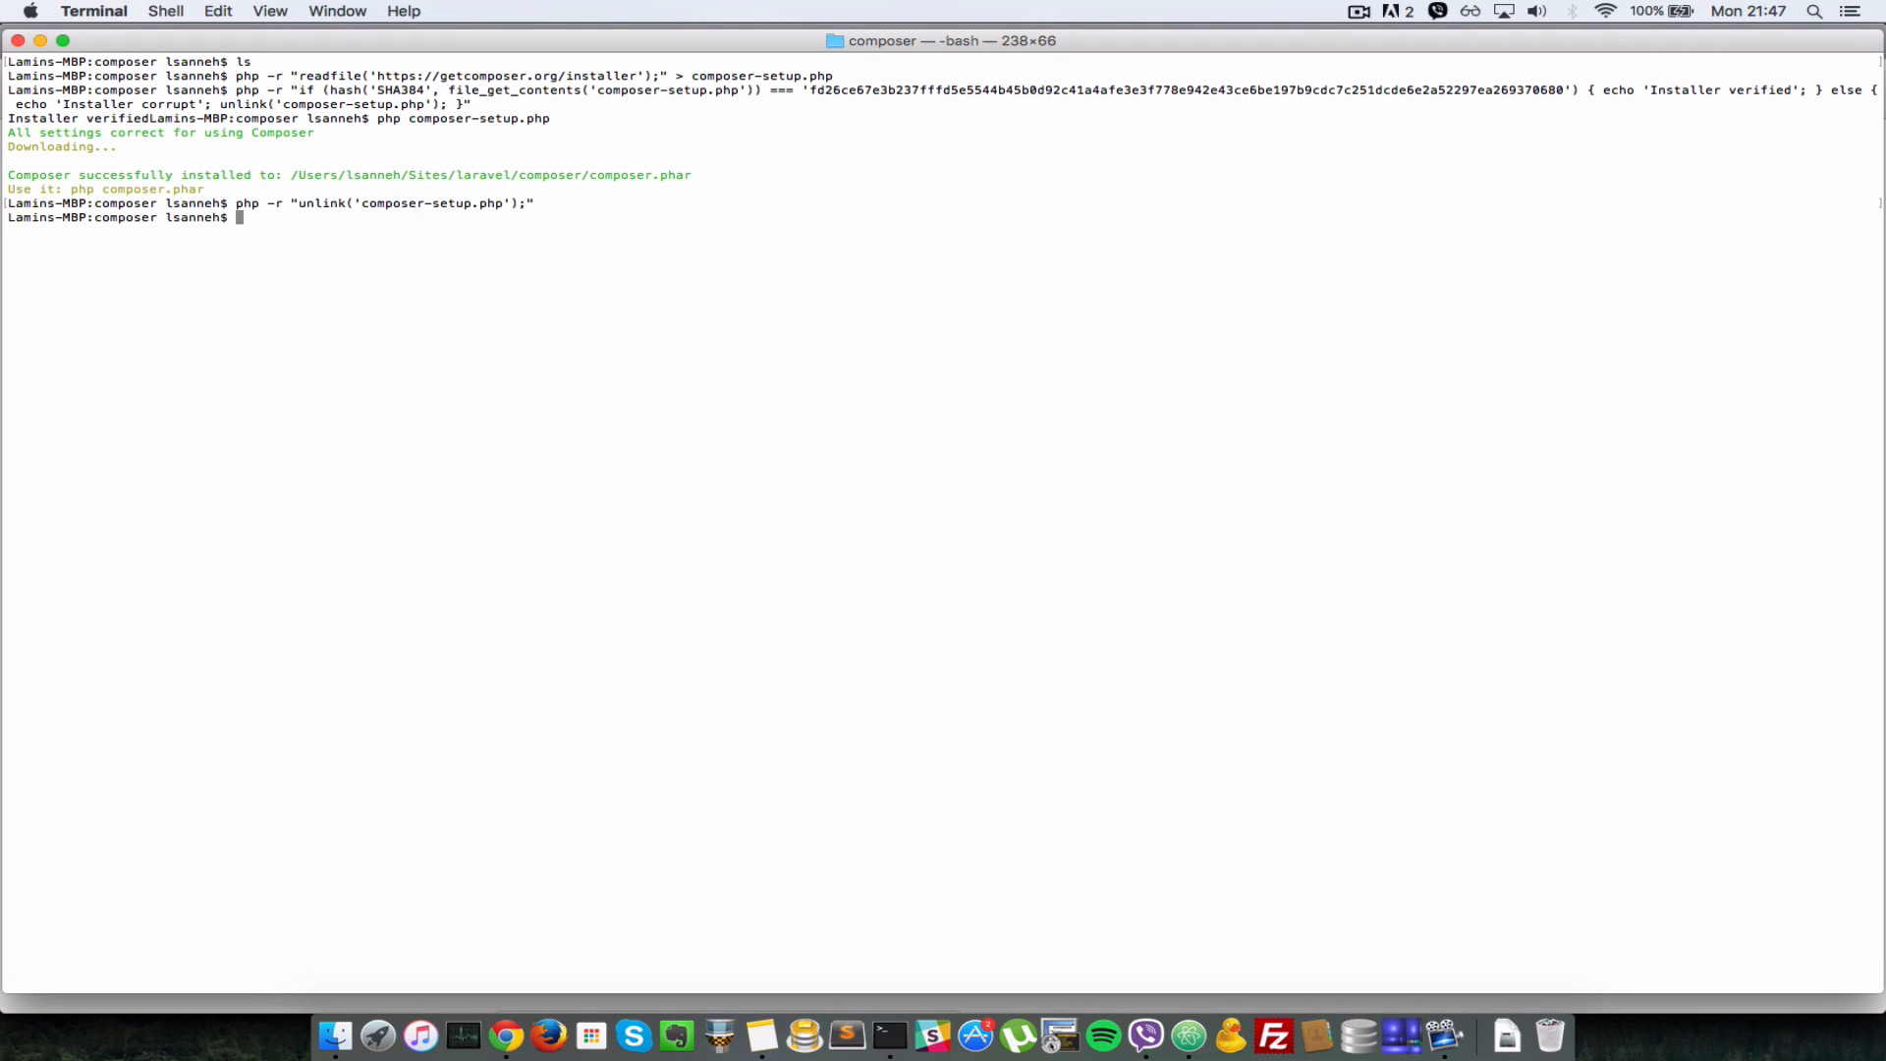
mouse_move(719, 385)
text(ls)
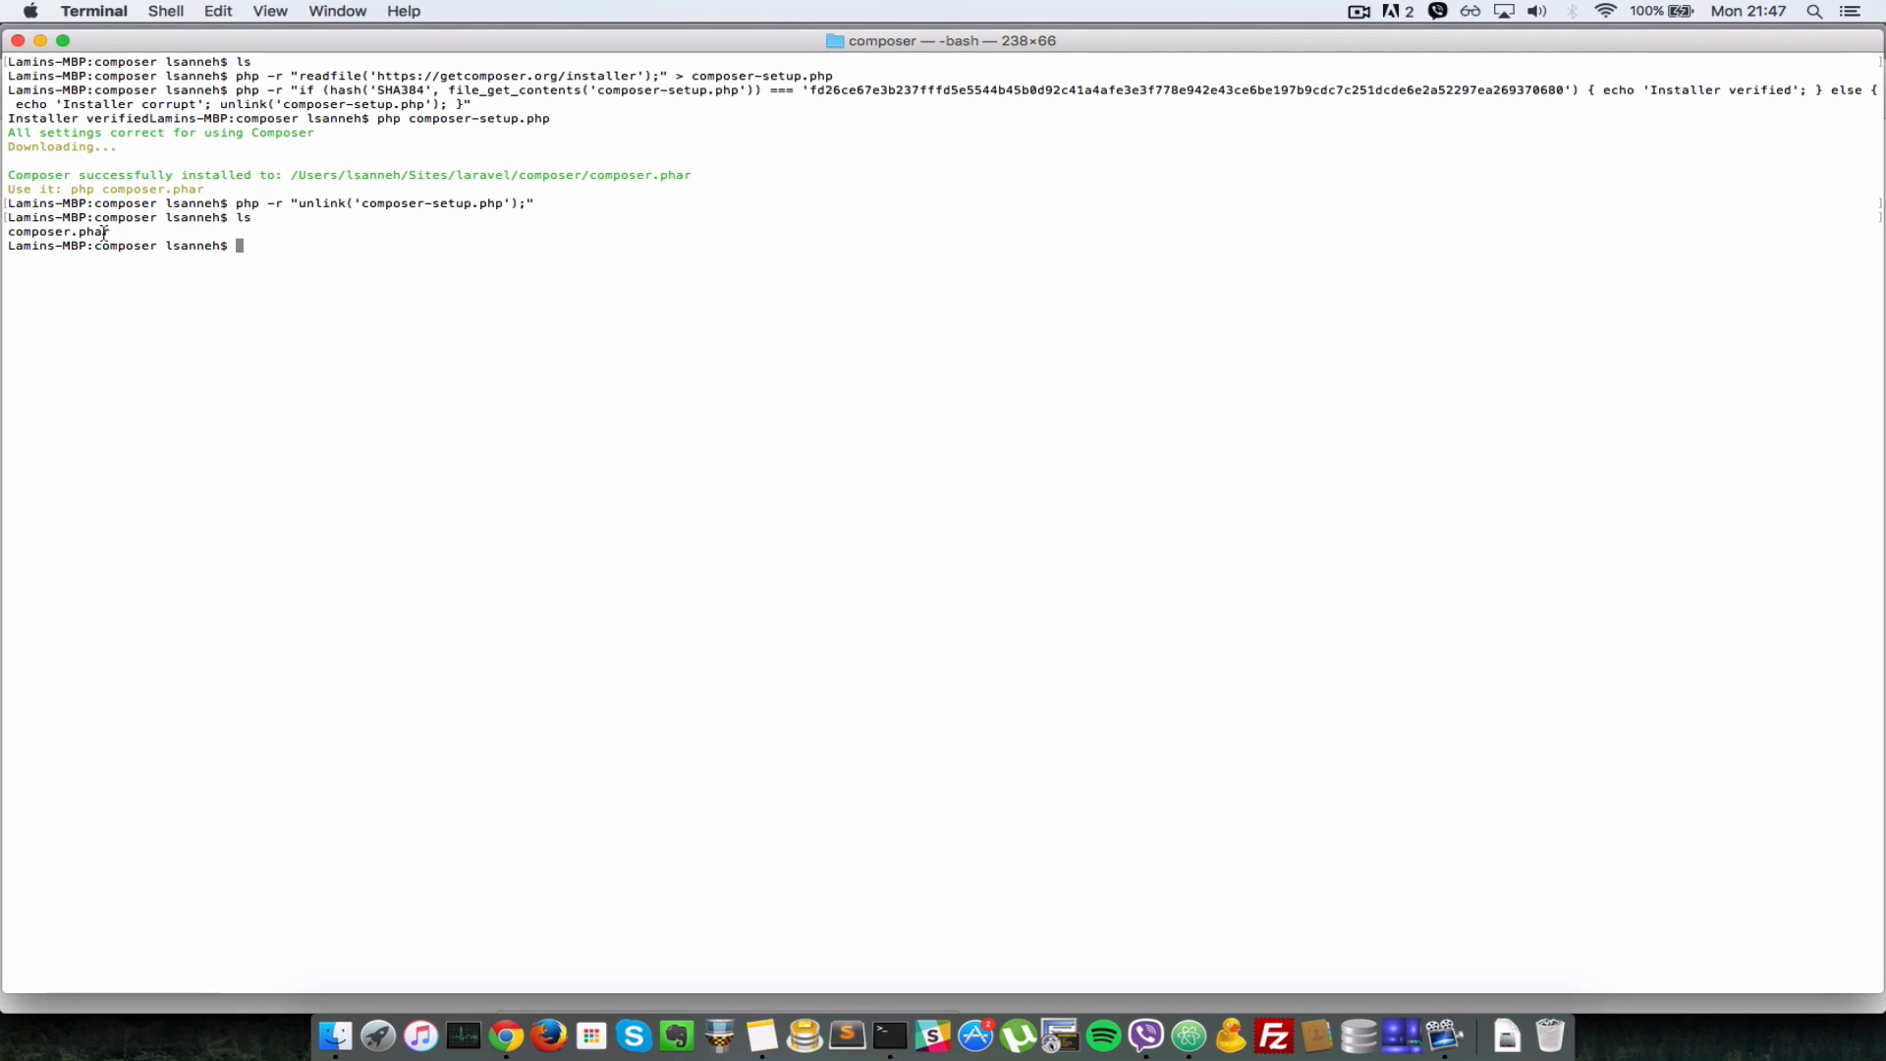
mouse_move(354, 246)
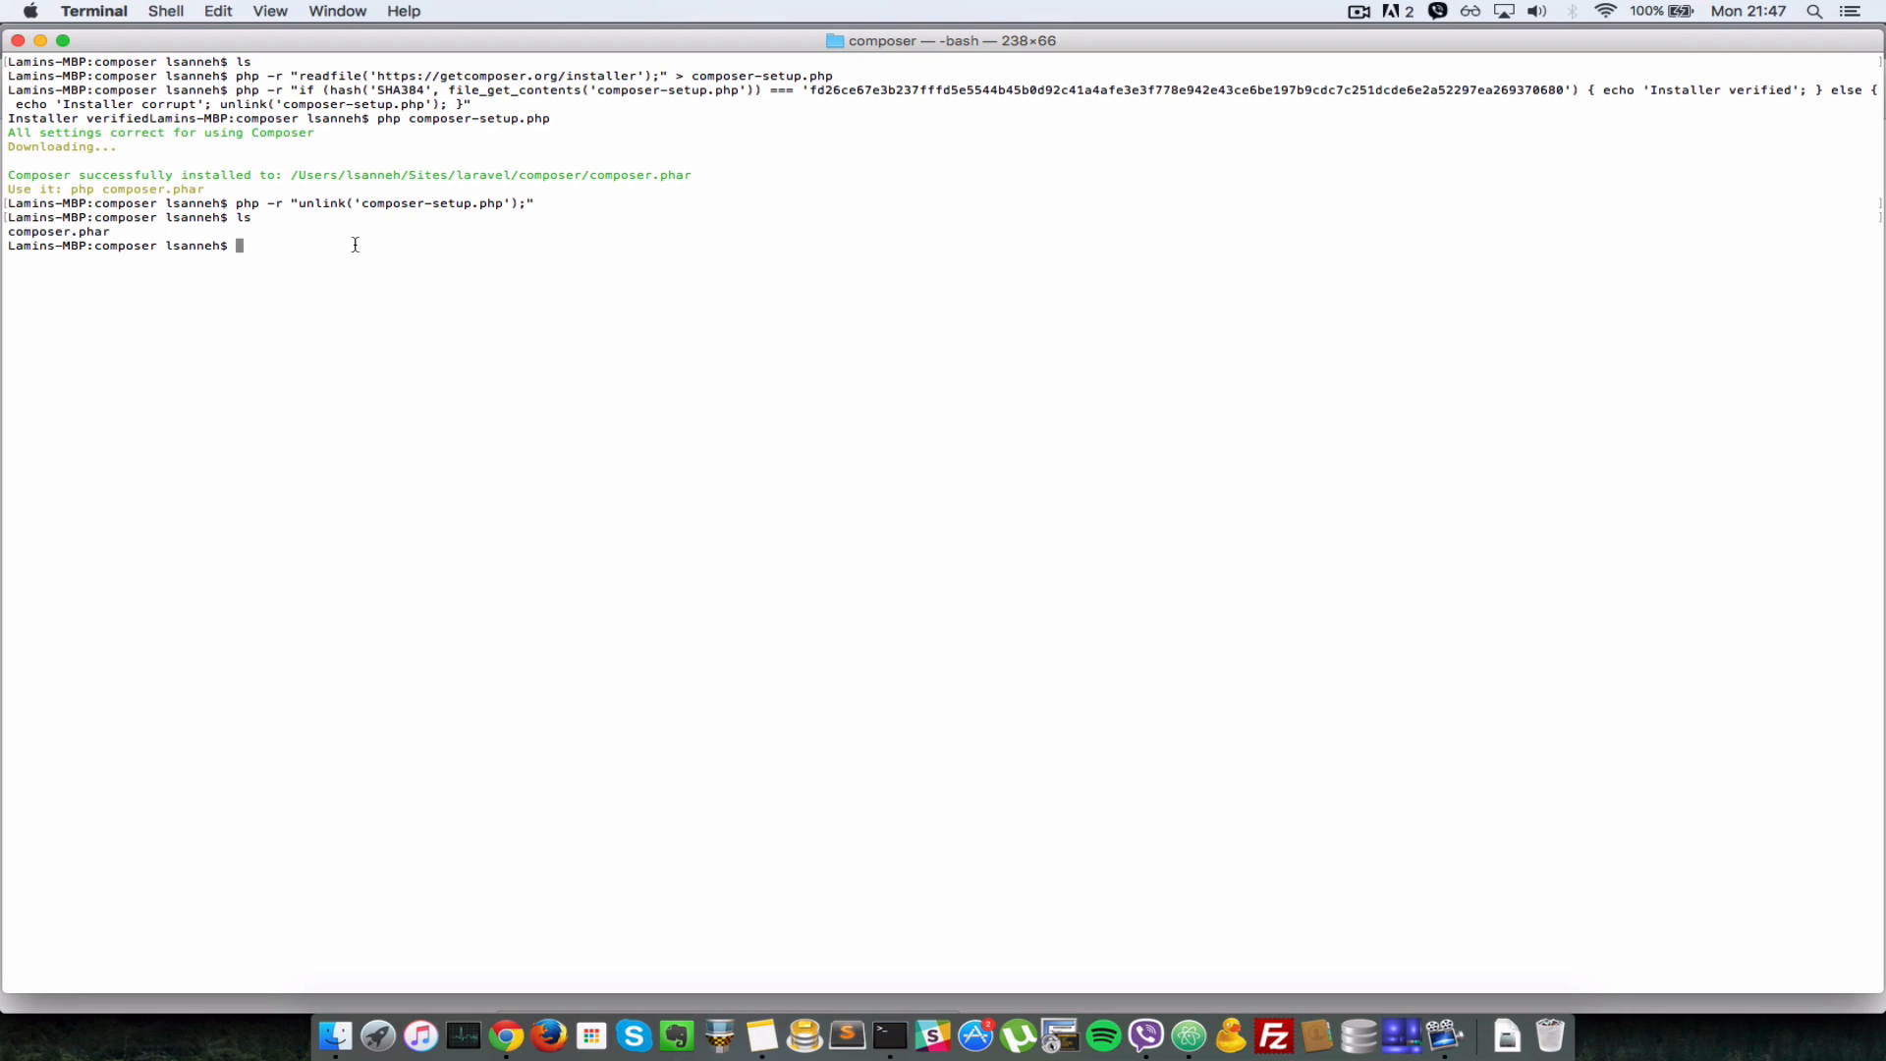
mouse_move(705, 236)
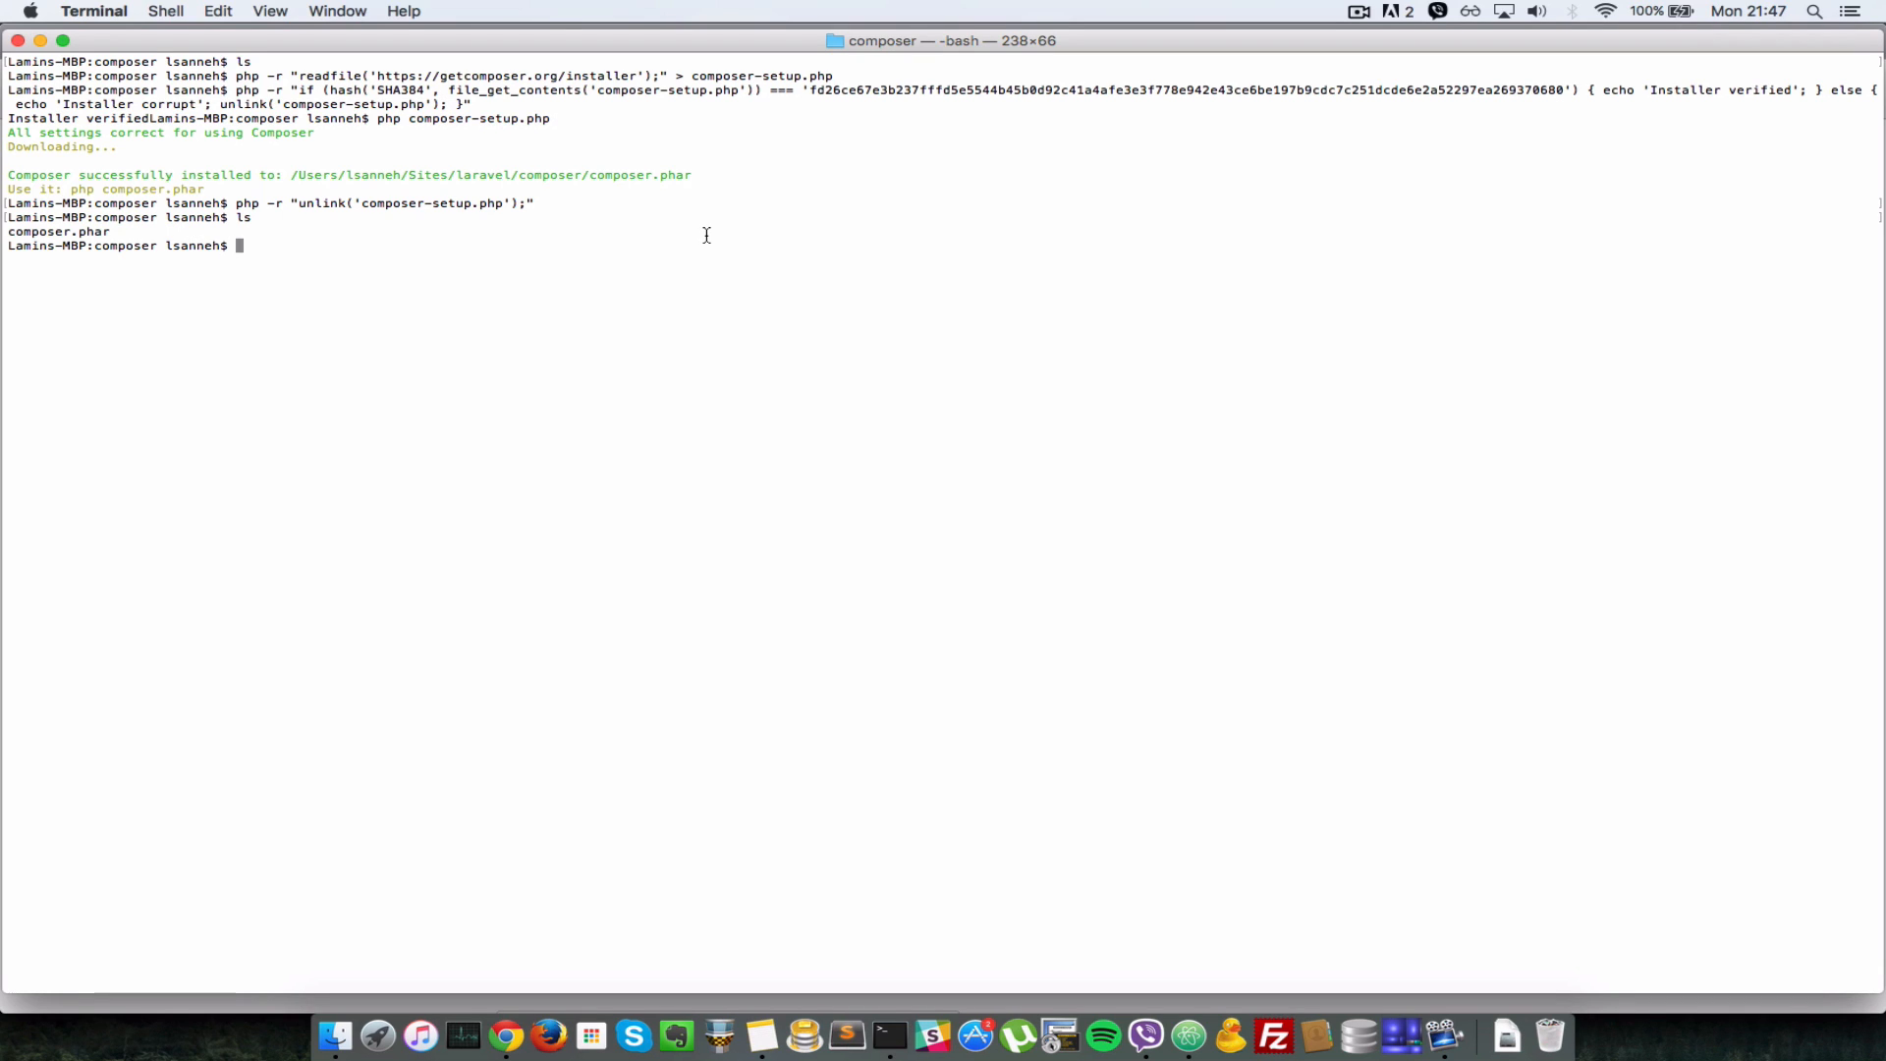
mouse_move(880, 410)
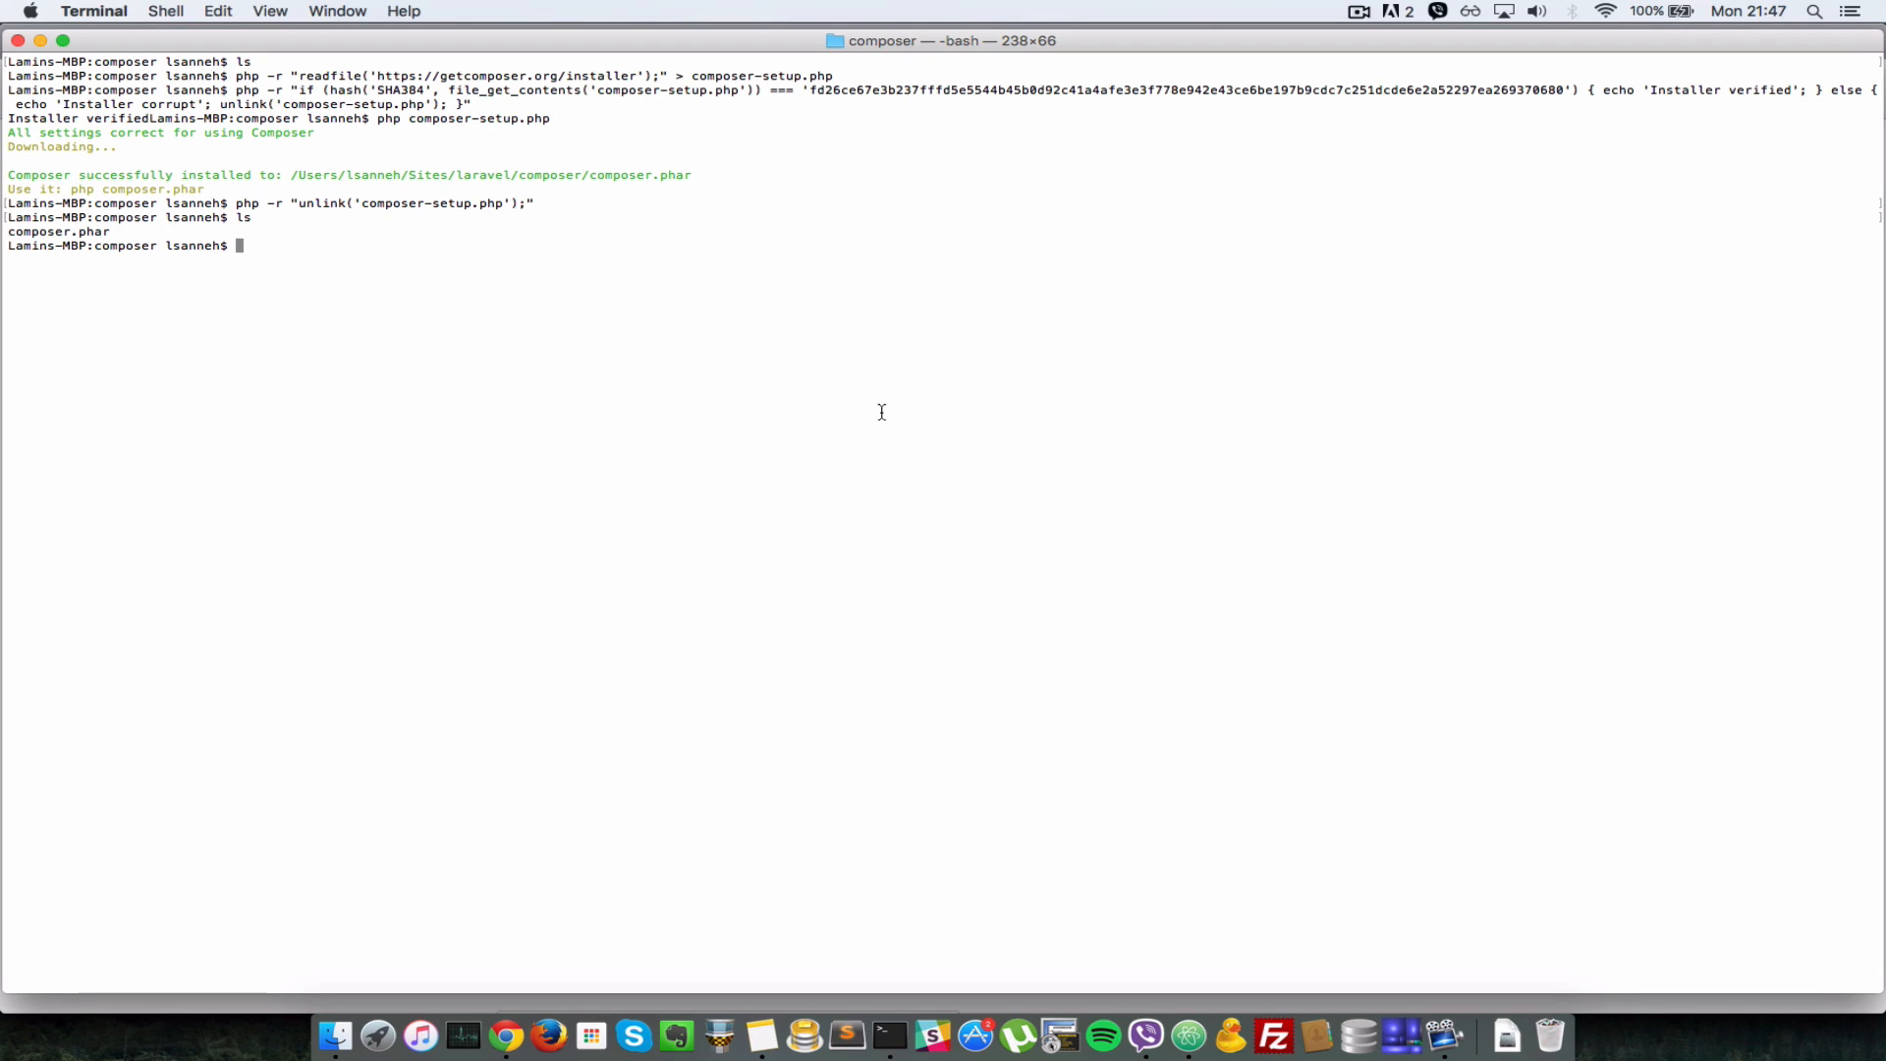
- Run php composer.phar to print Composer's version, usage and available commands
text(php)
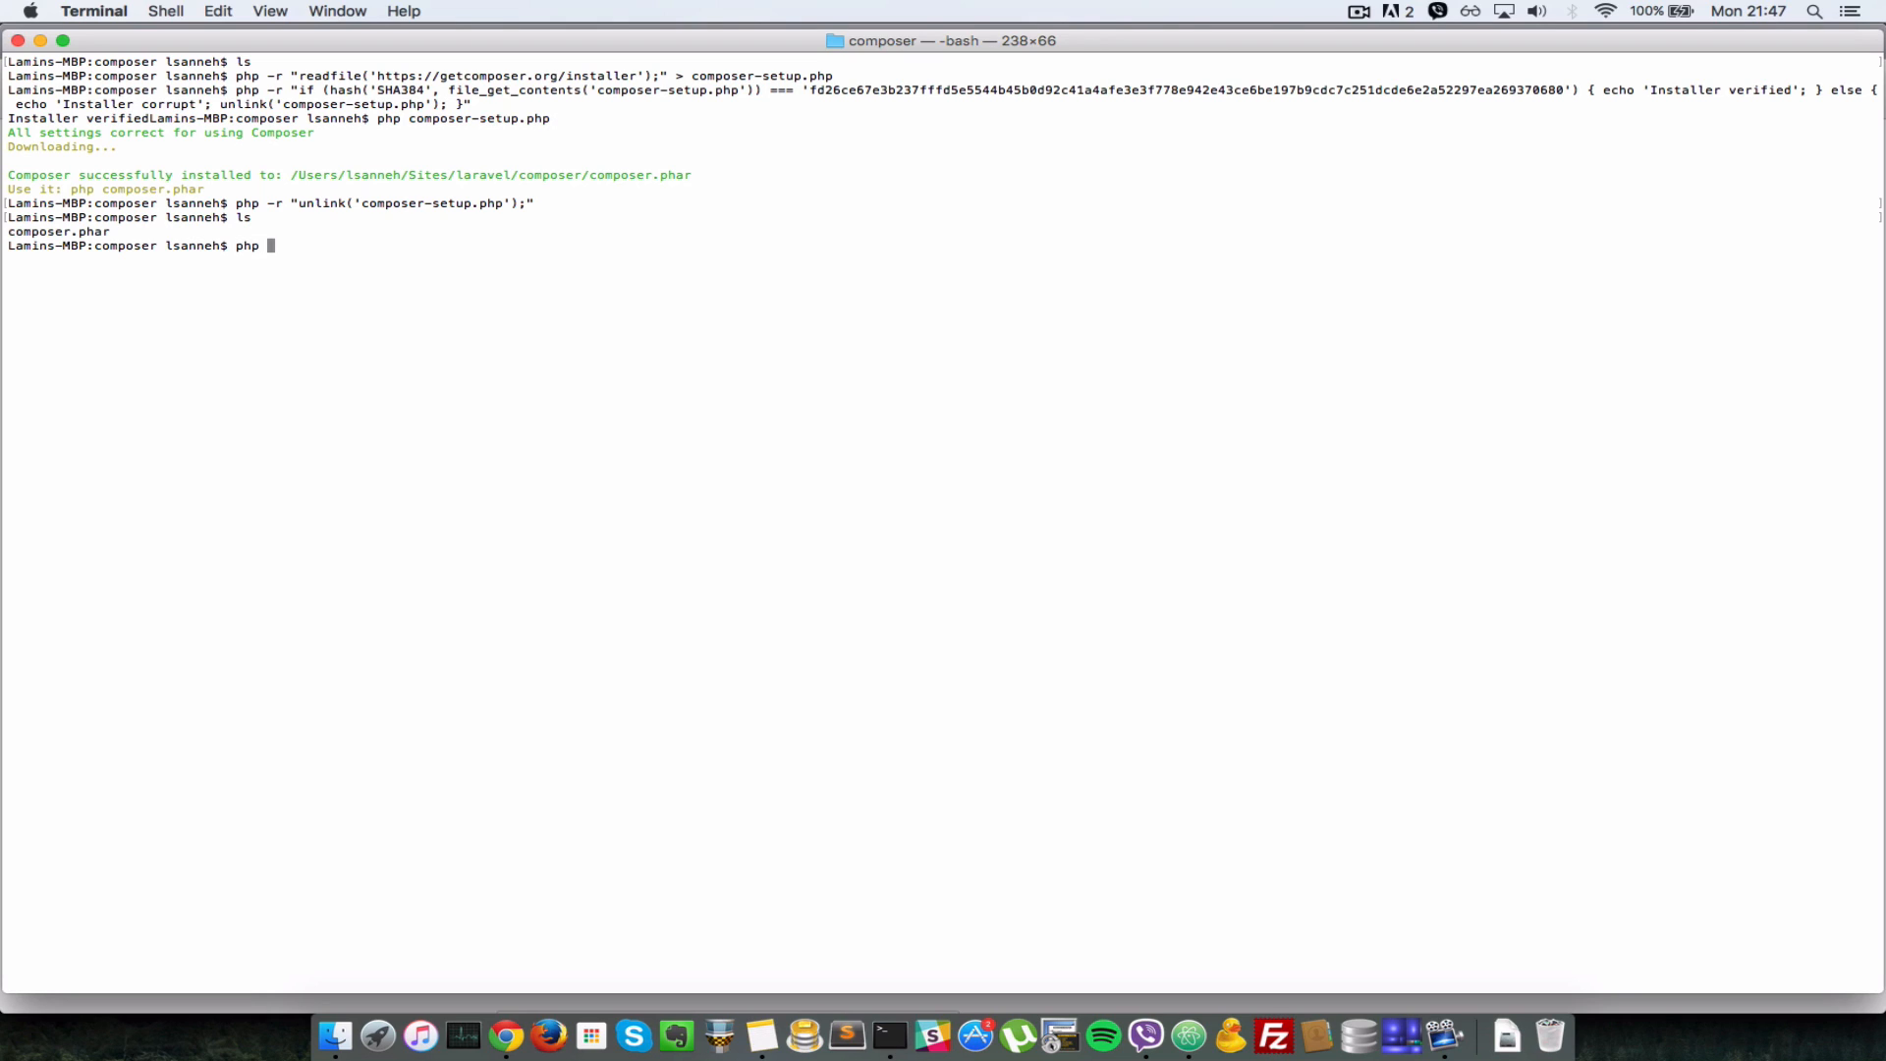
text(composer.phar)
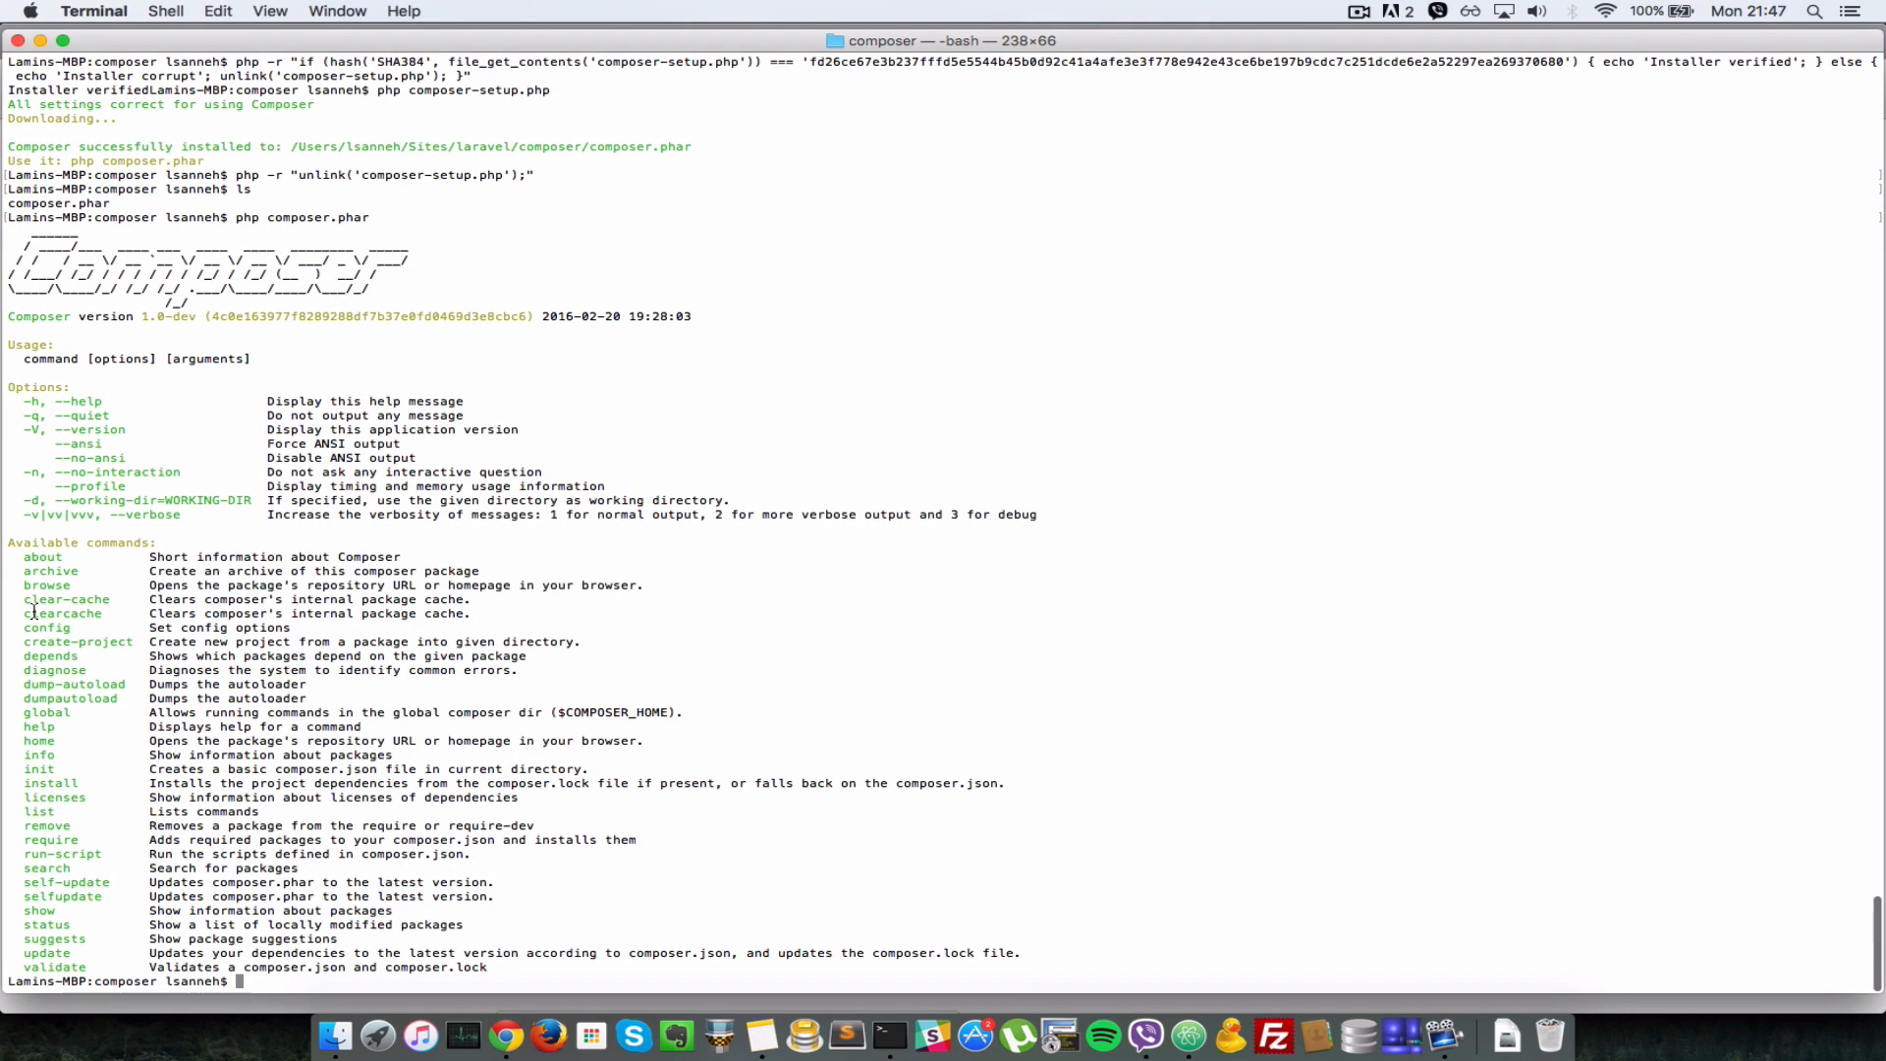
drag(30, 556, 102, 945)
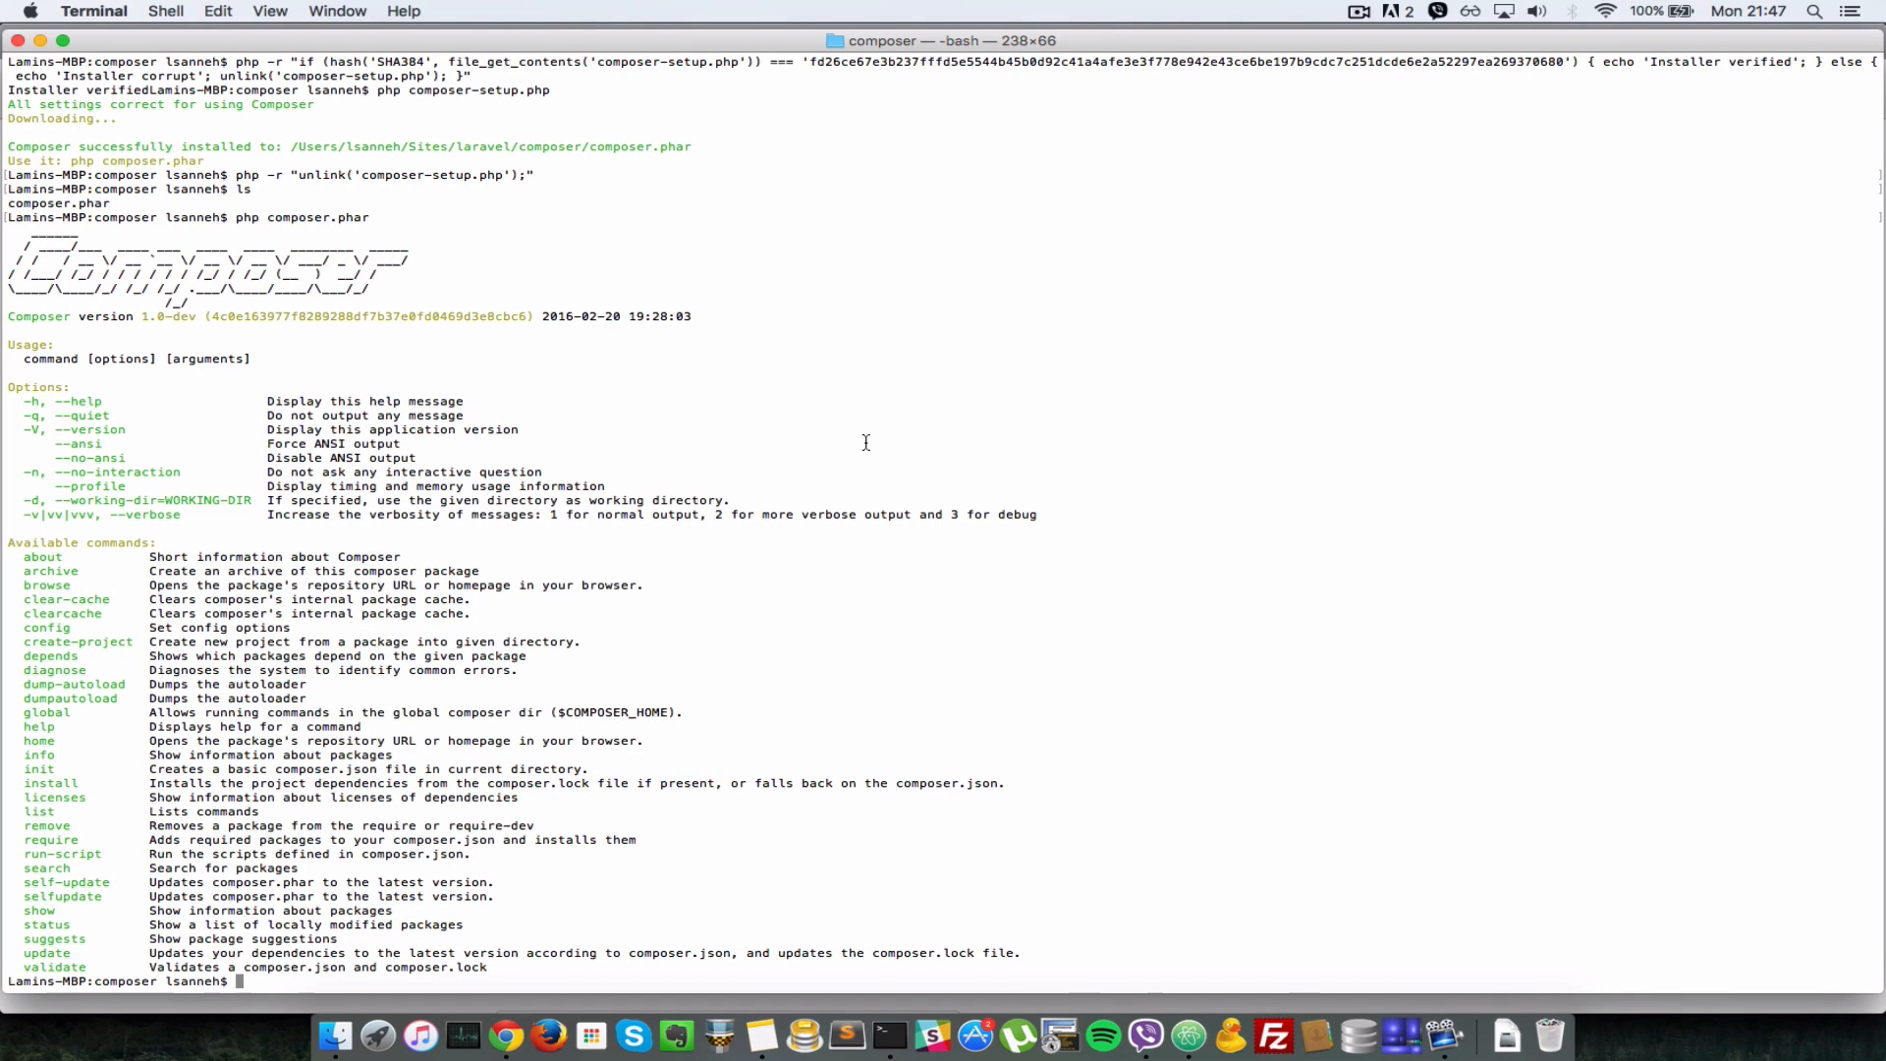
mouse_move(884, 534)
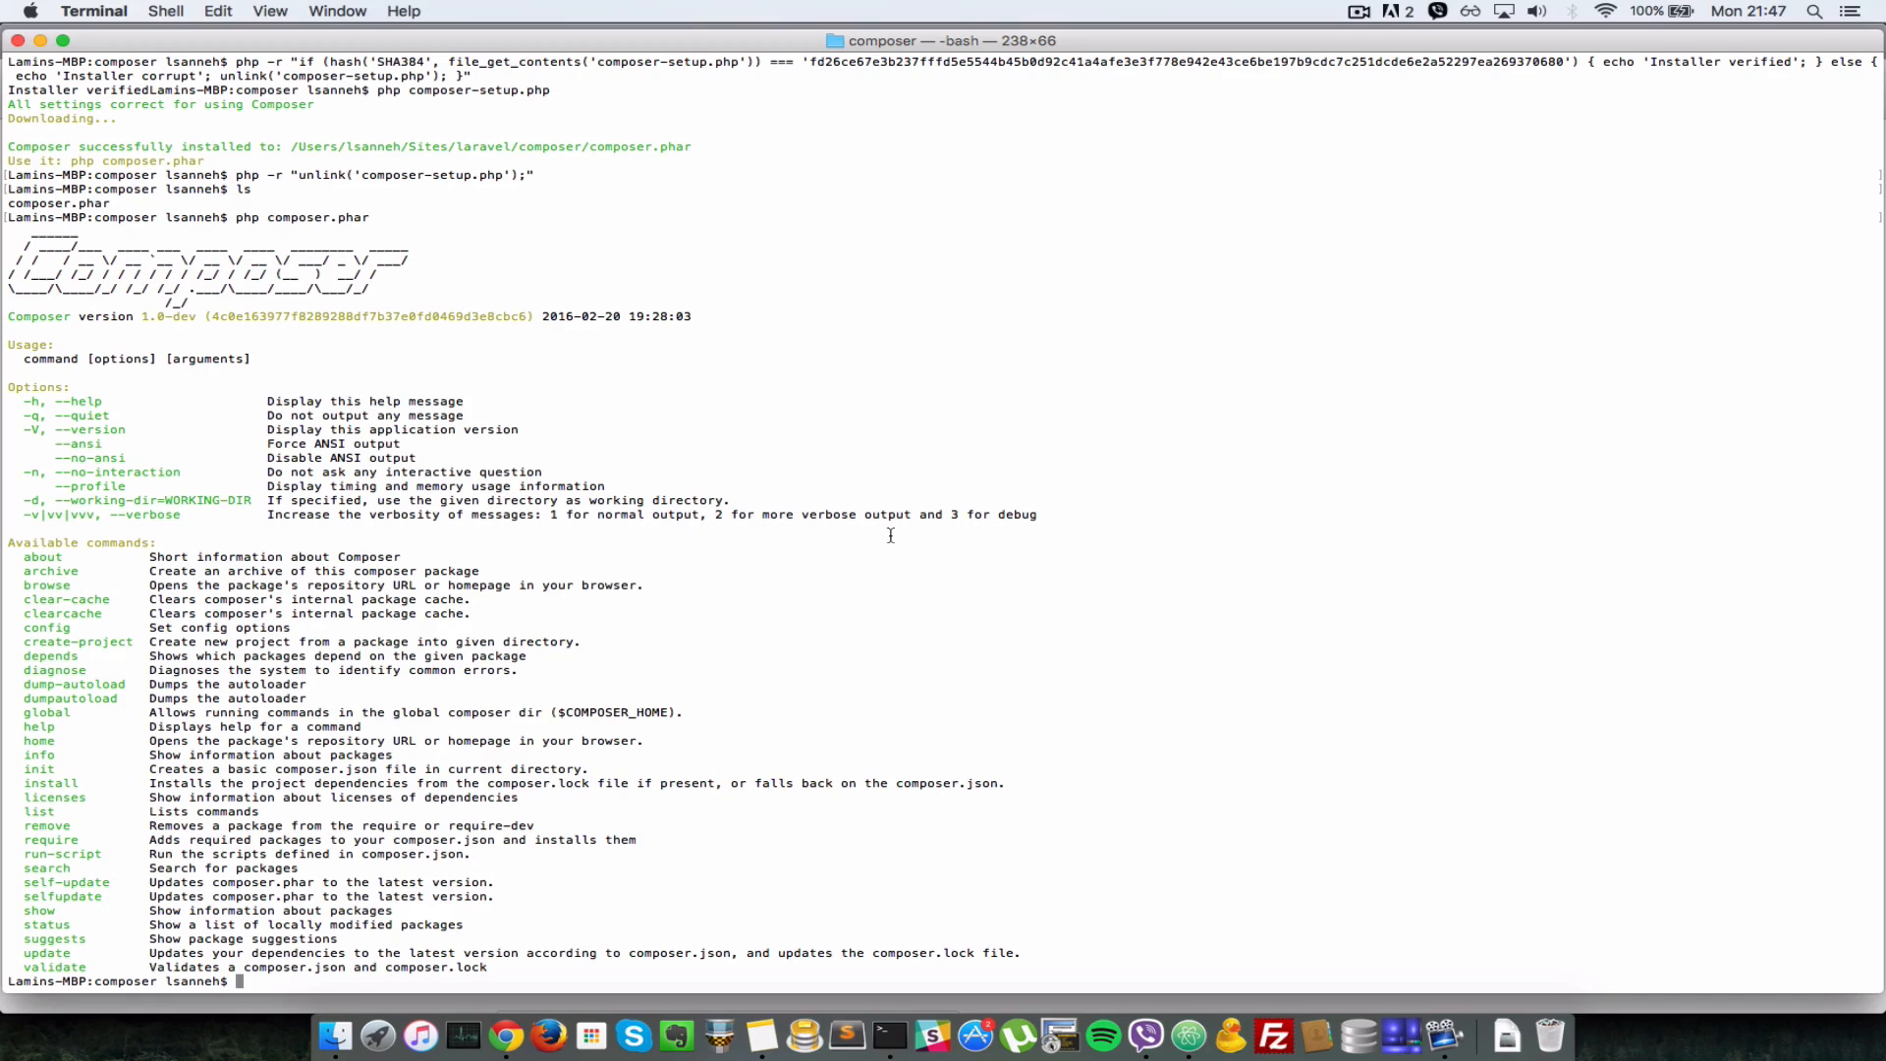
text(php composer.phar)
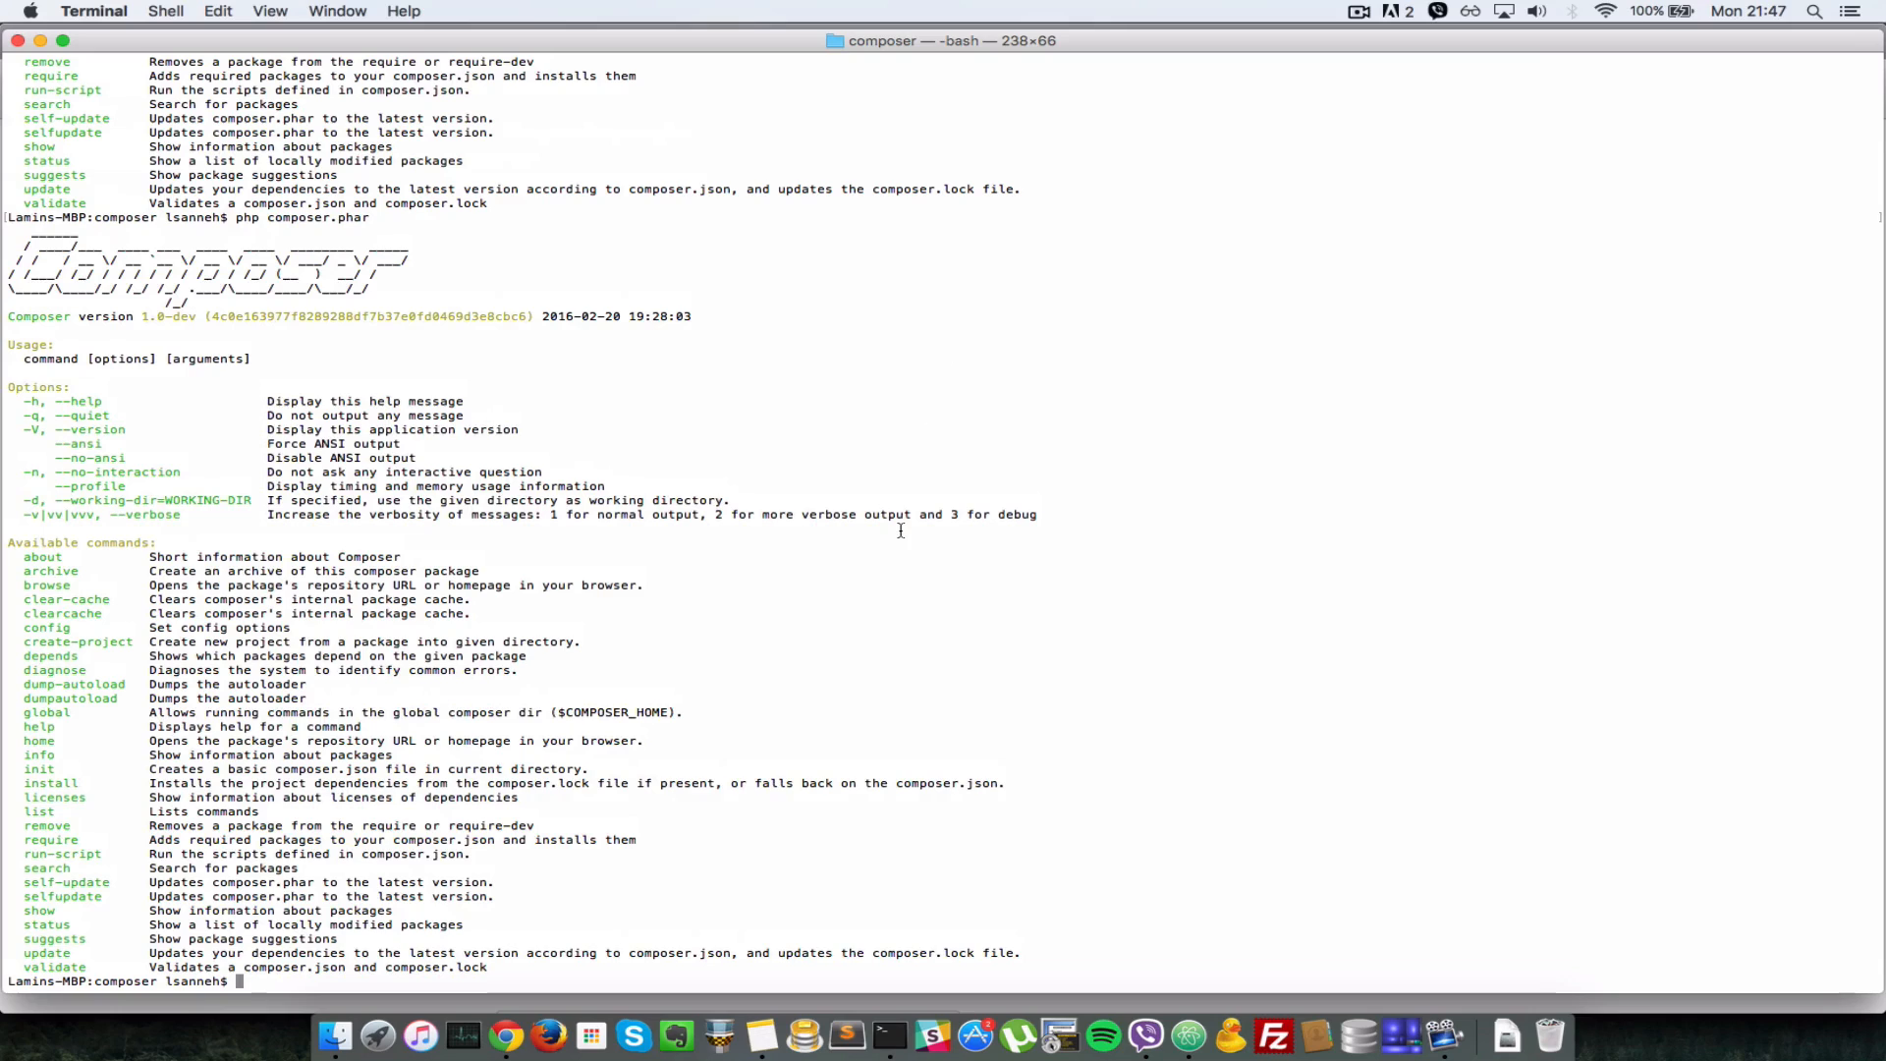
text(composer)
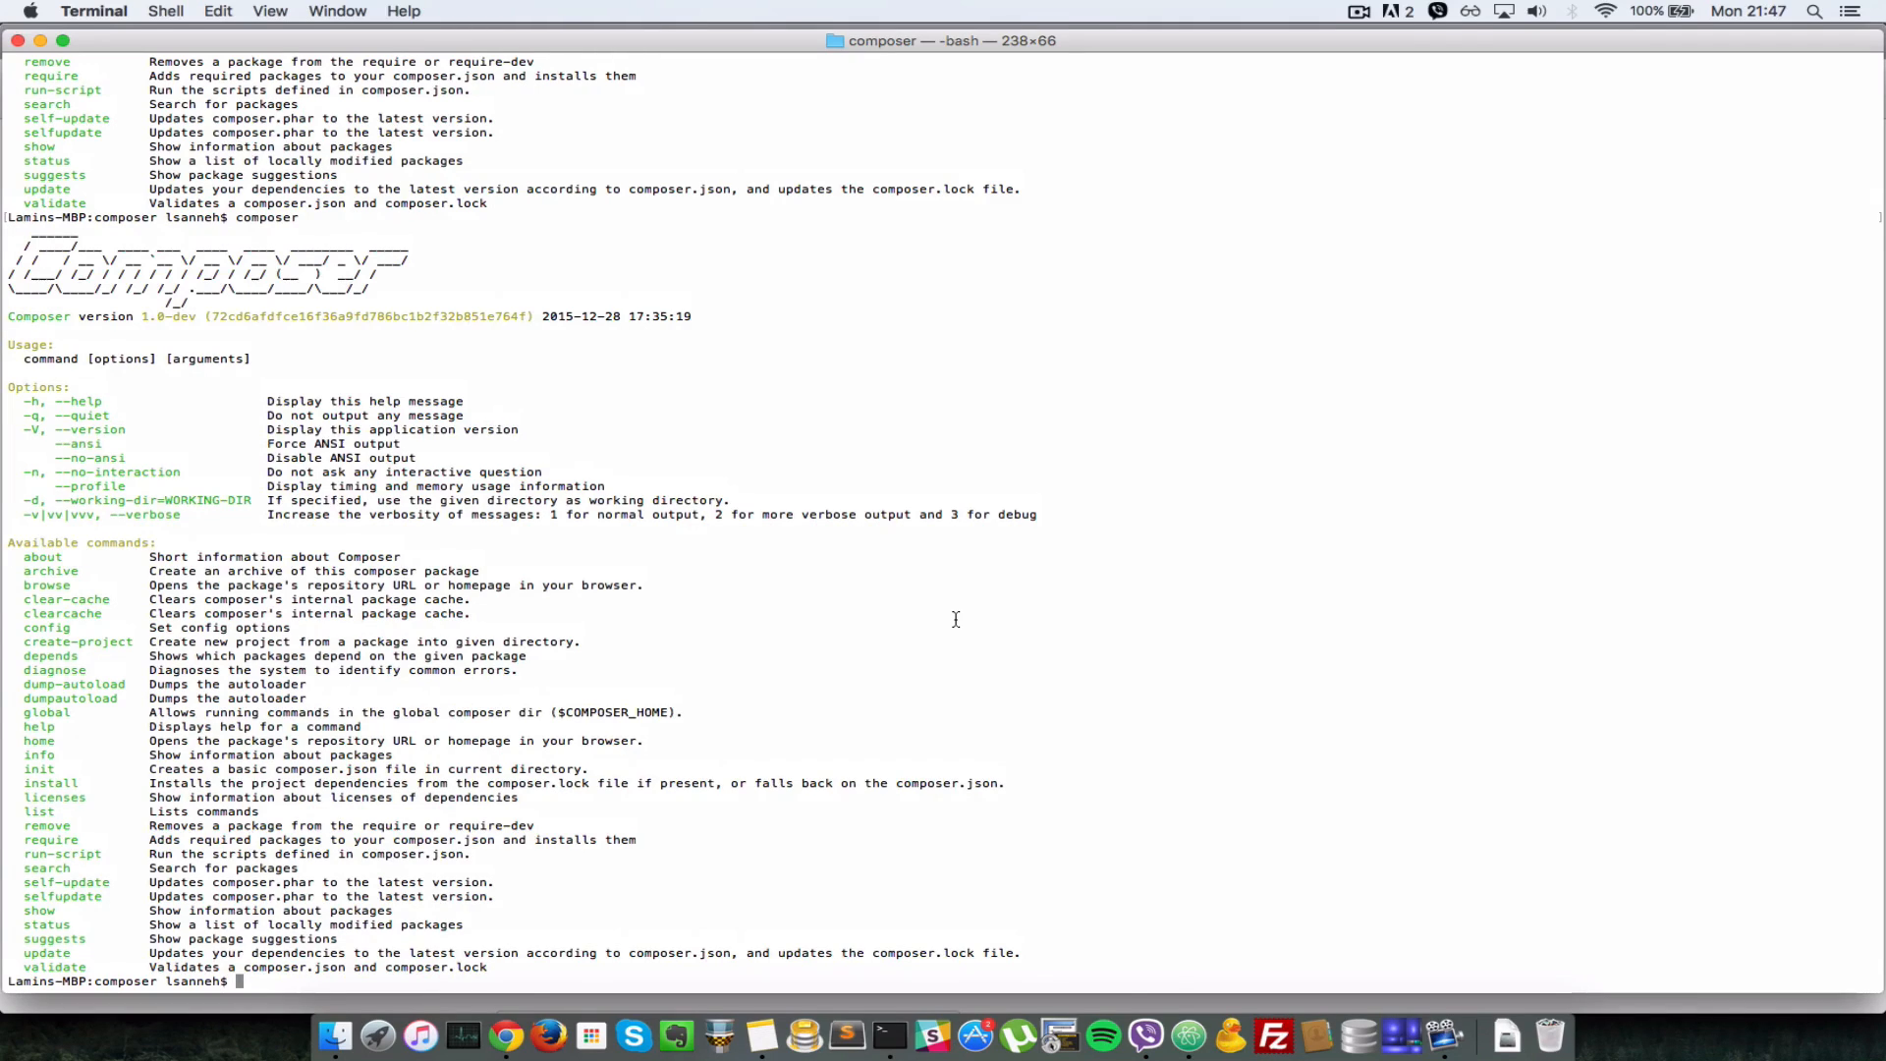
mouse_move(902, 560)
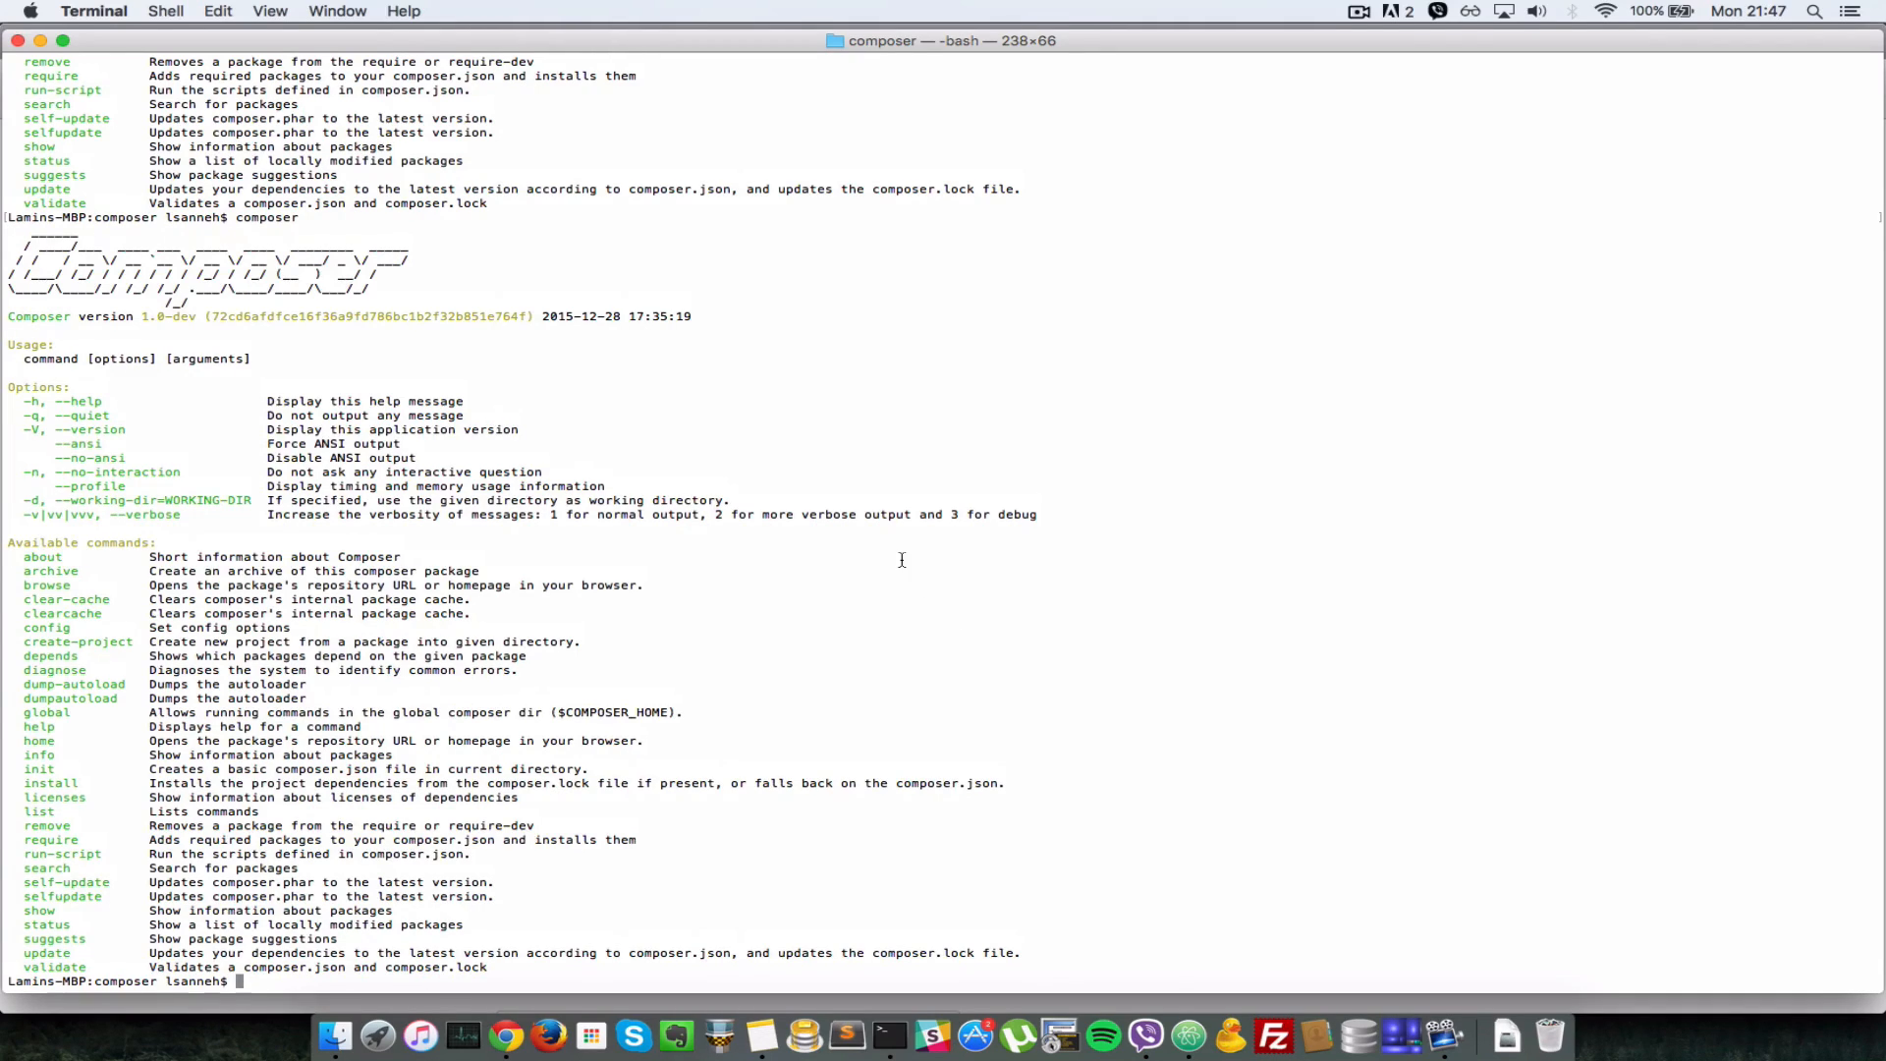
mouse_move(917, 597)
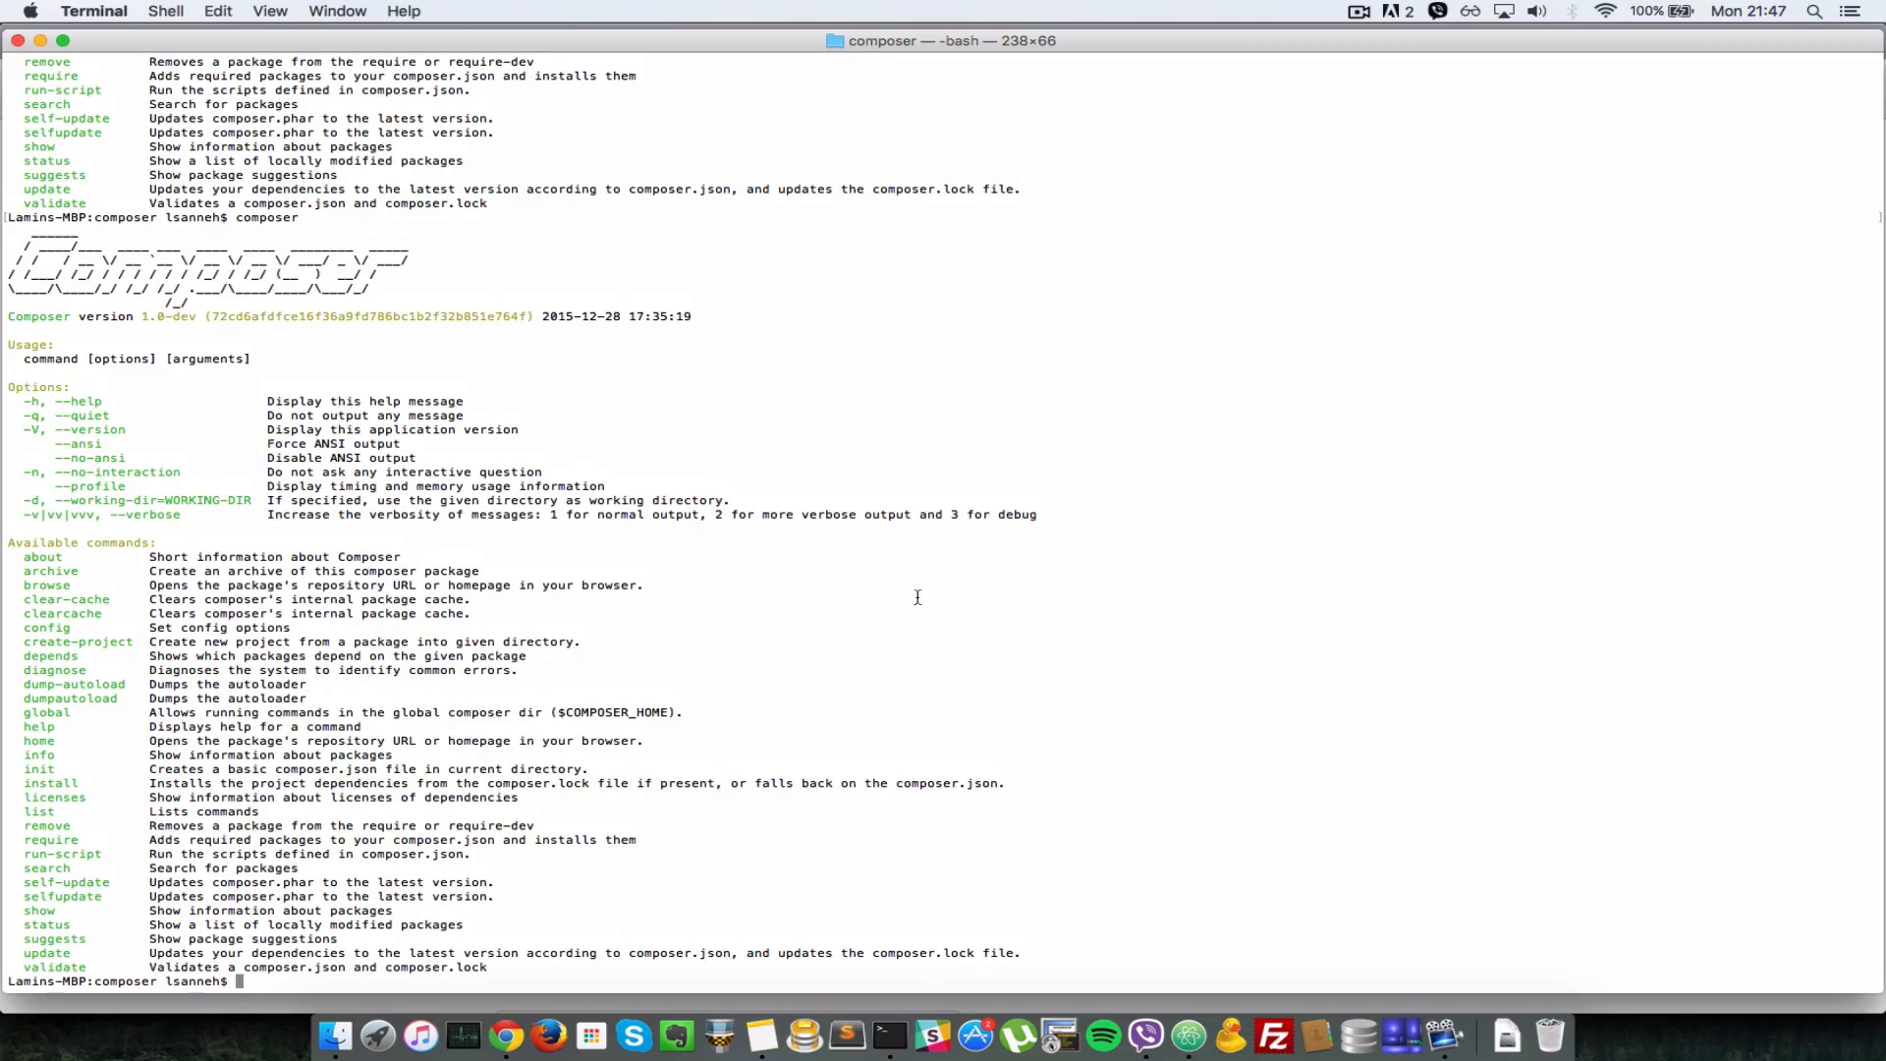
mouse_move(890, 558)
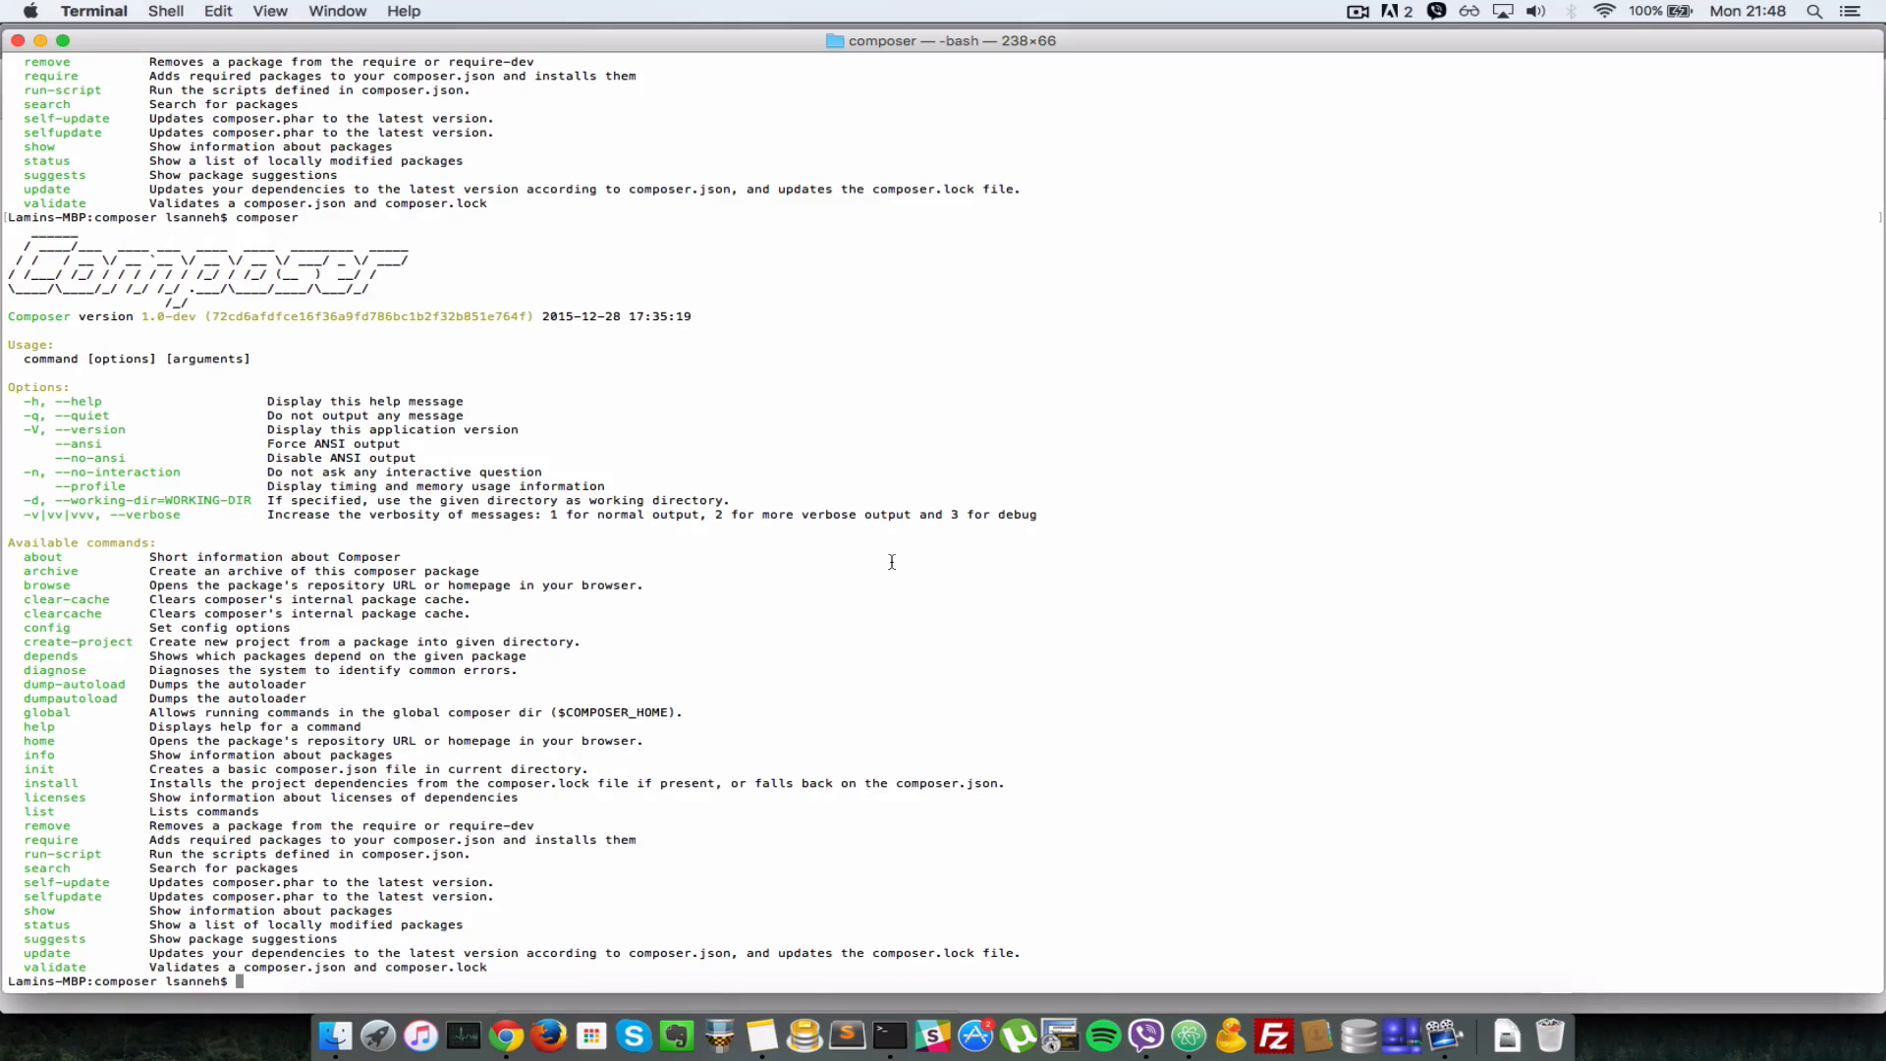
- Enter ls /usr/bin to list the installed commands including composer
text(ls /)
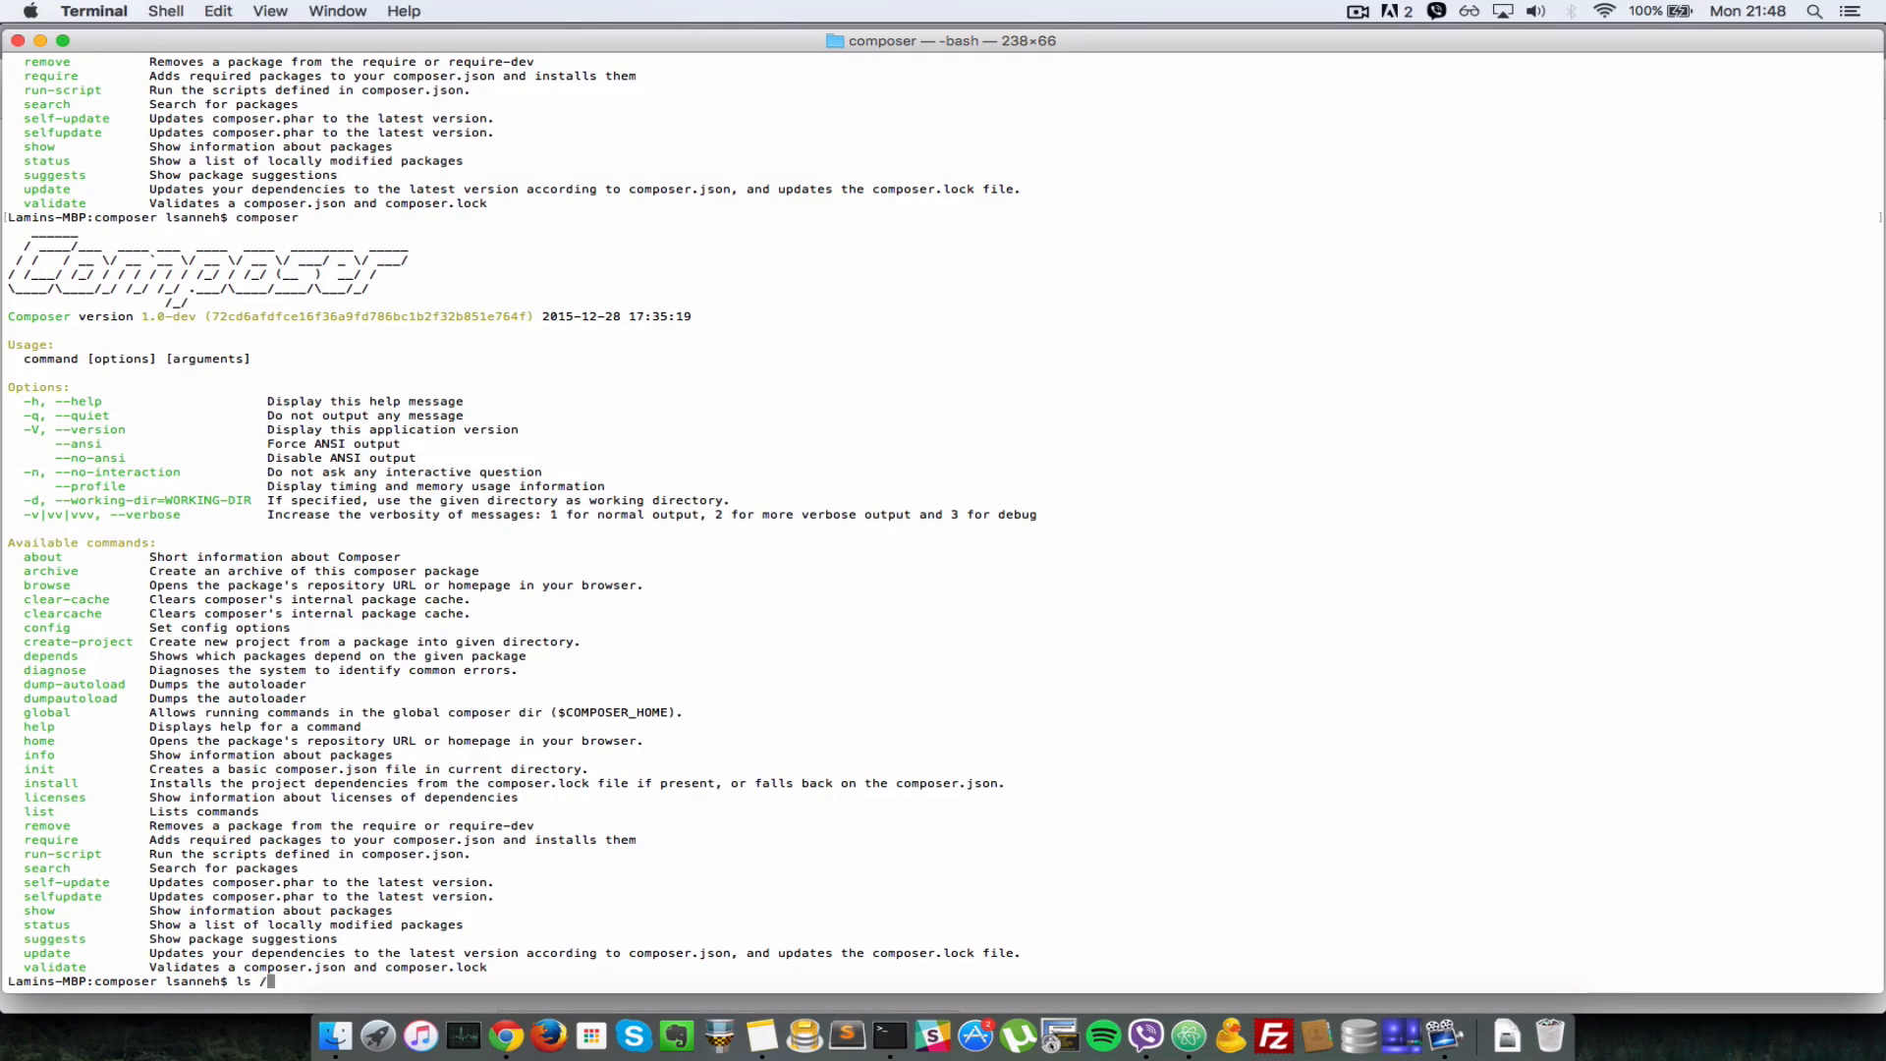
text(sr)
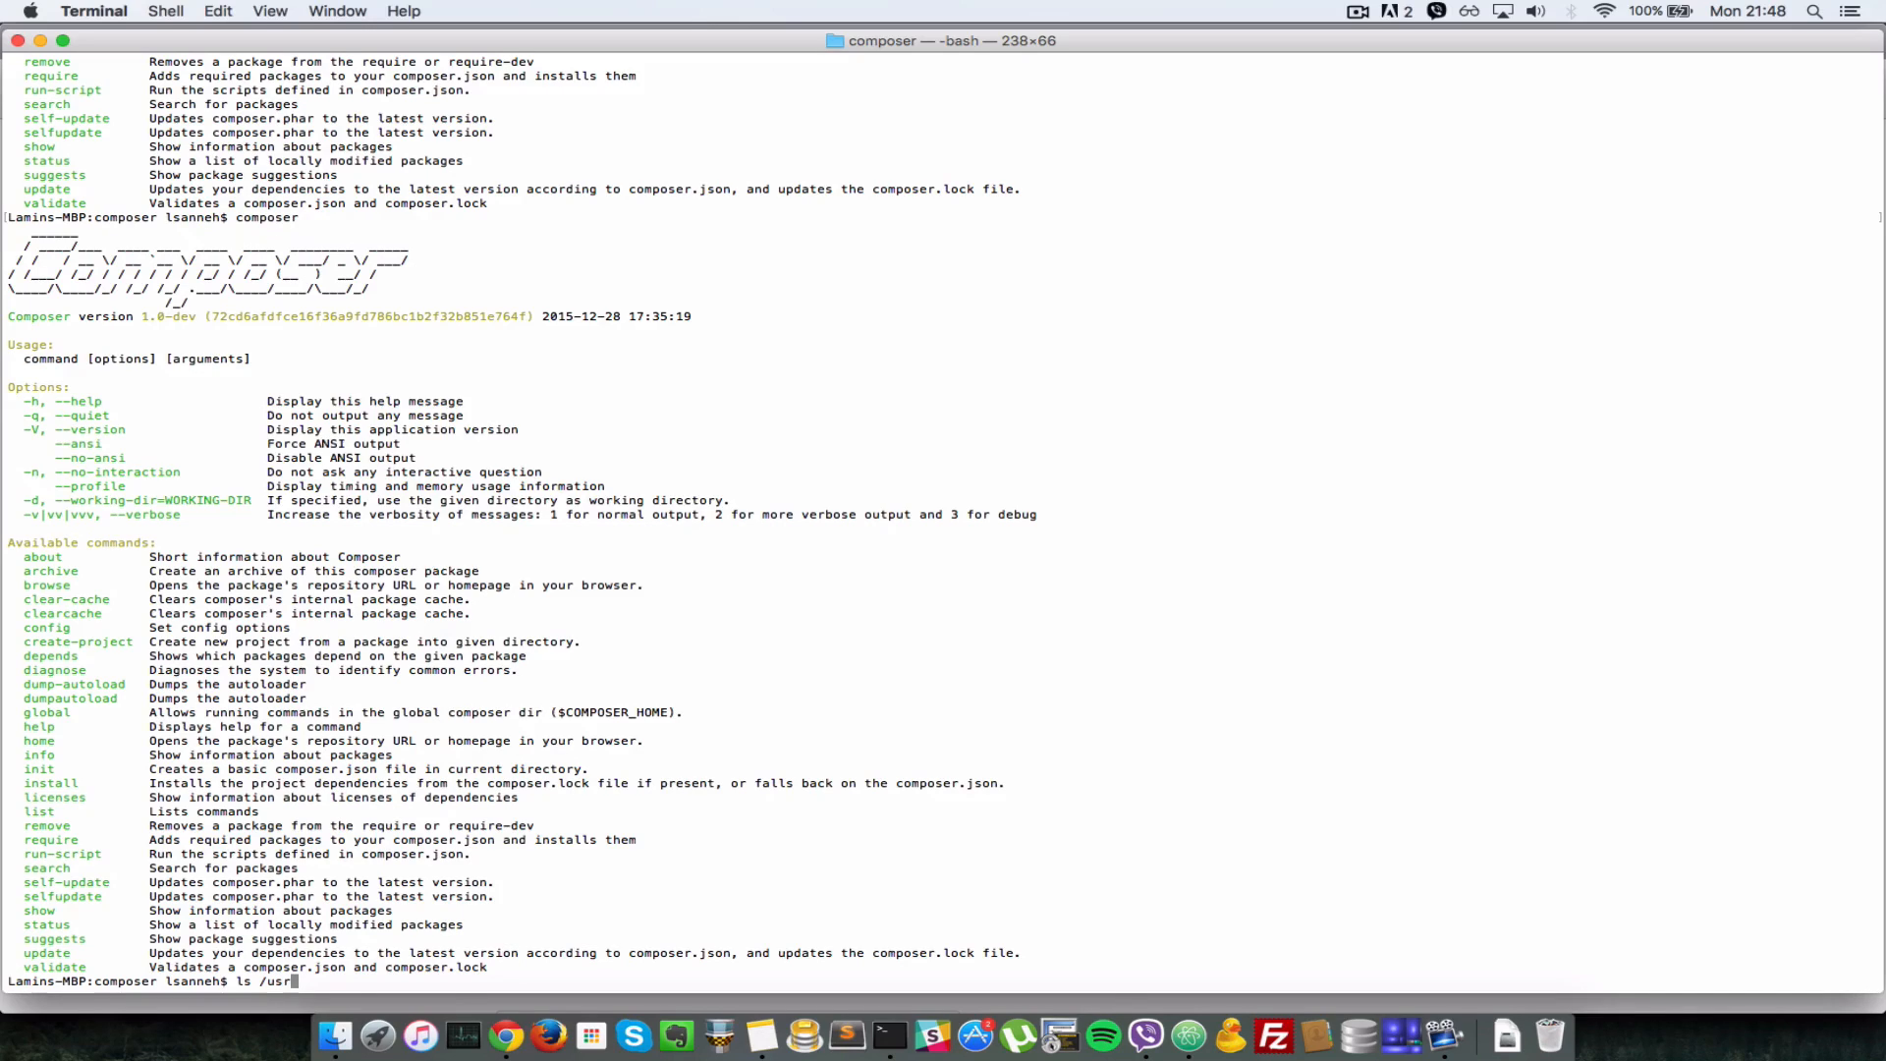
text(/)
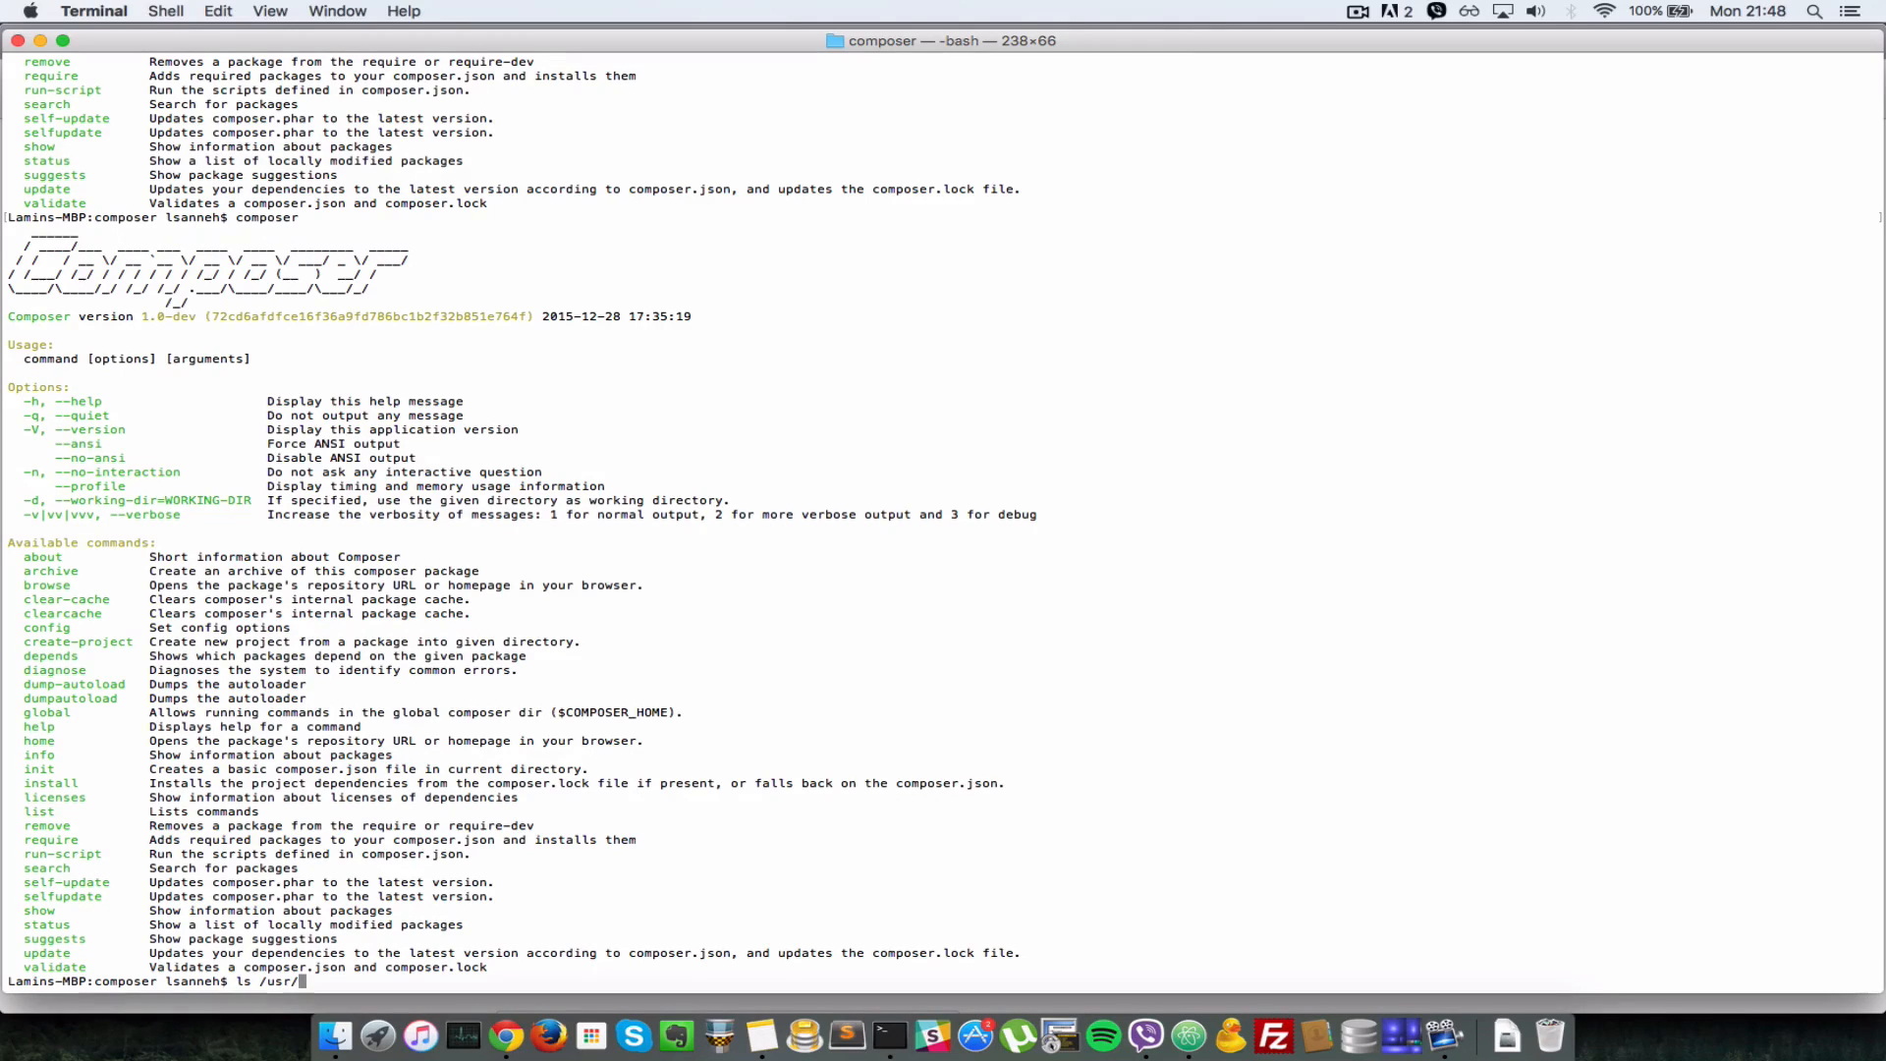
text(bin)
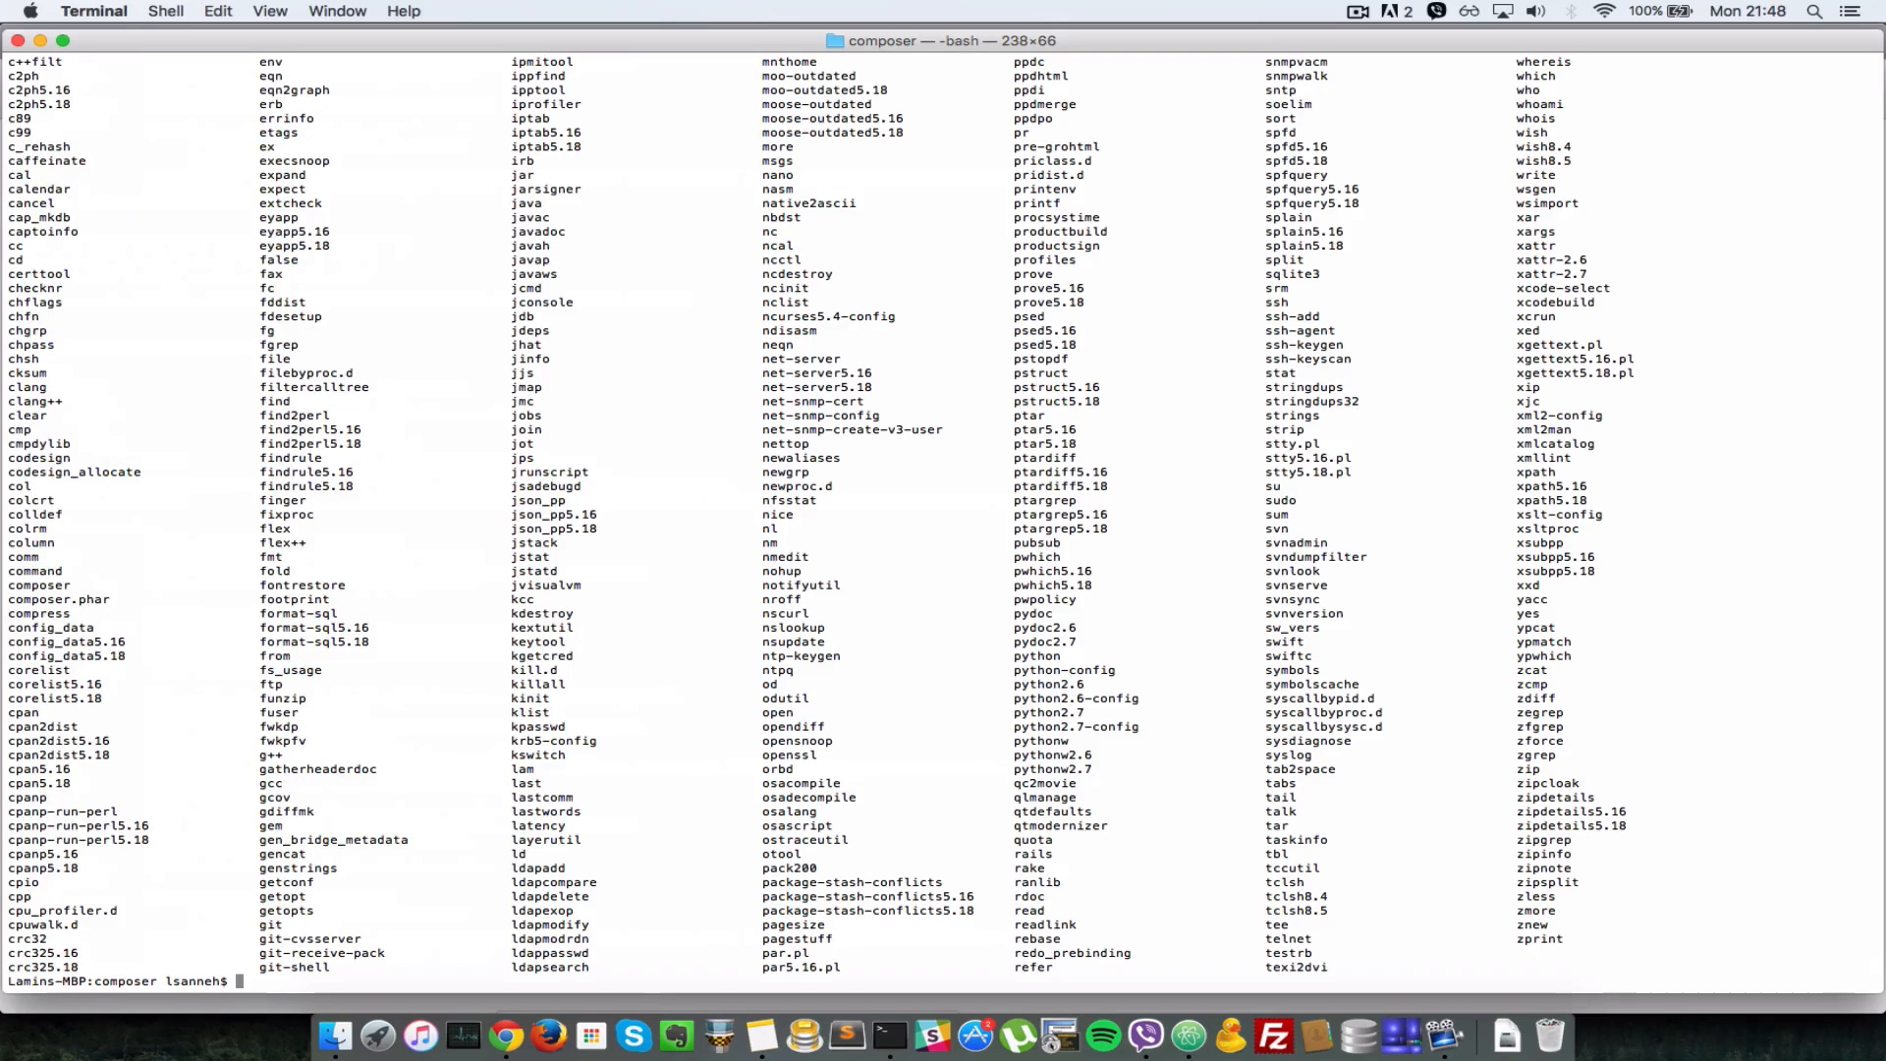
- List /usr/bin, run /usr/bin/composer to test it, then list the composer folder
text(ls /usr/bin)
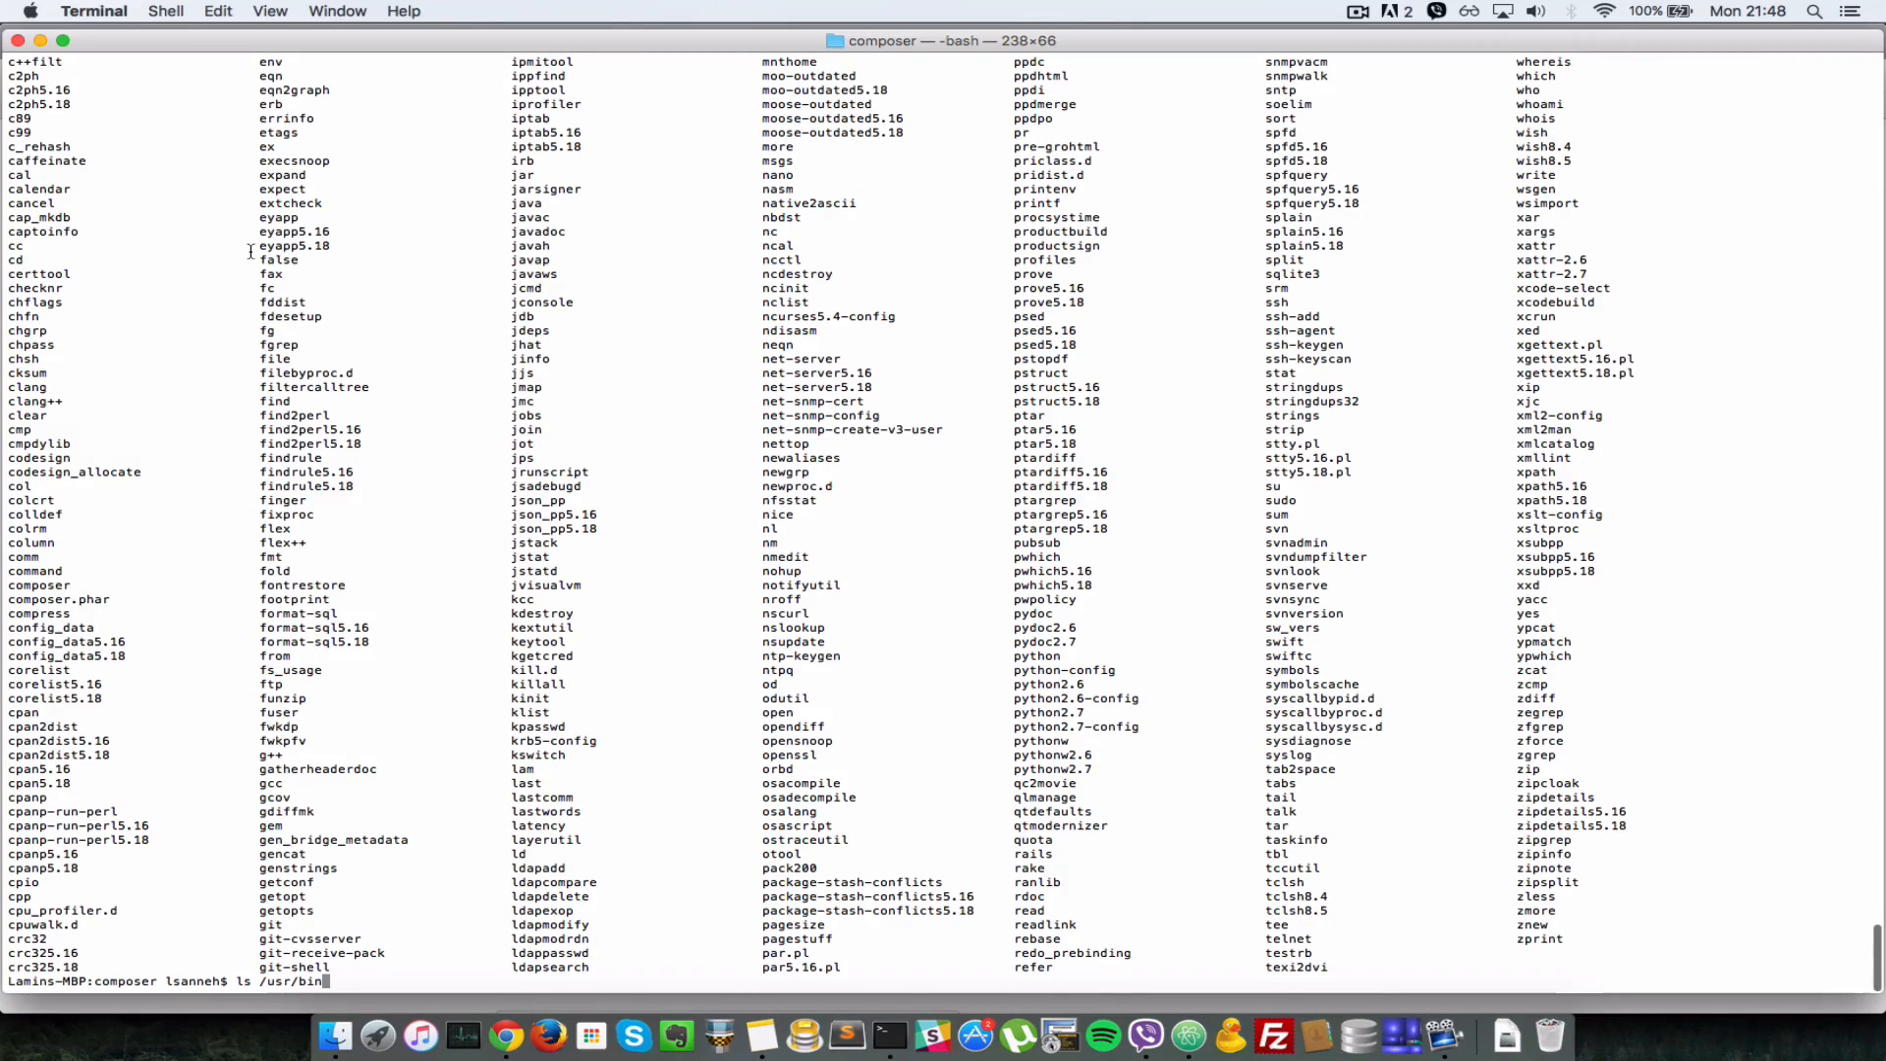
mouse_move(157, 505)
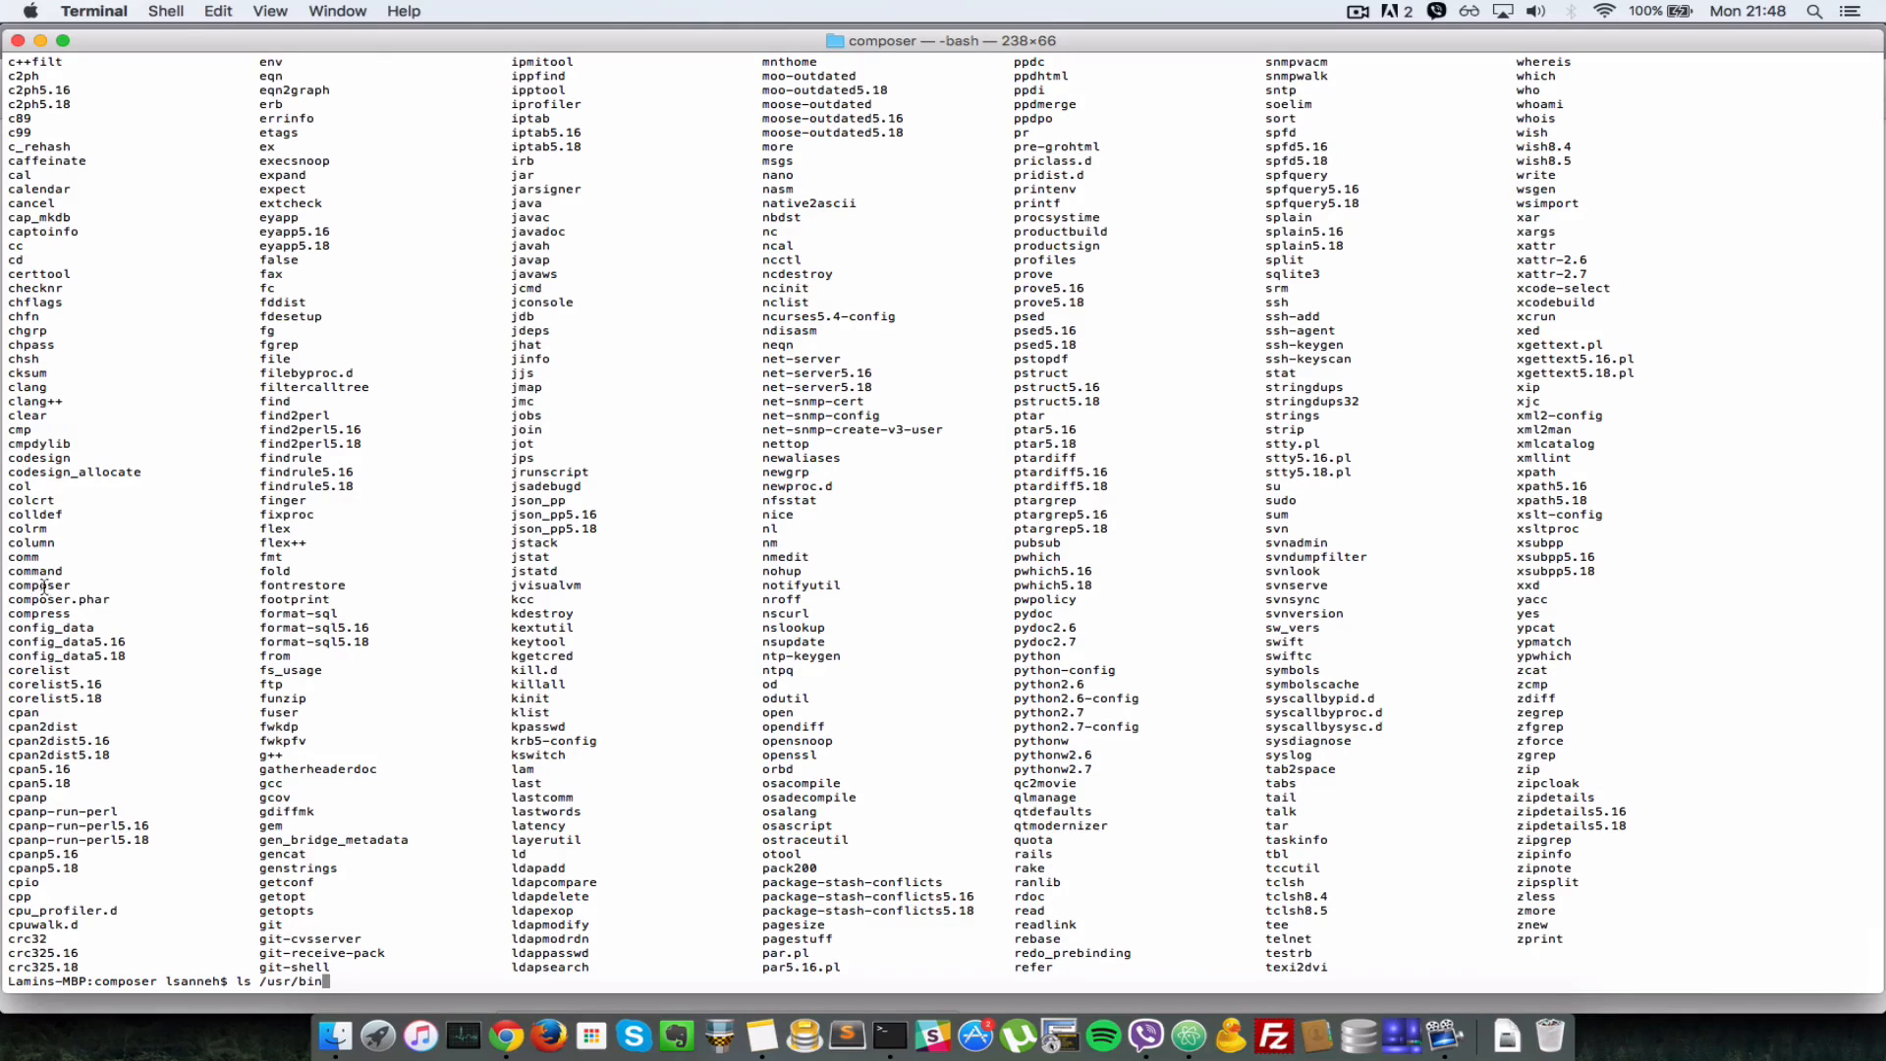
double_click(35, 586)
text(/)
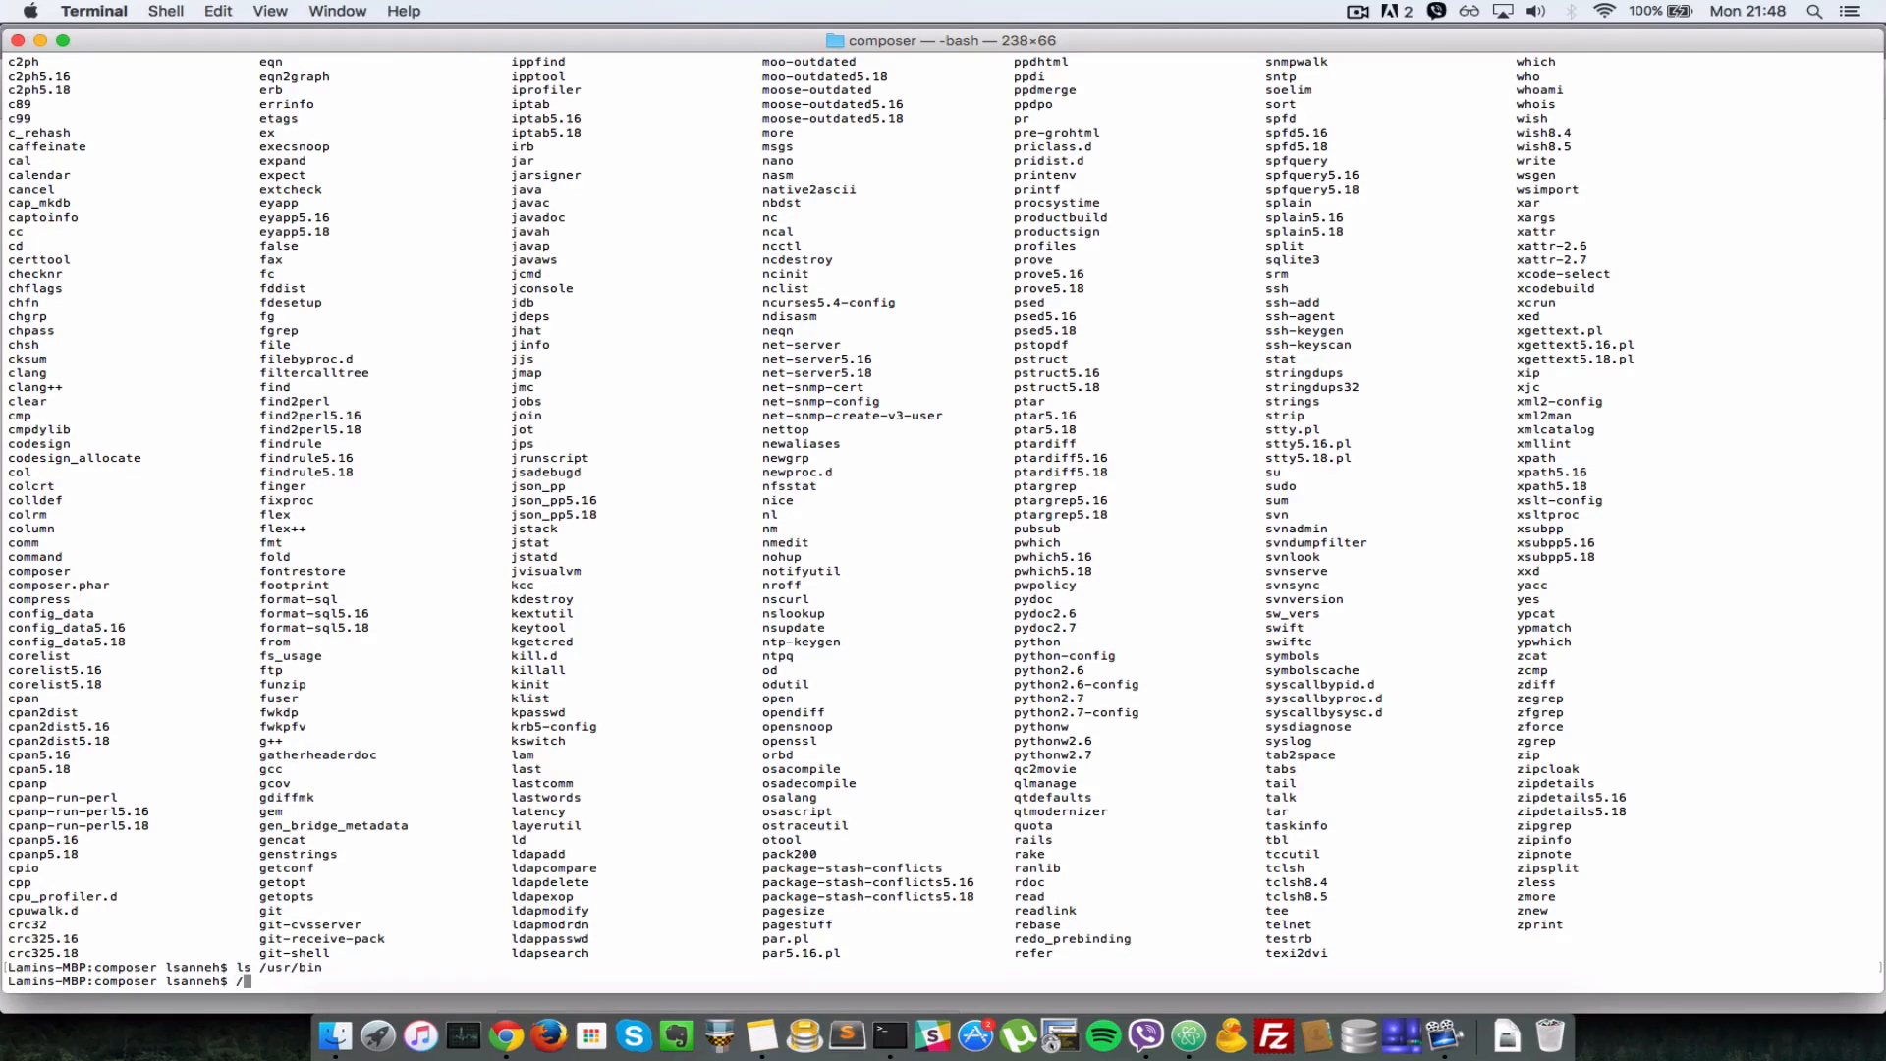
text(usr)
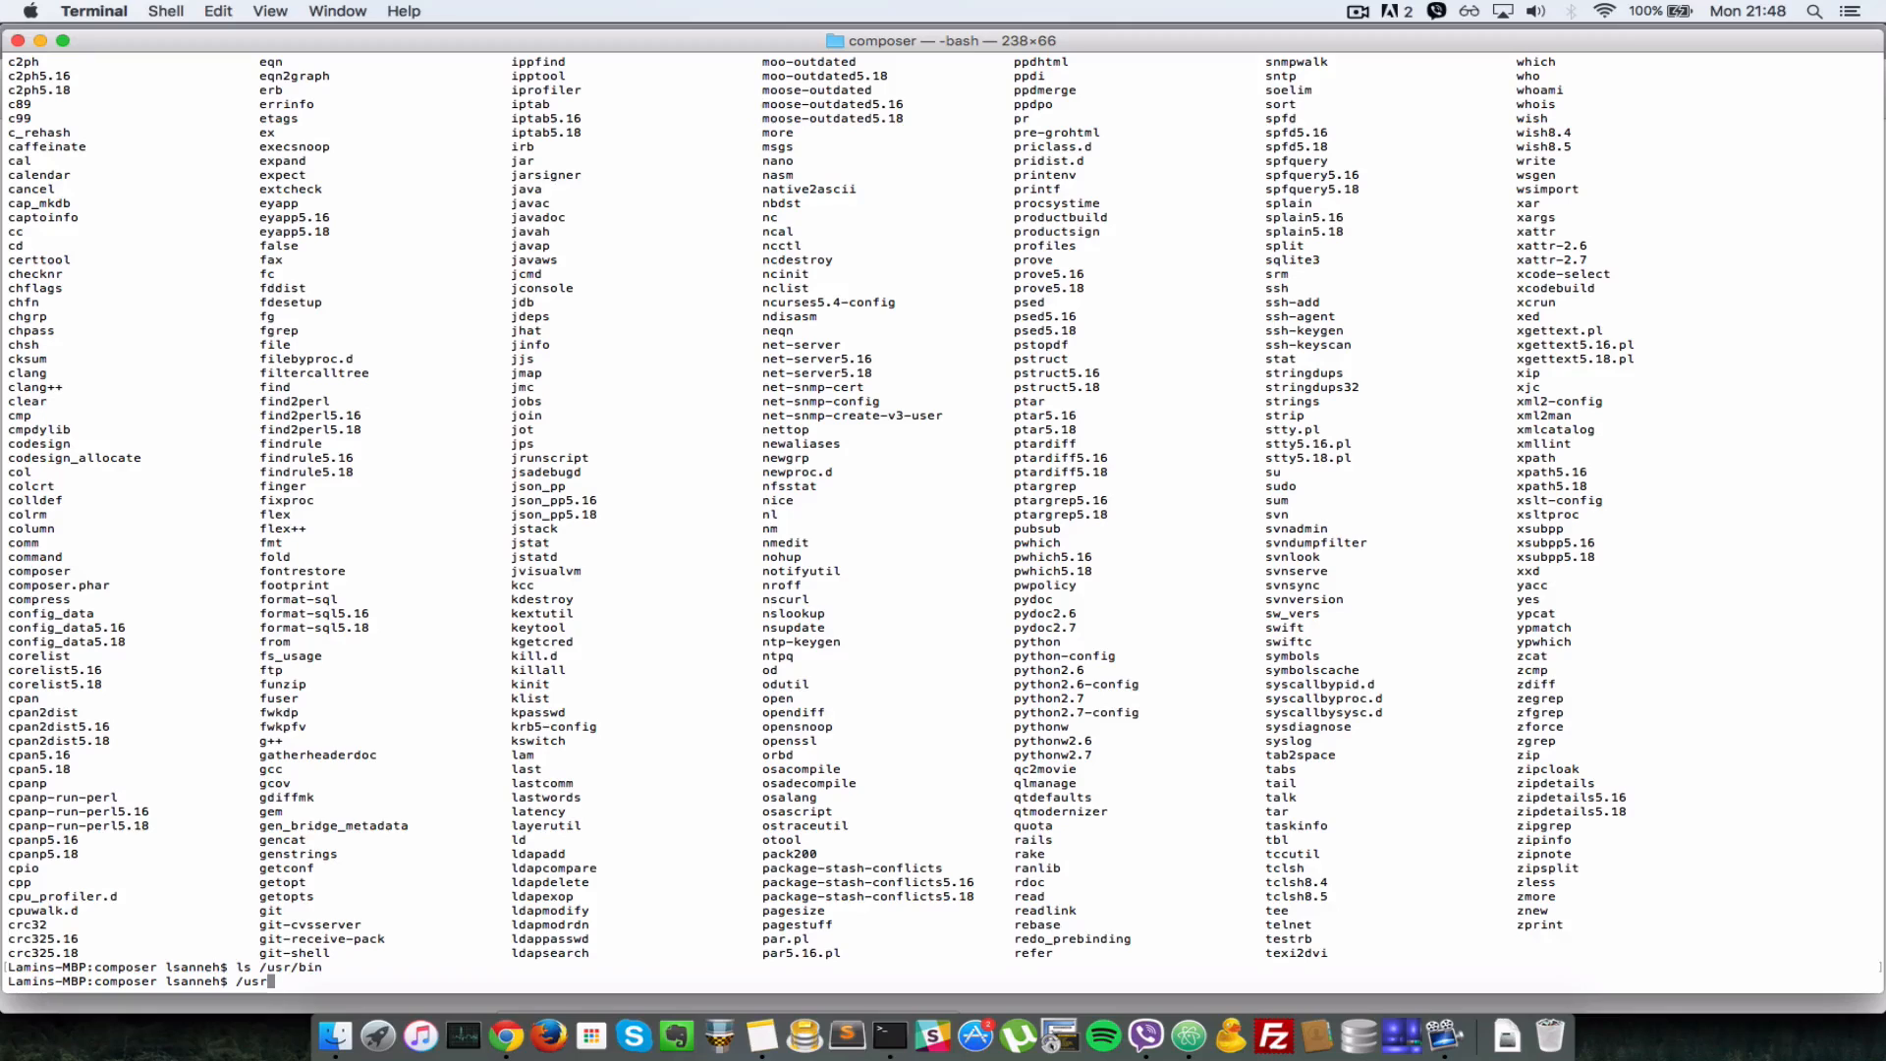
text(/bin)
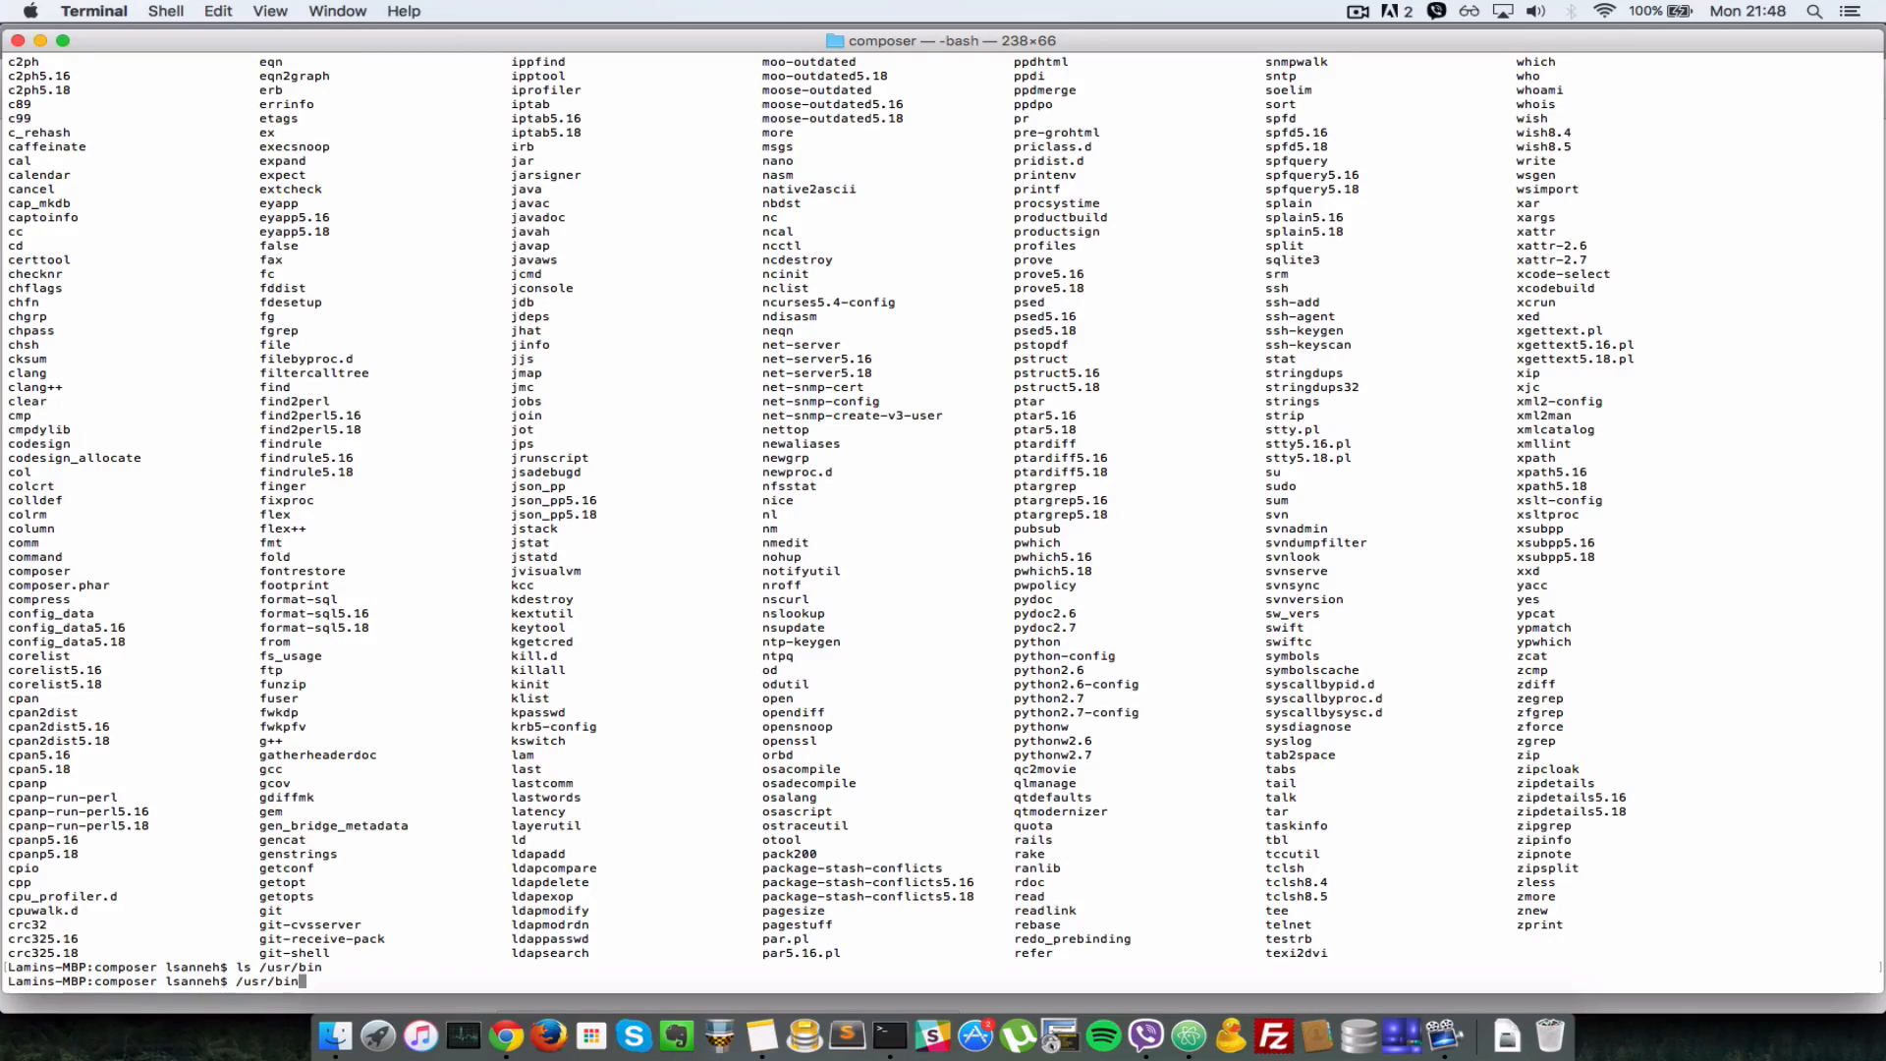
text(composer)
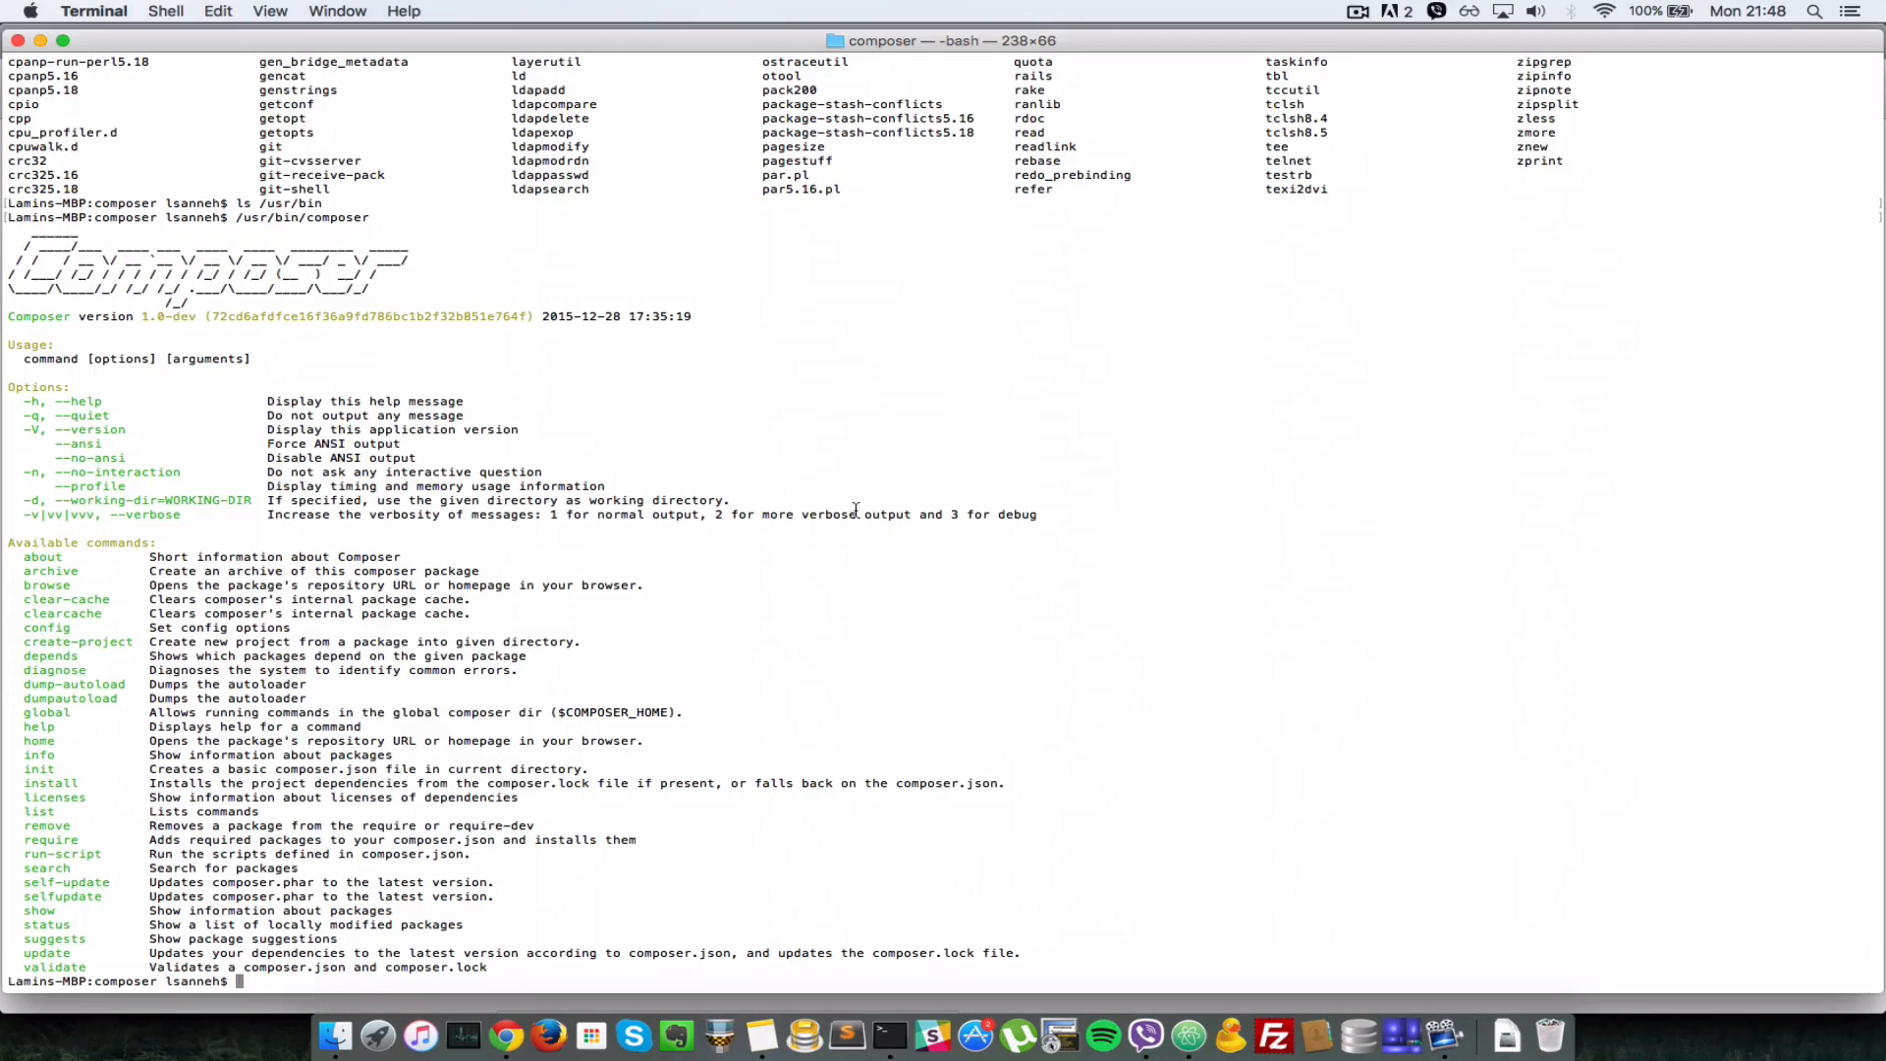
text(ls)
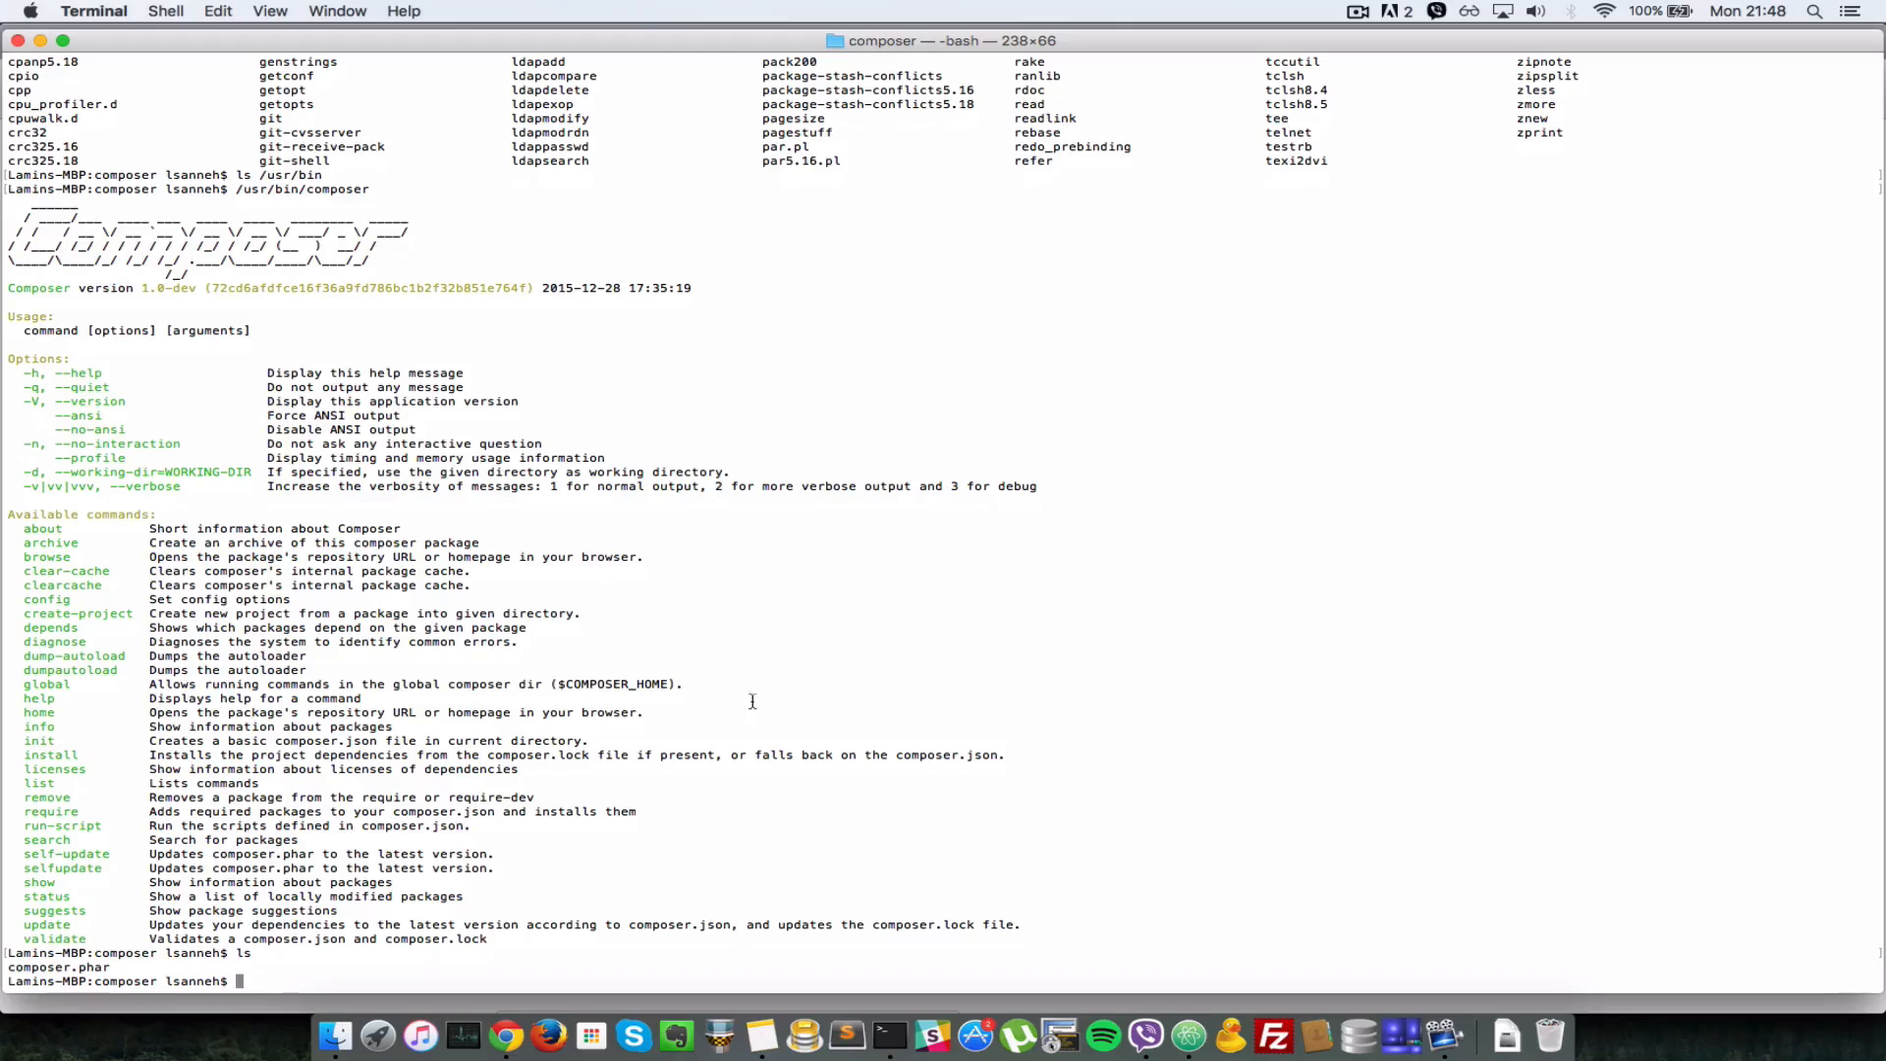
mouse_move(912, 621)
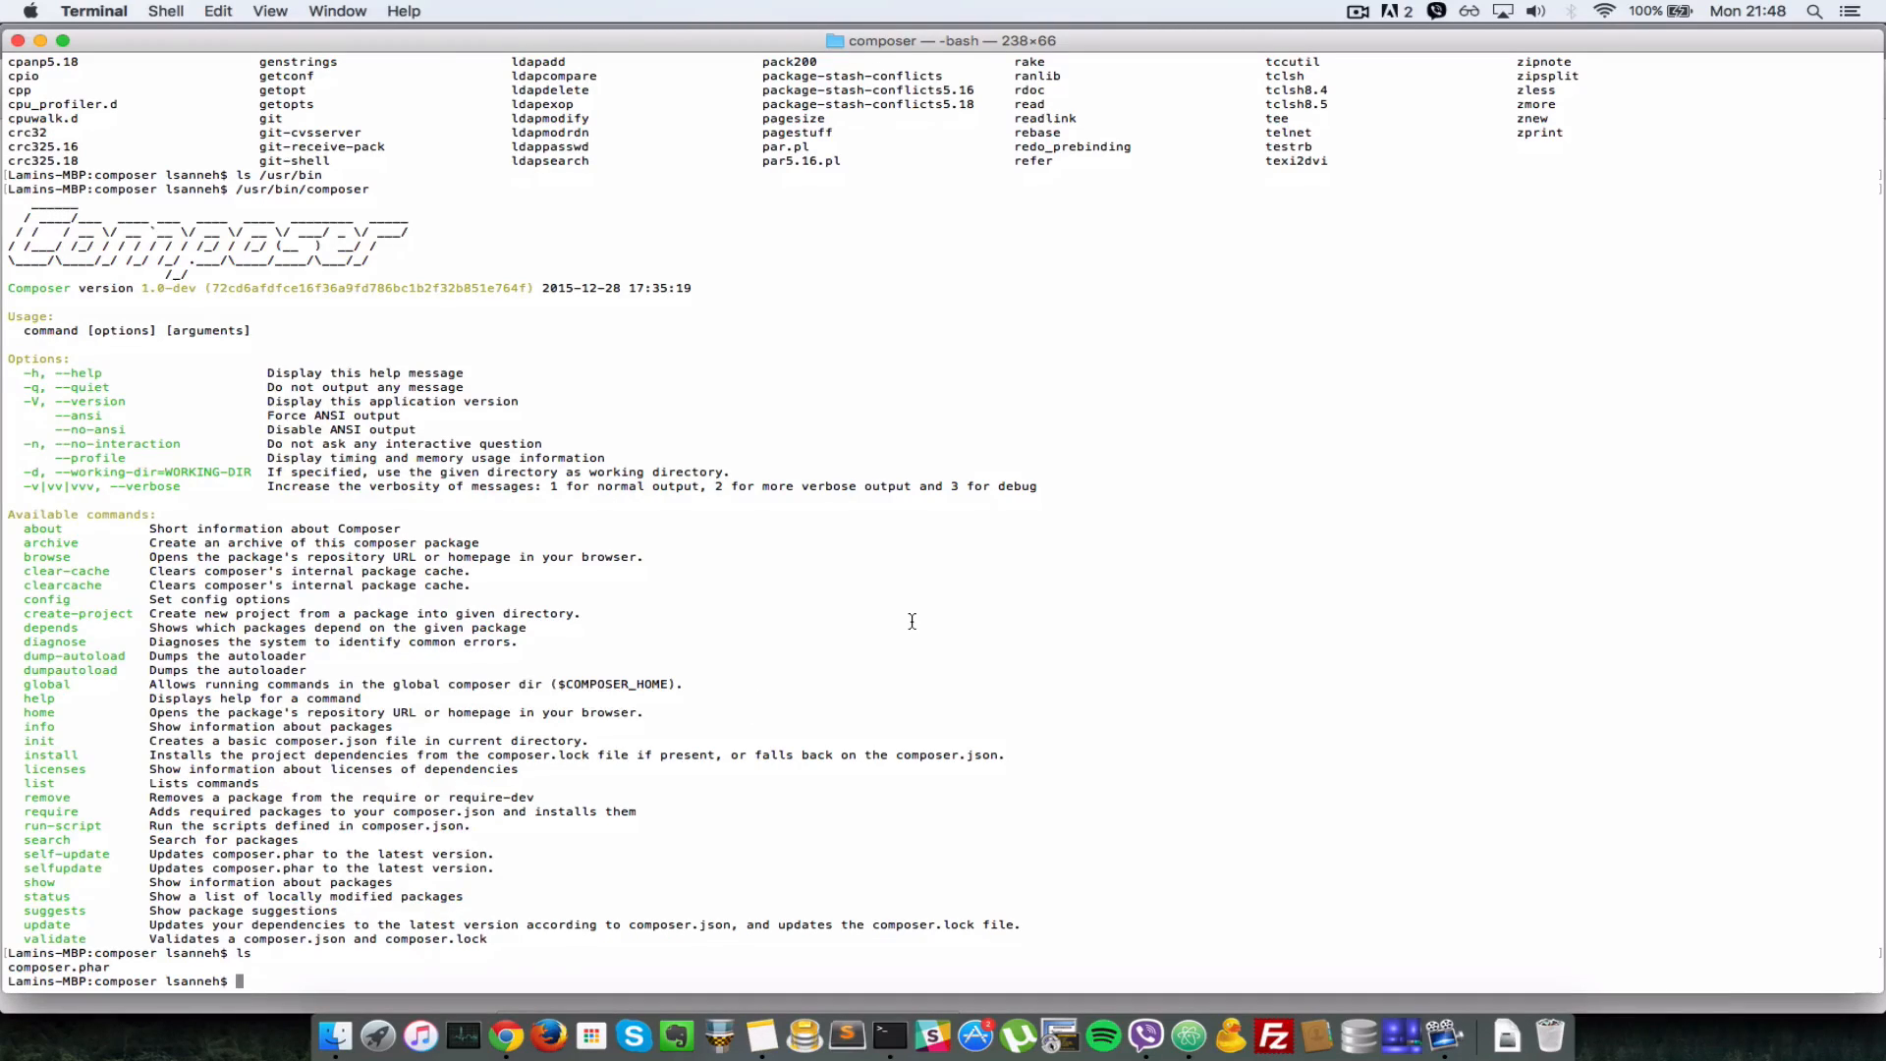
- Remove /usr/bin/composer with rm then sudo rm, and confirm composer is no longer found
text(rm)
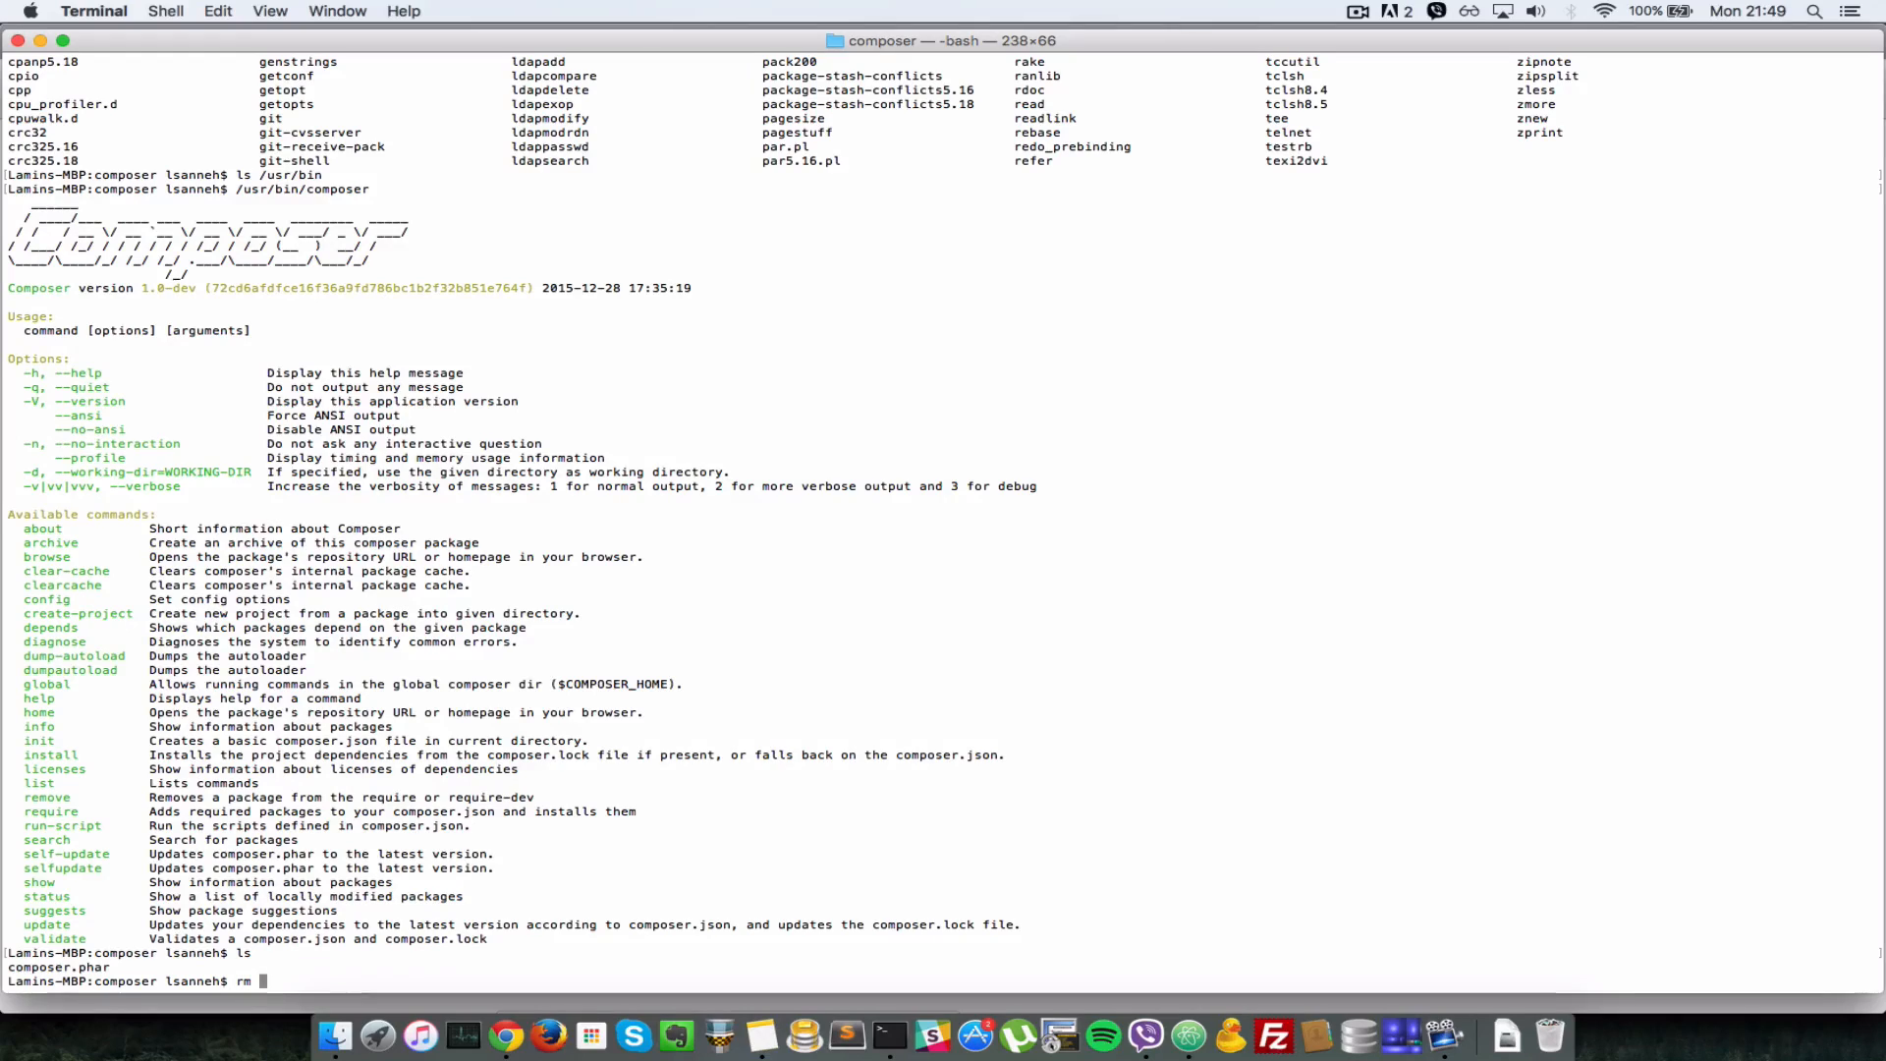
text(/usr/)
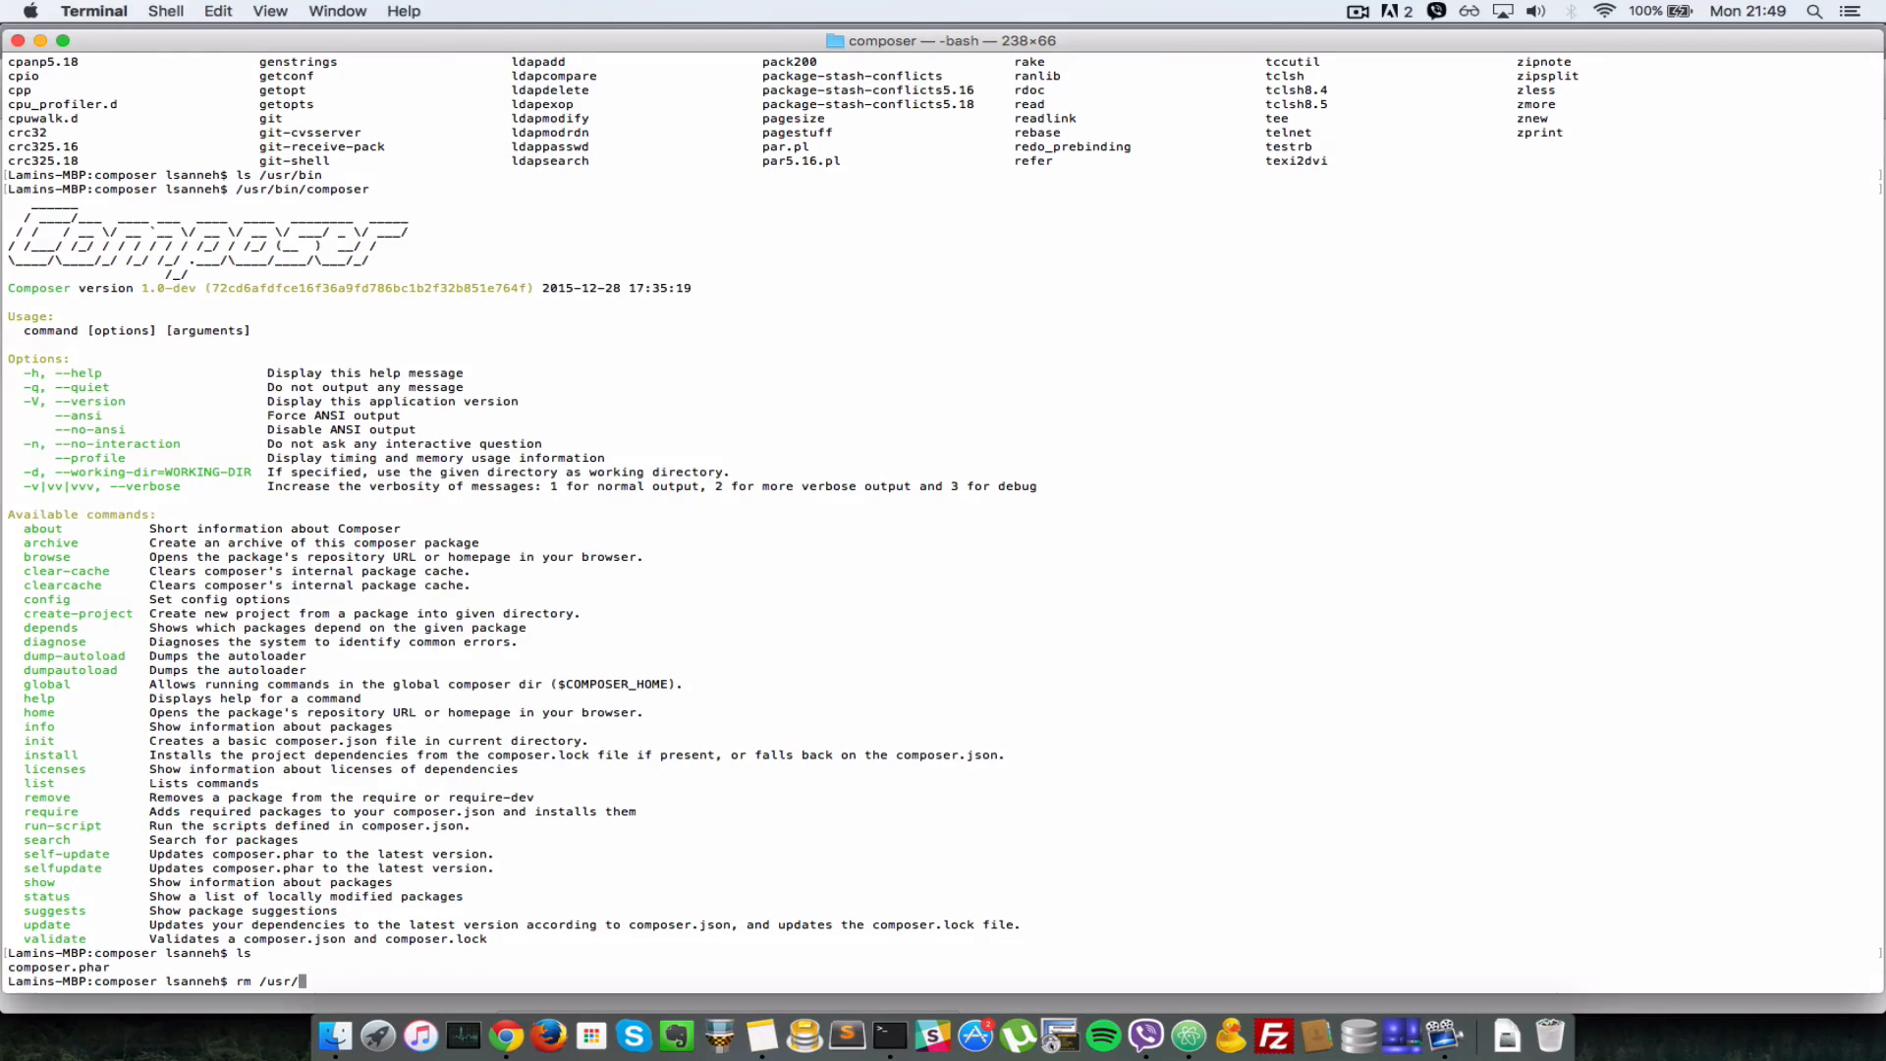
text(bin/comp)
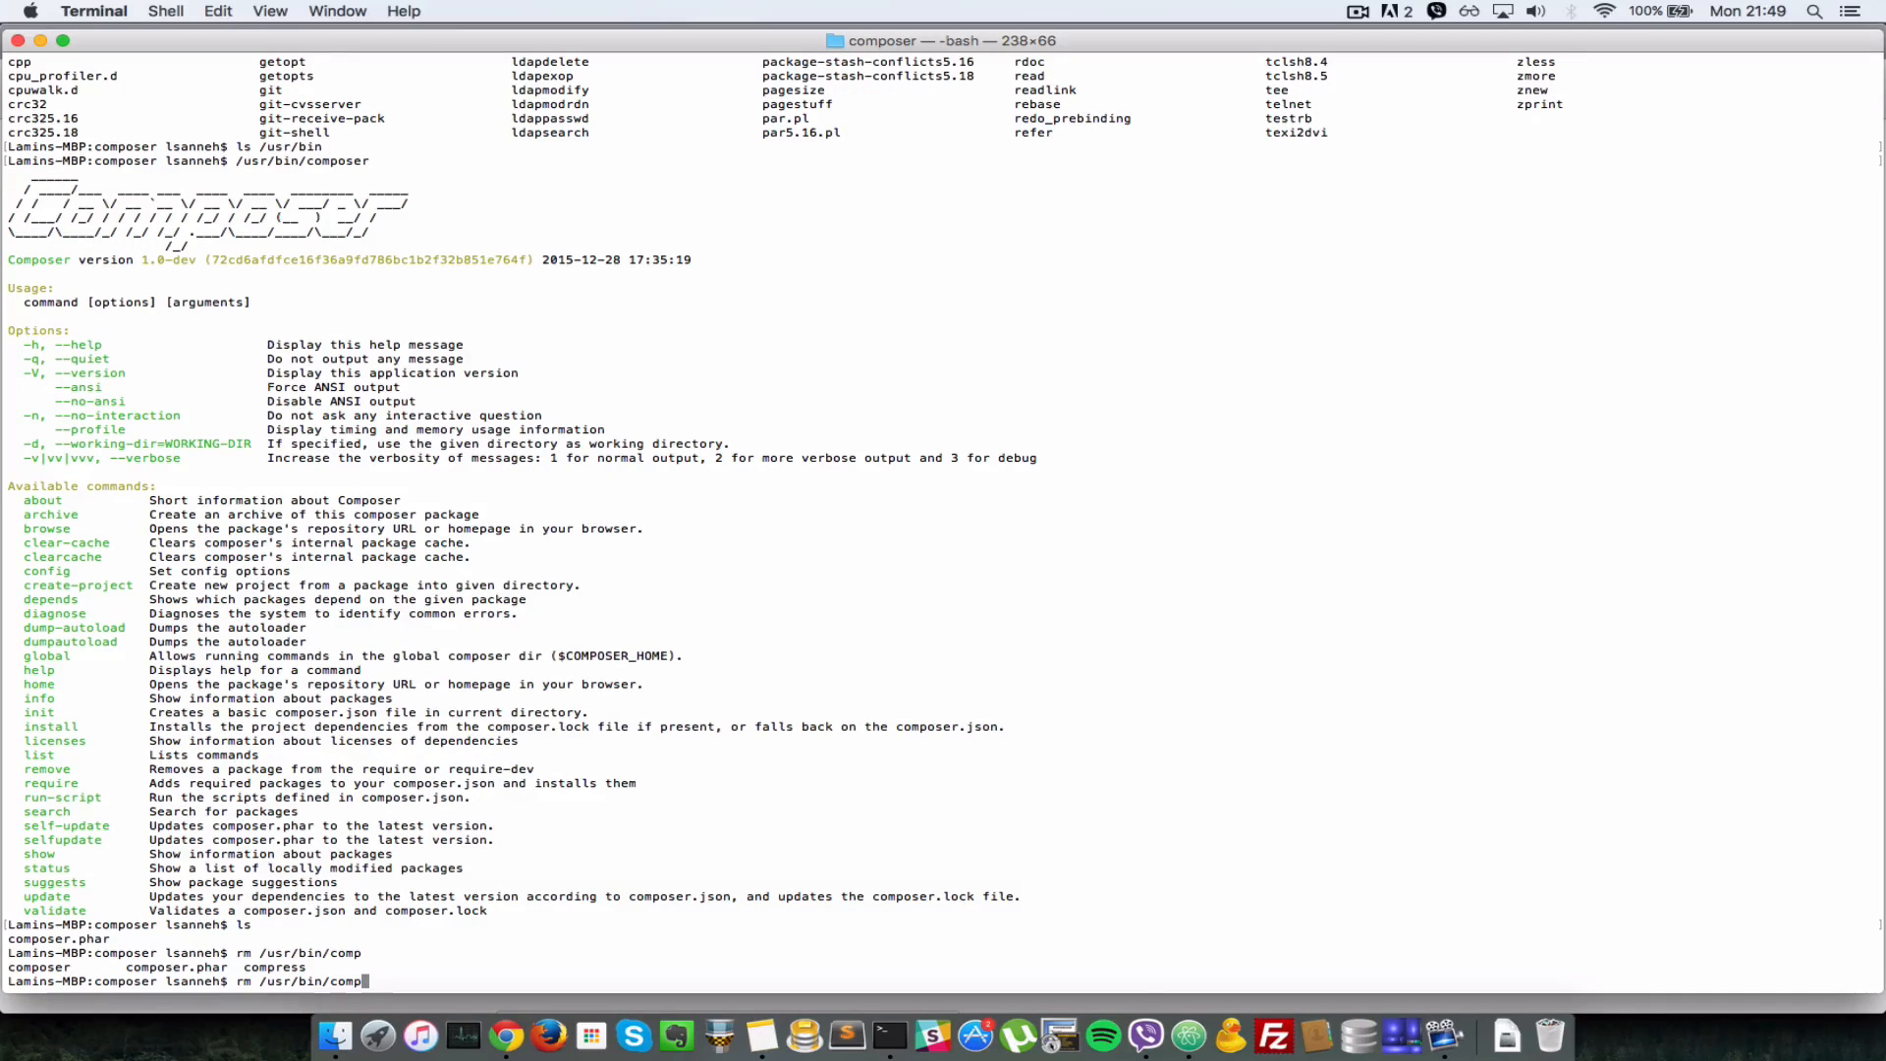
key(Return)
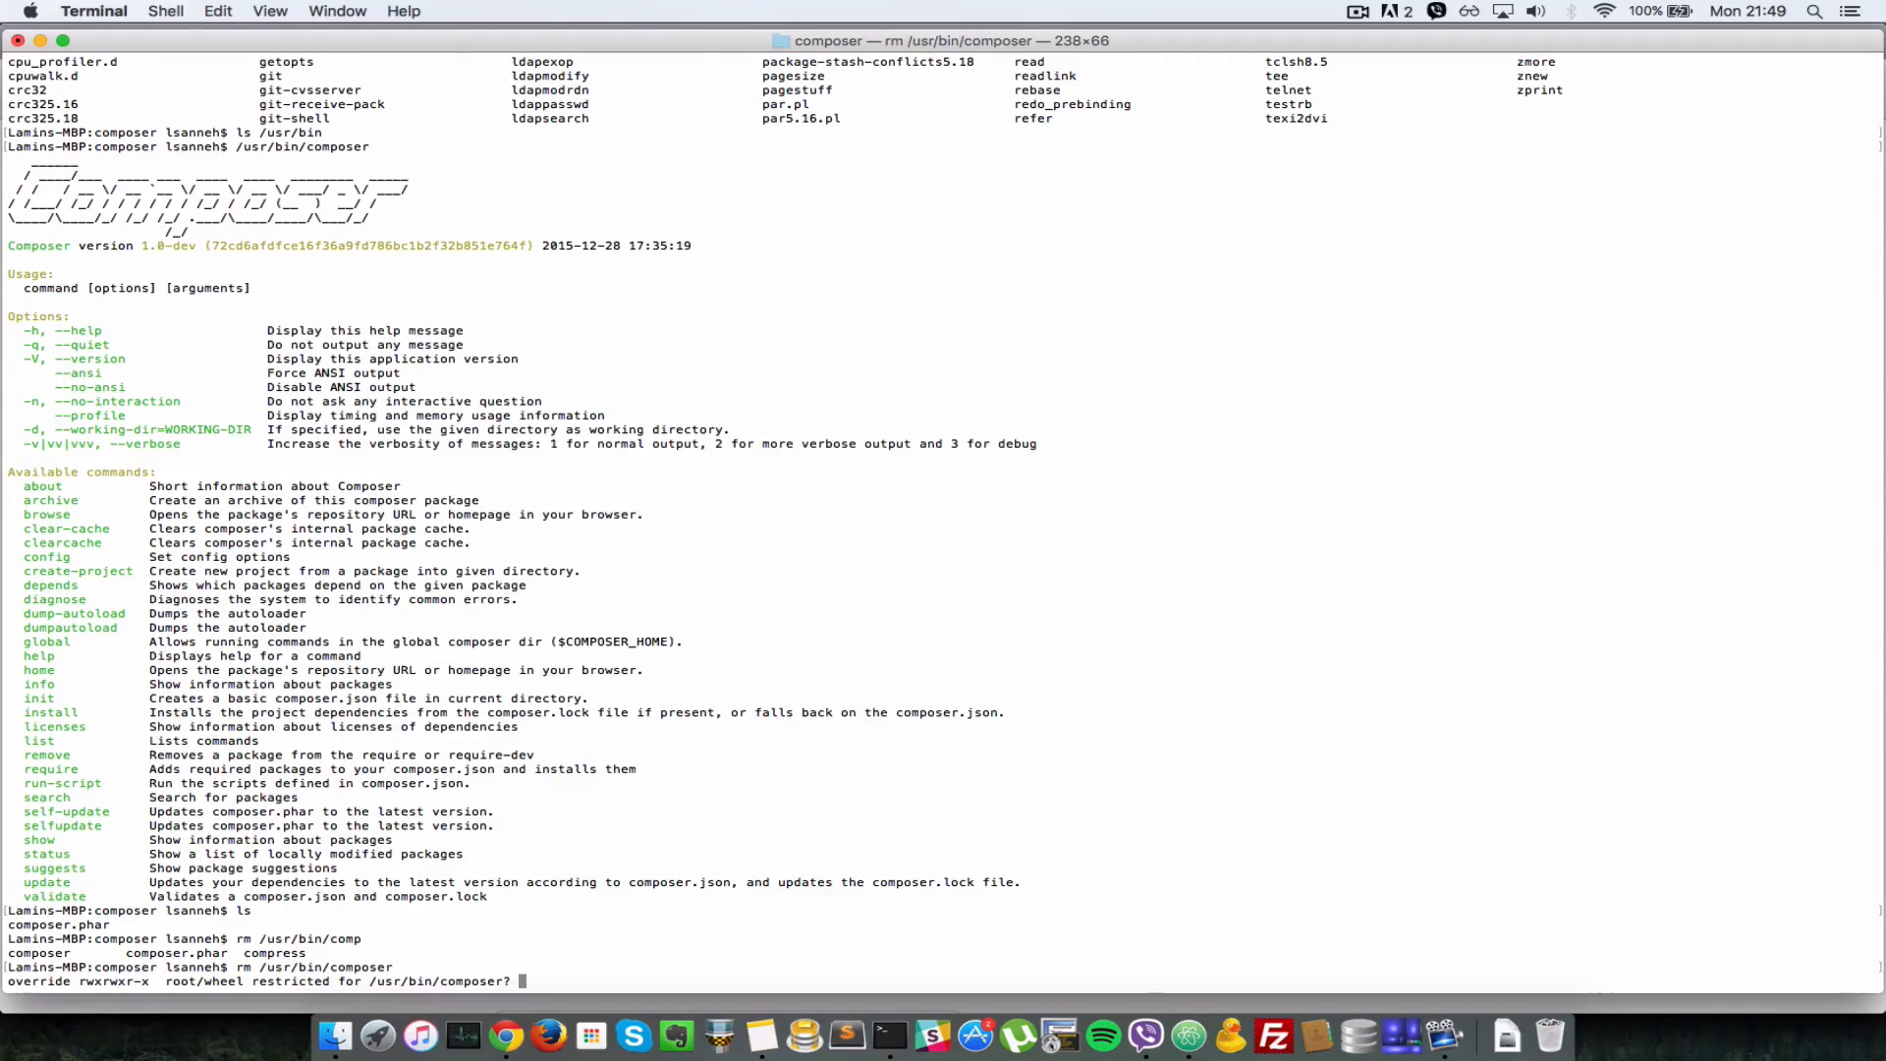
text(y)
text(sudo rm /usr/bin/composer)
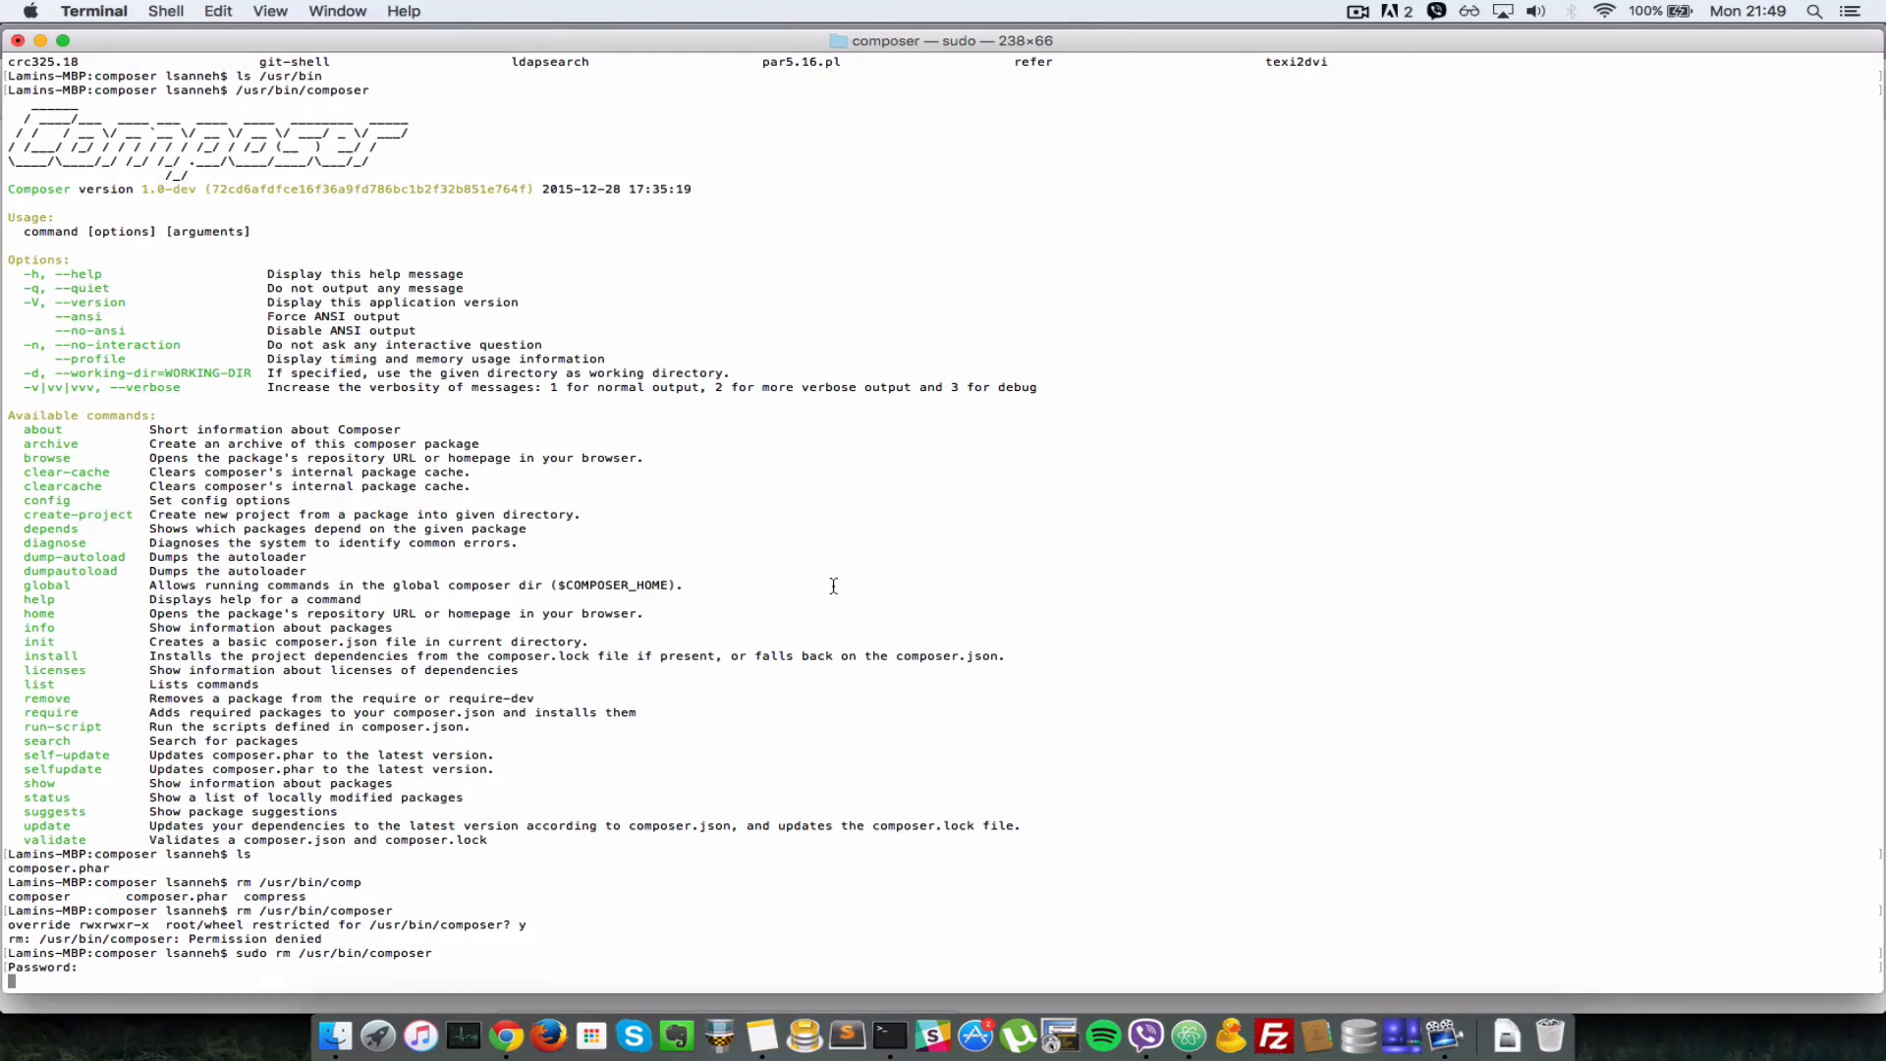
key(enter)
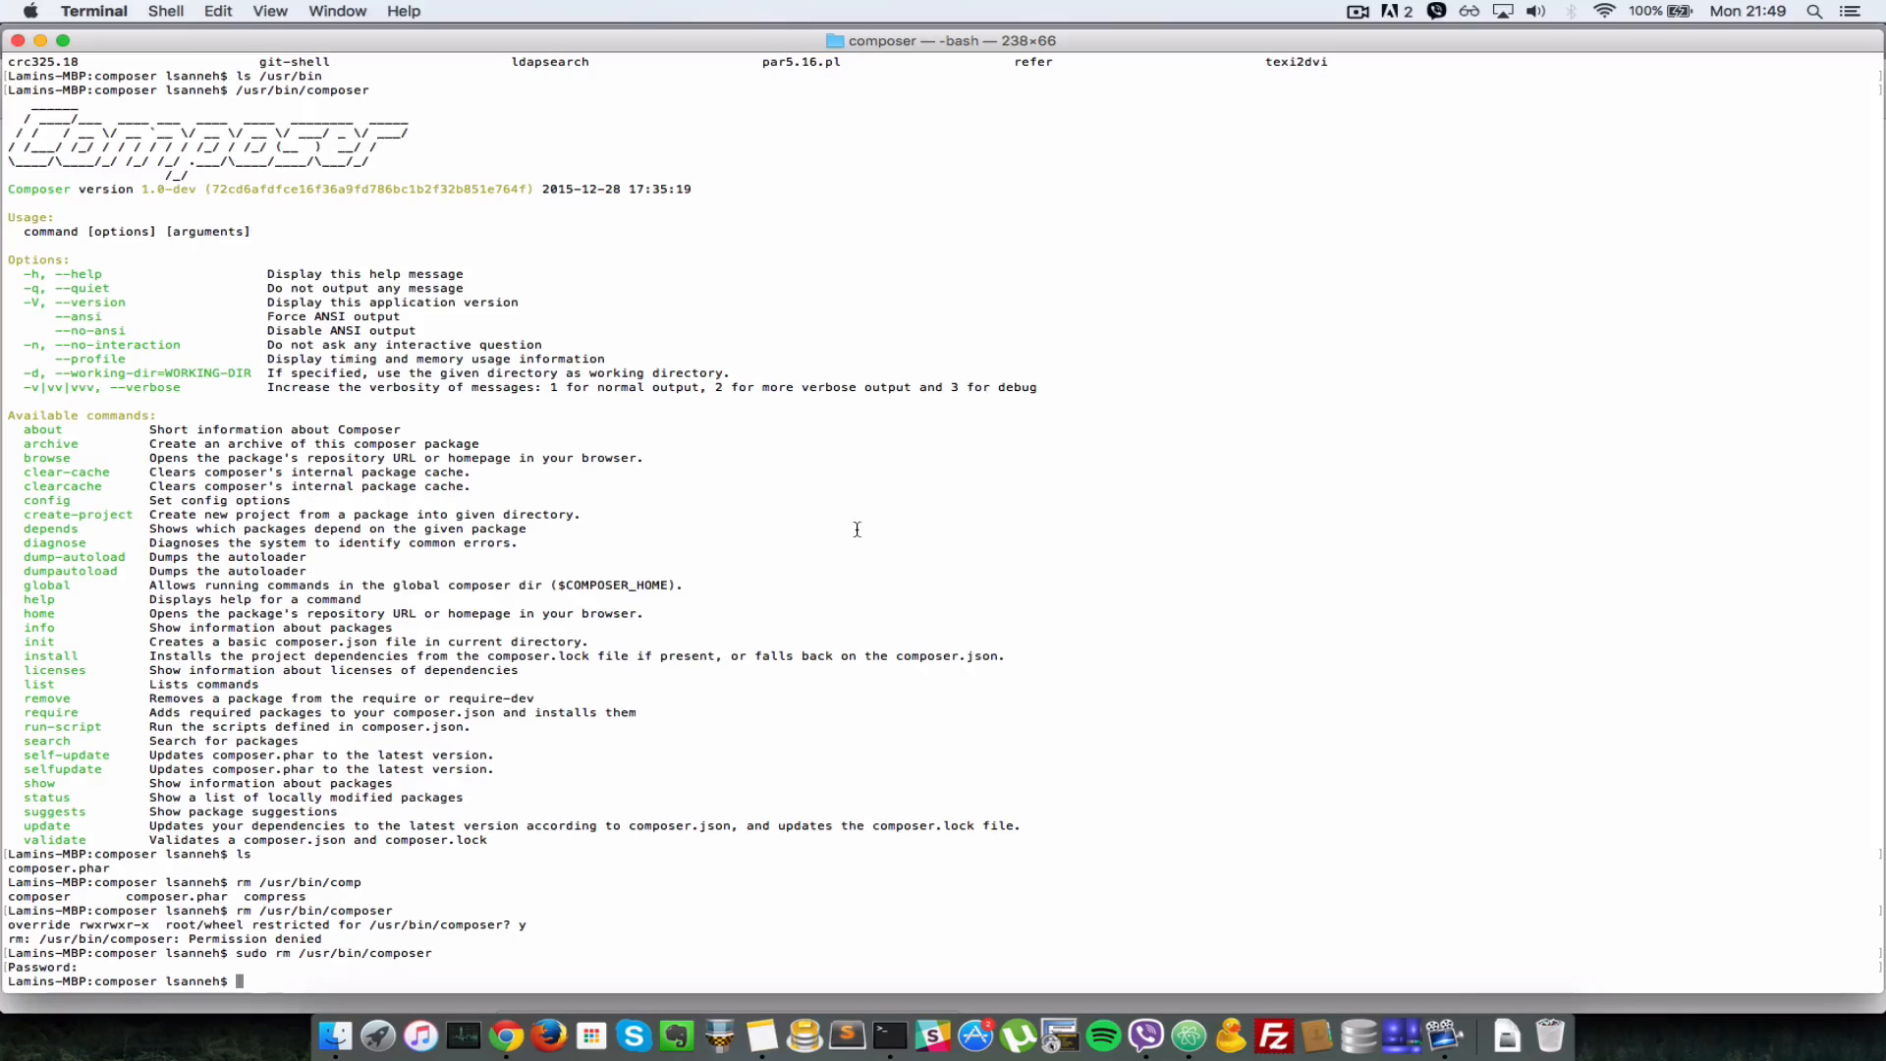
text(composer)
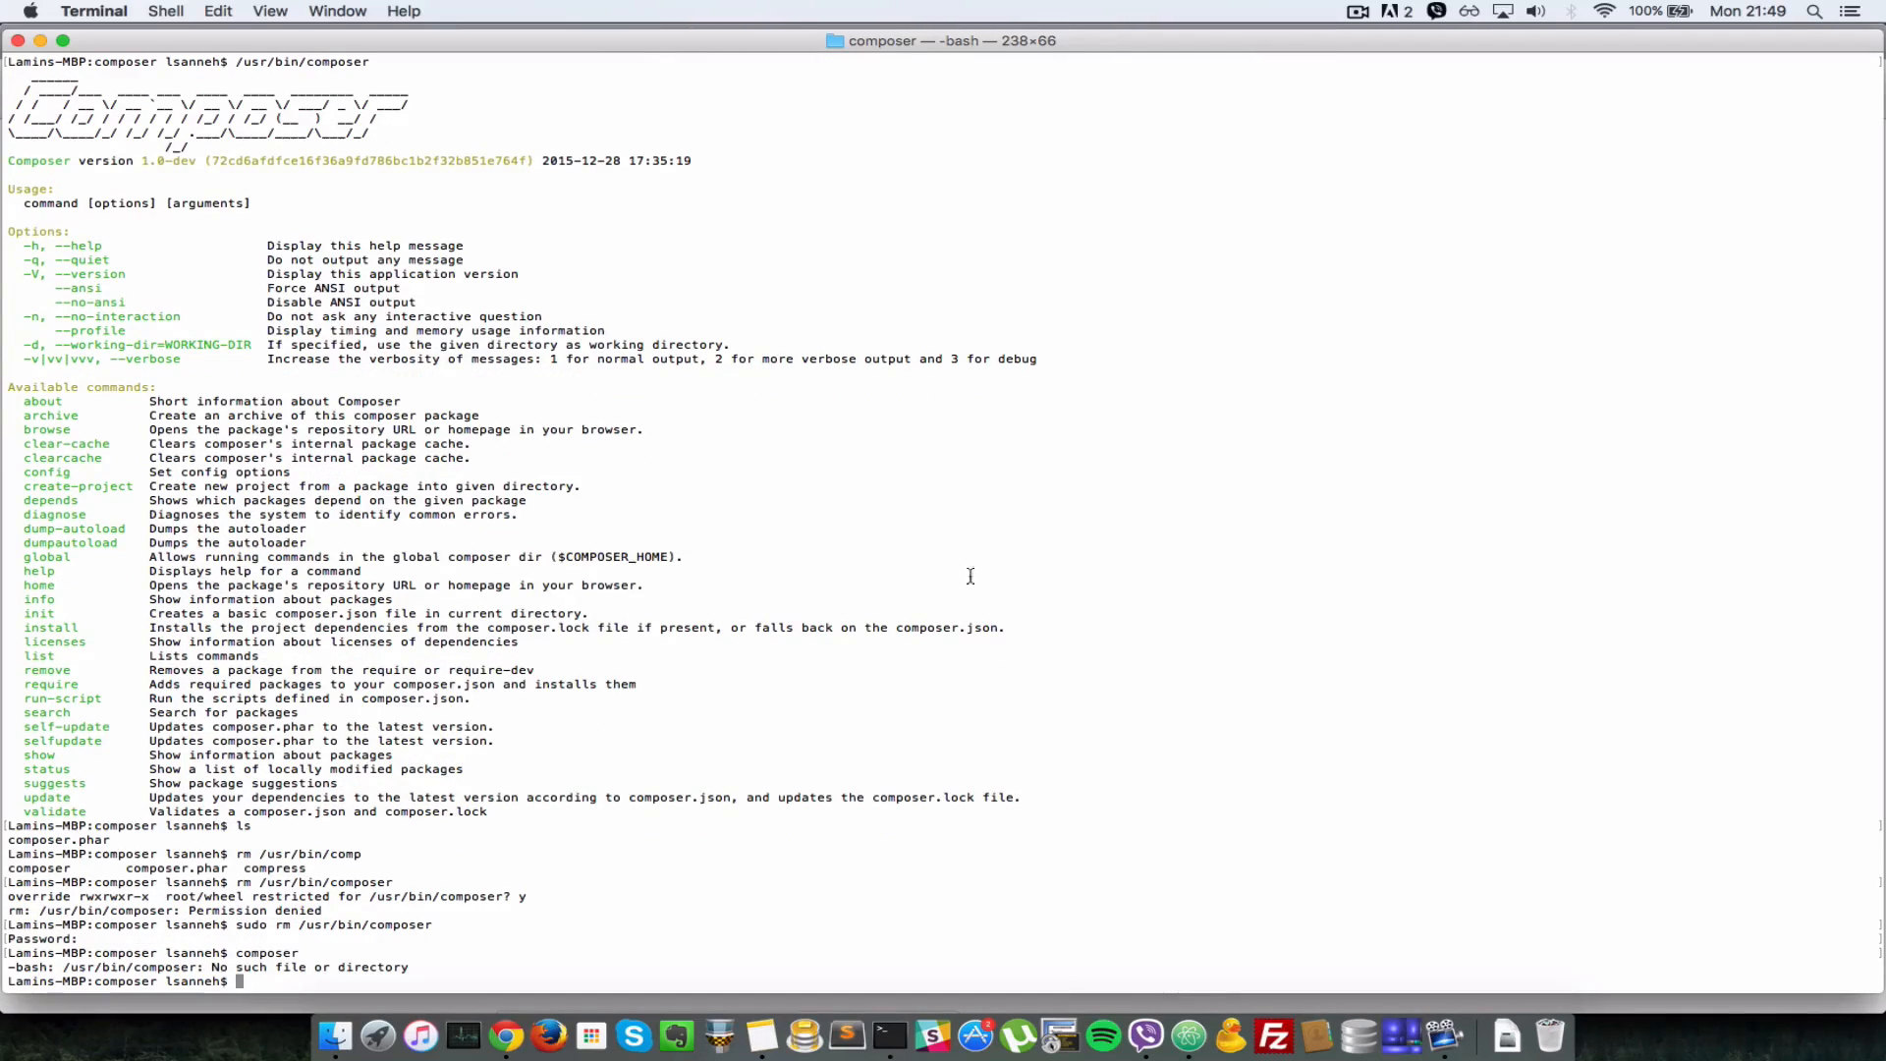
mouse_move(850, 527)
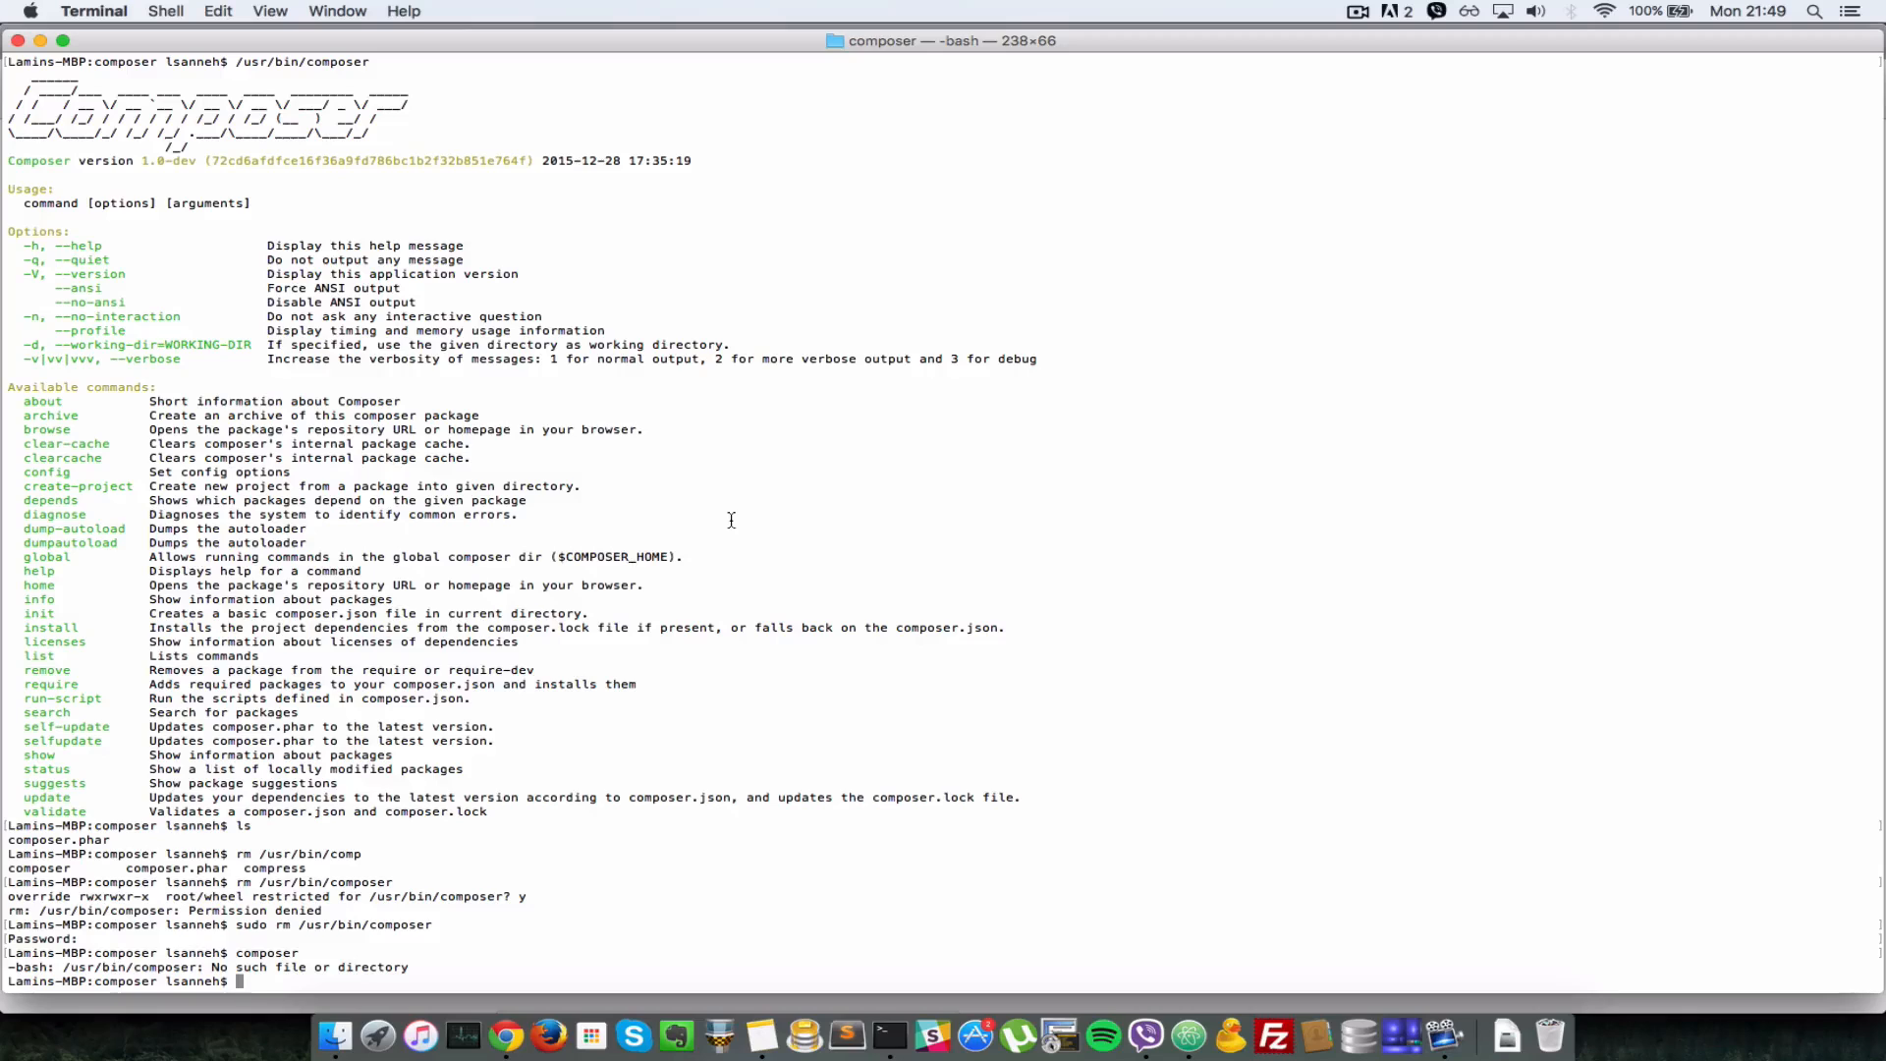
- Enter sudo mv composer.phar /usr/bin at the prompt without running it yet
text(sud)
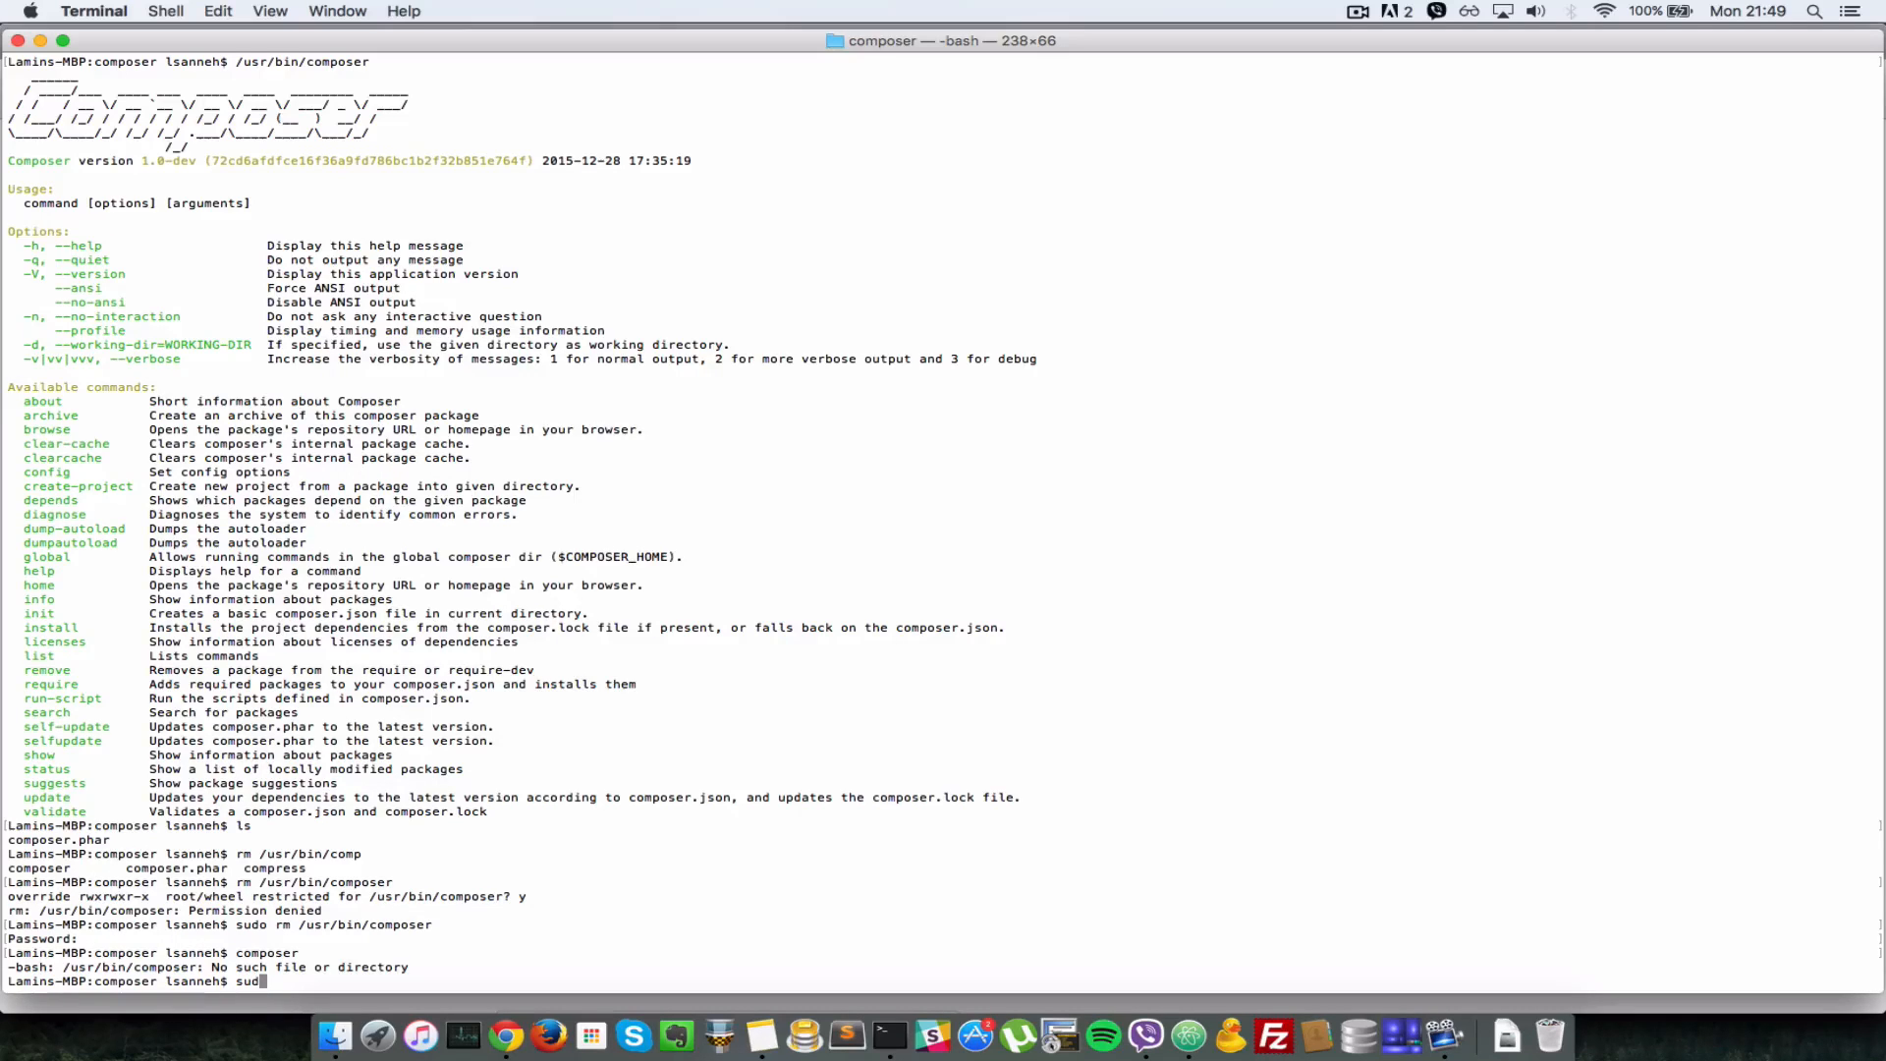
text(mv comp)
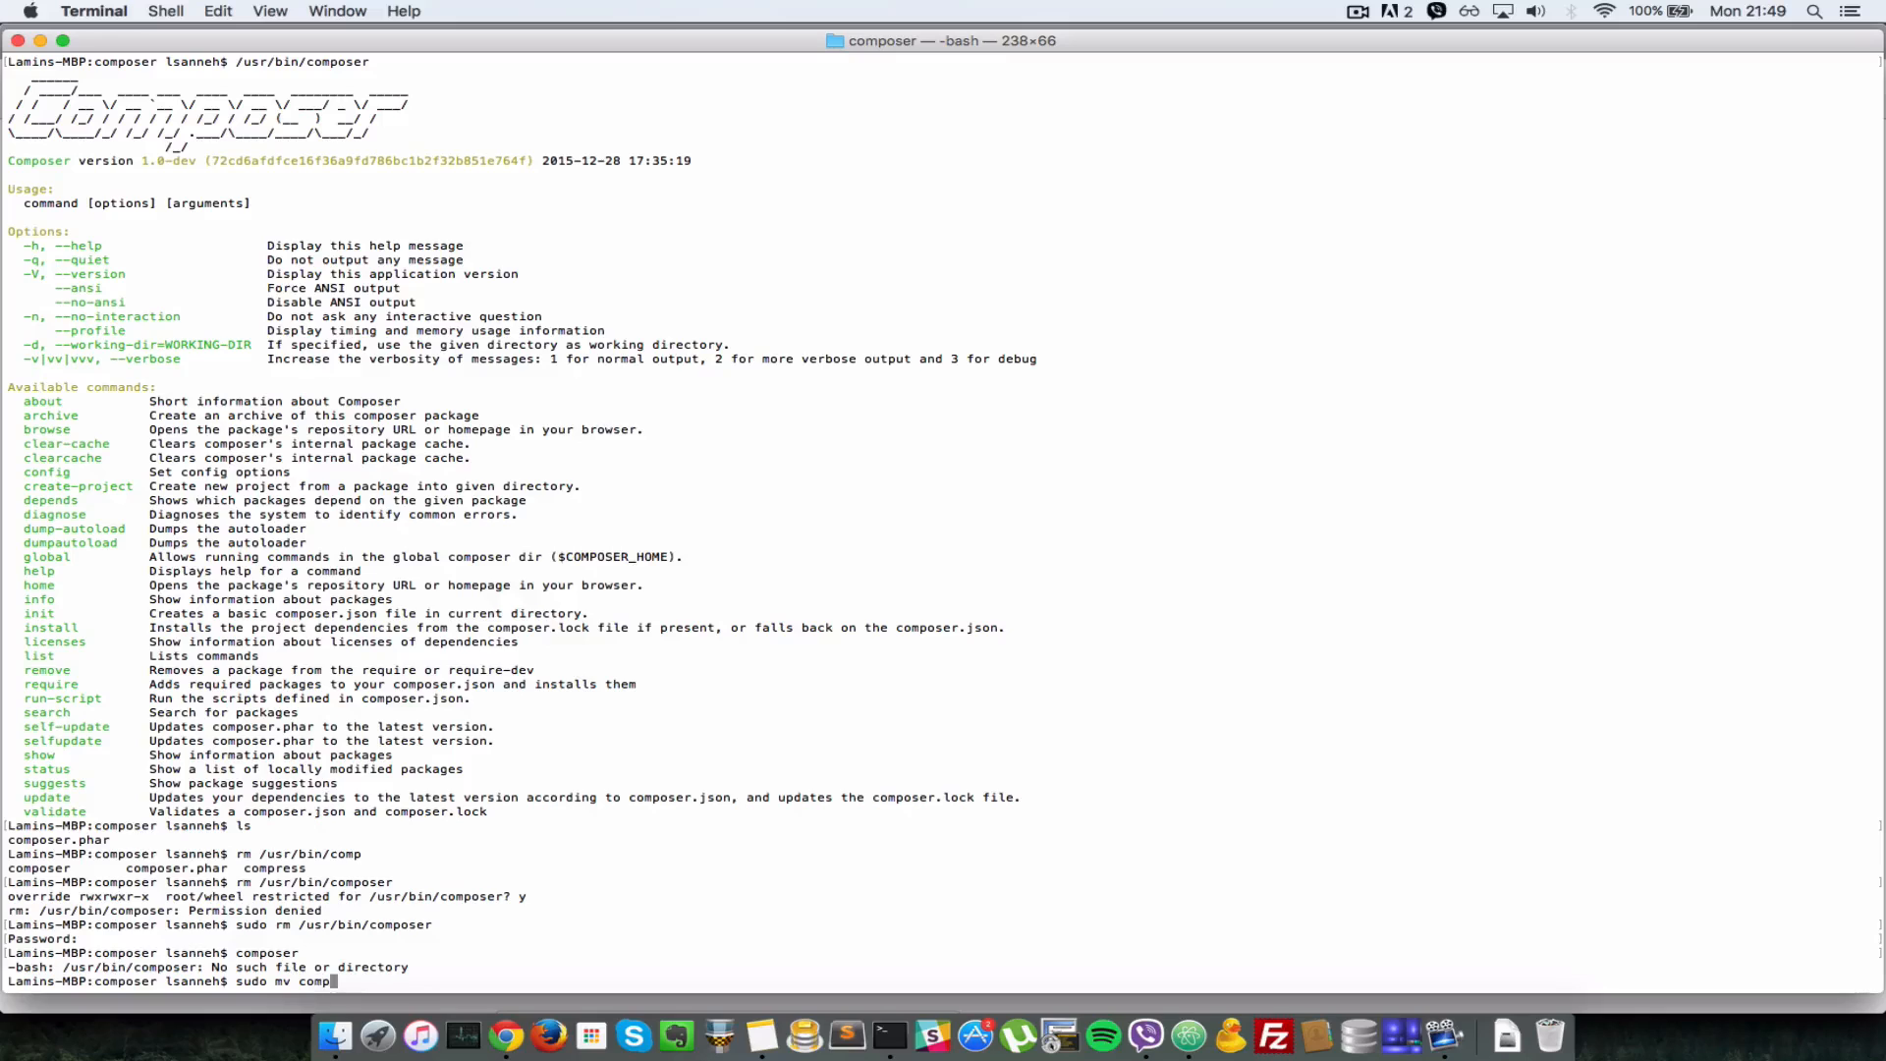
text(oser.phar)
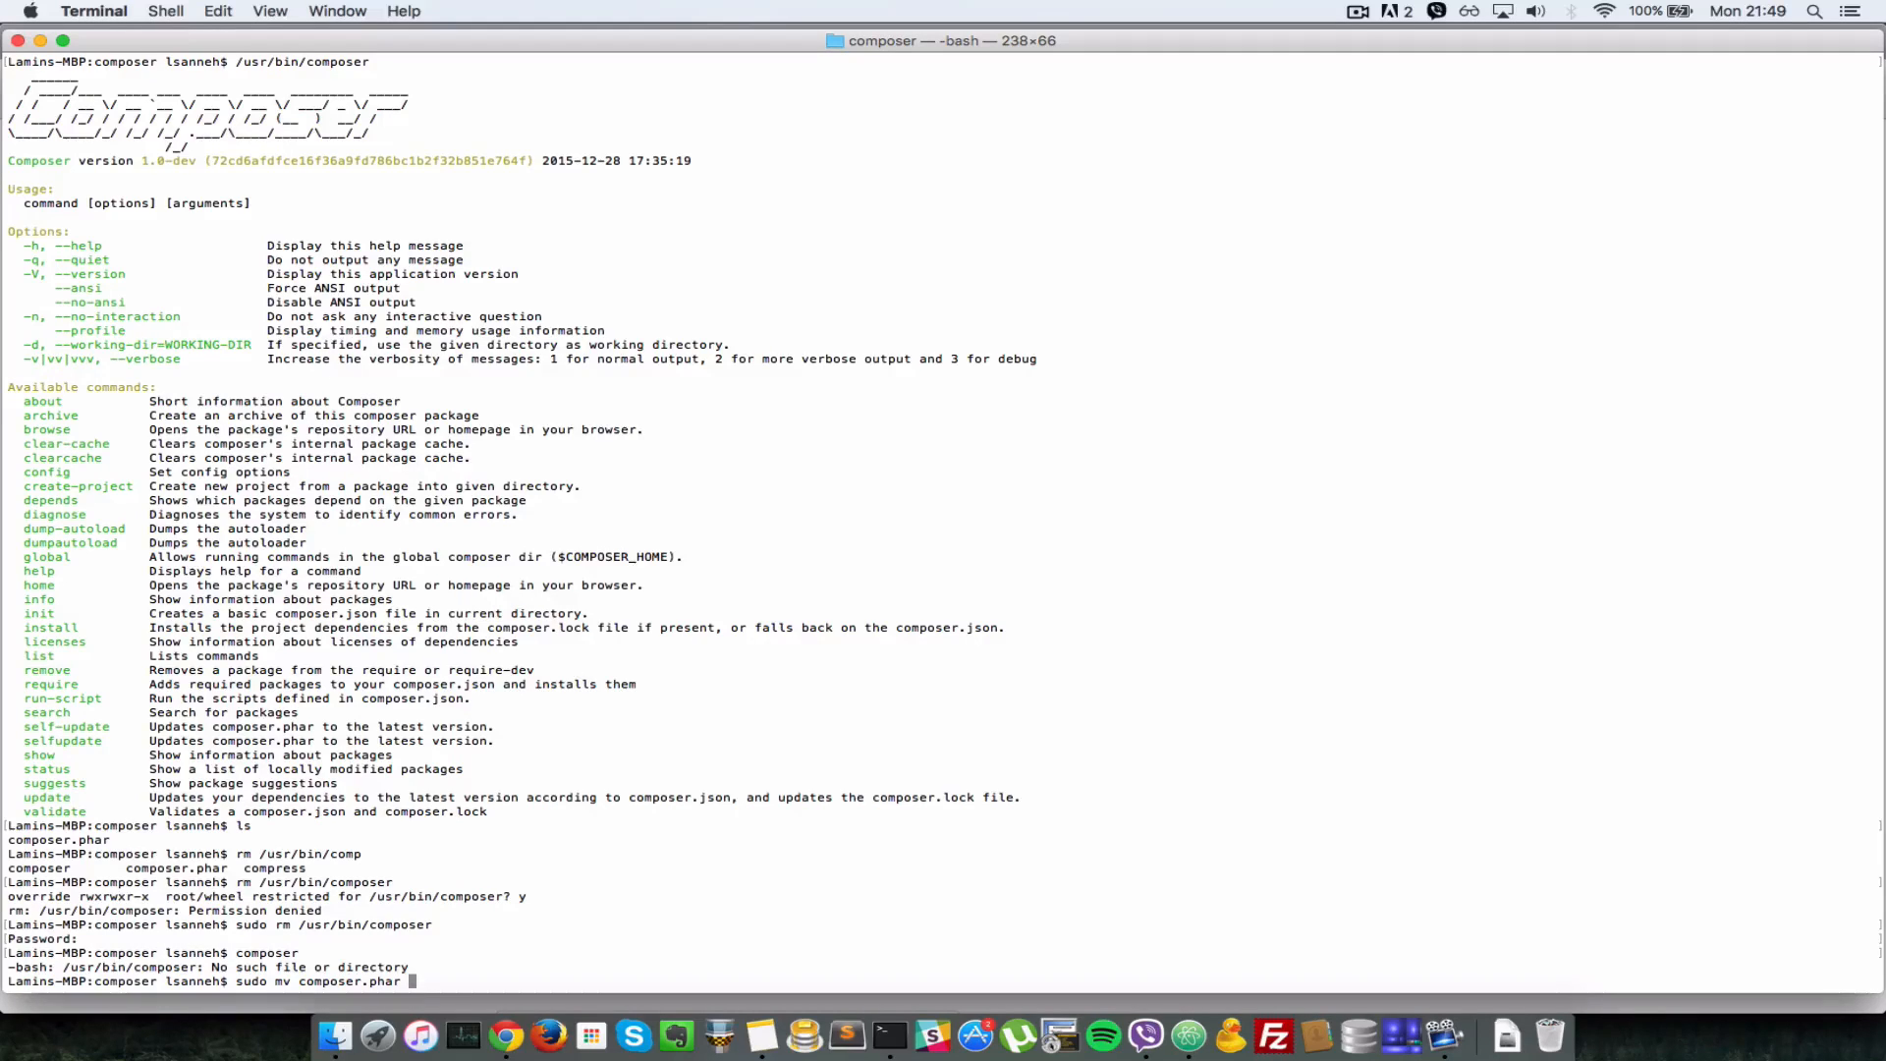
text(/us)
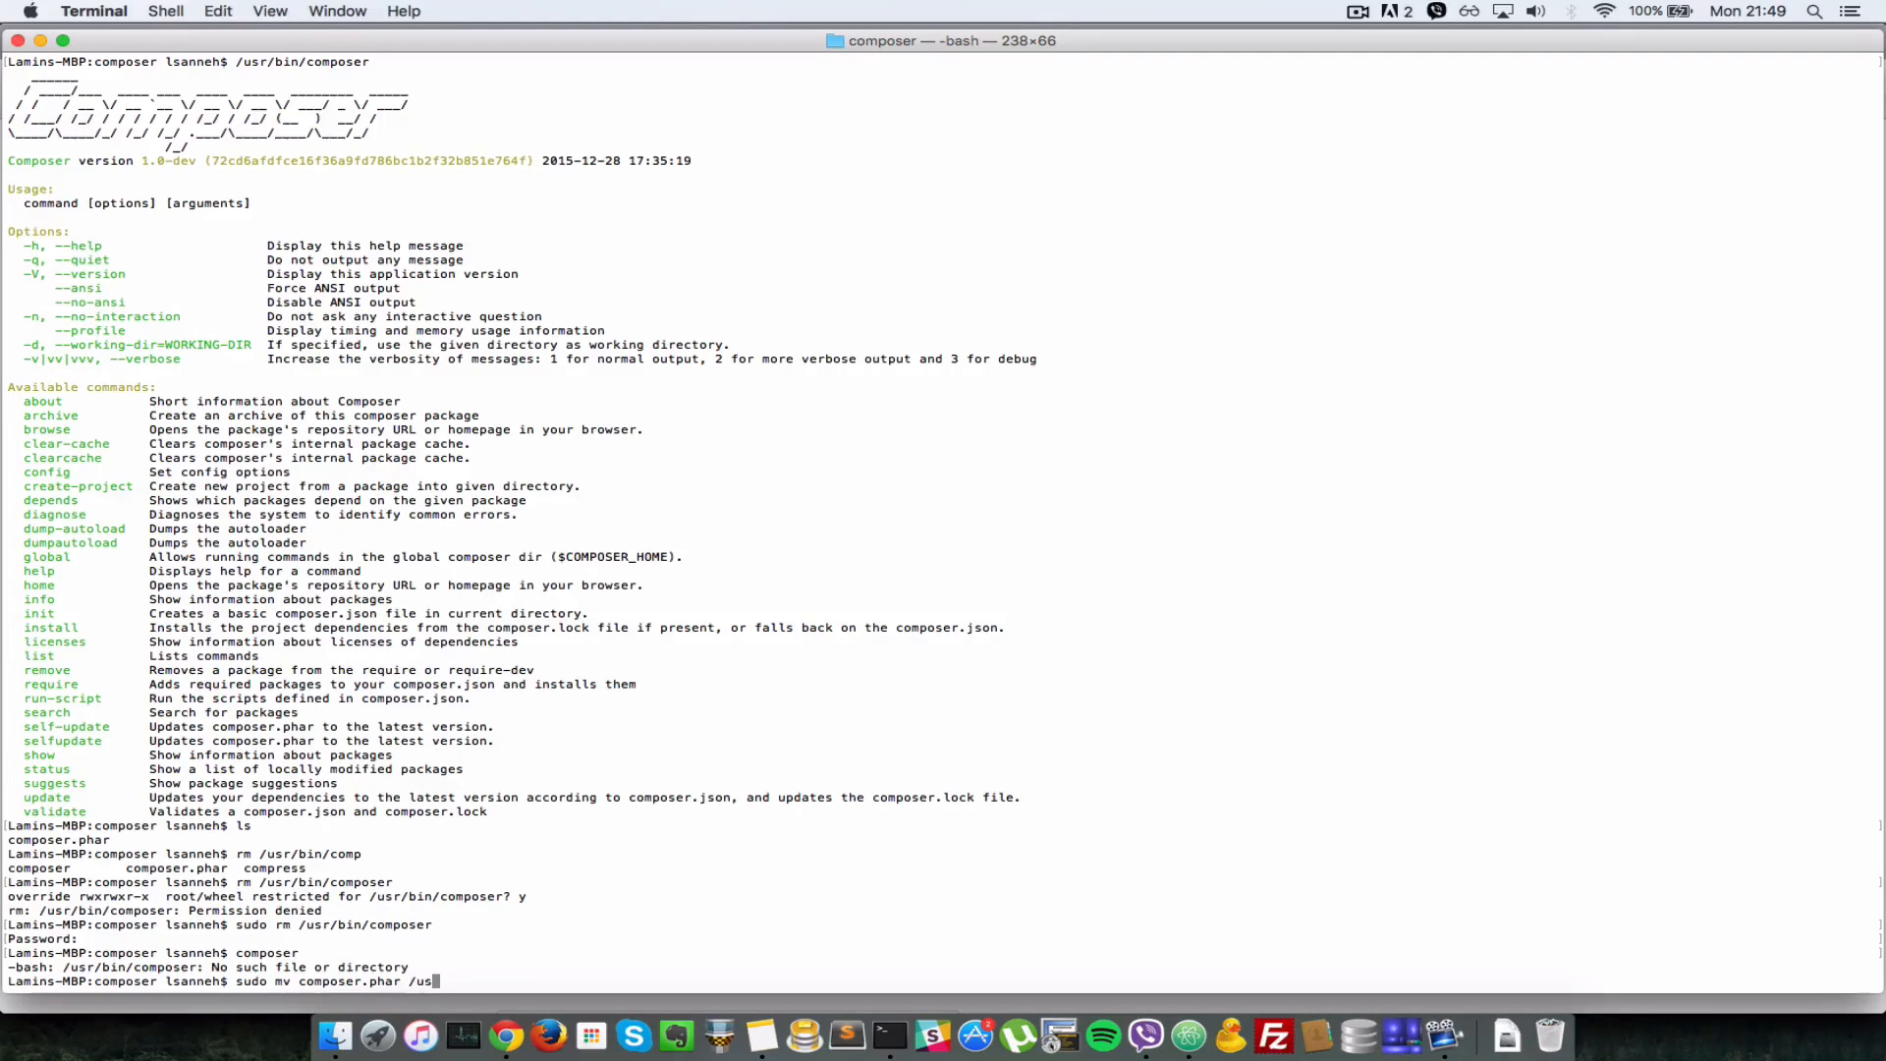
text(r/bi)
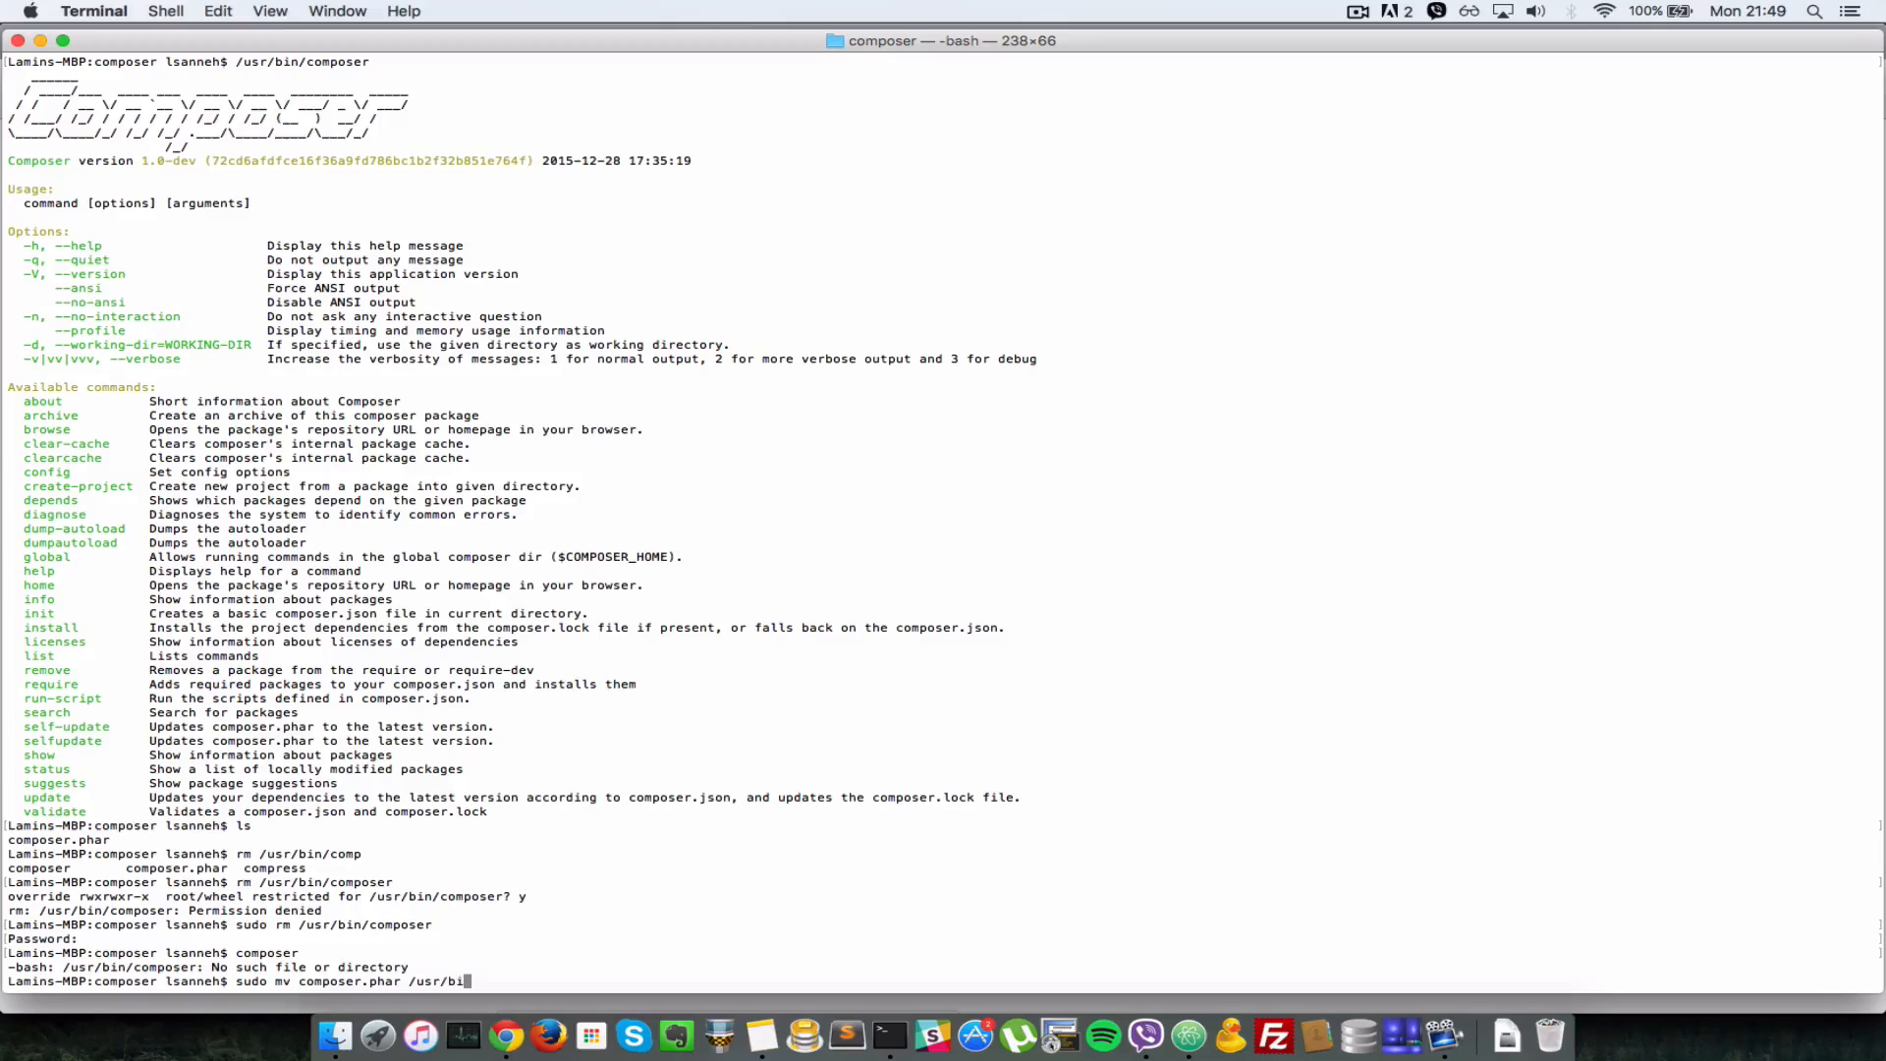